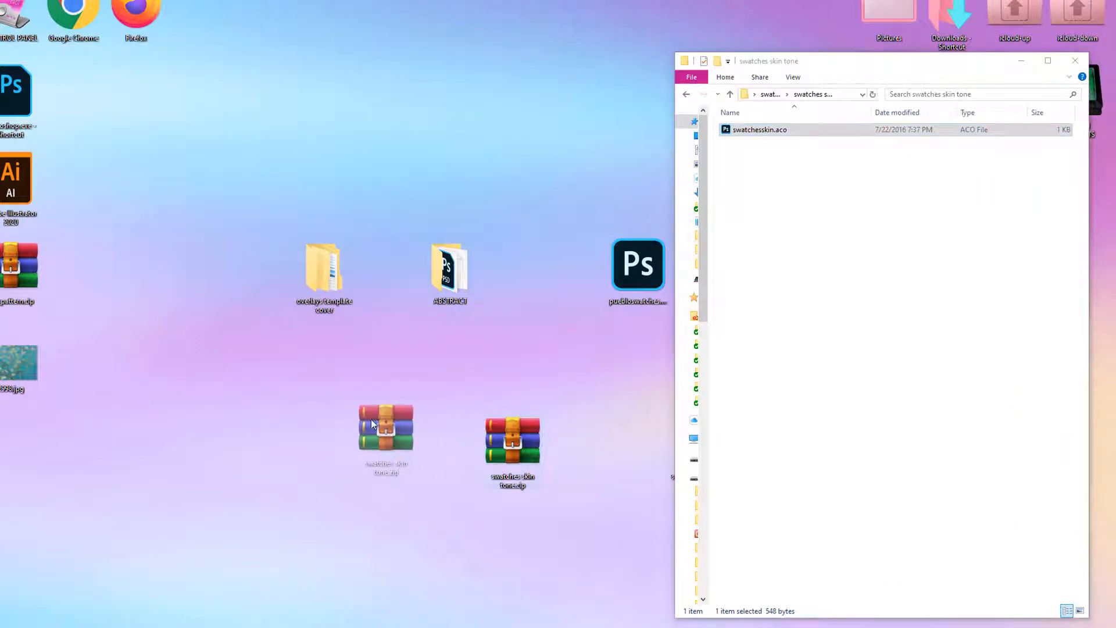
Extract swatches skin tone.zip on the desktop into its own 'swatches skin tone' folder.
{"action": "left_click", "coordinate": [1074, 61]}
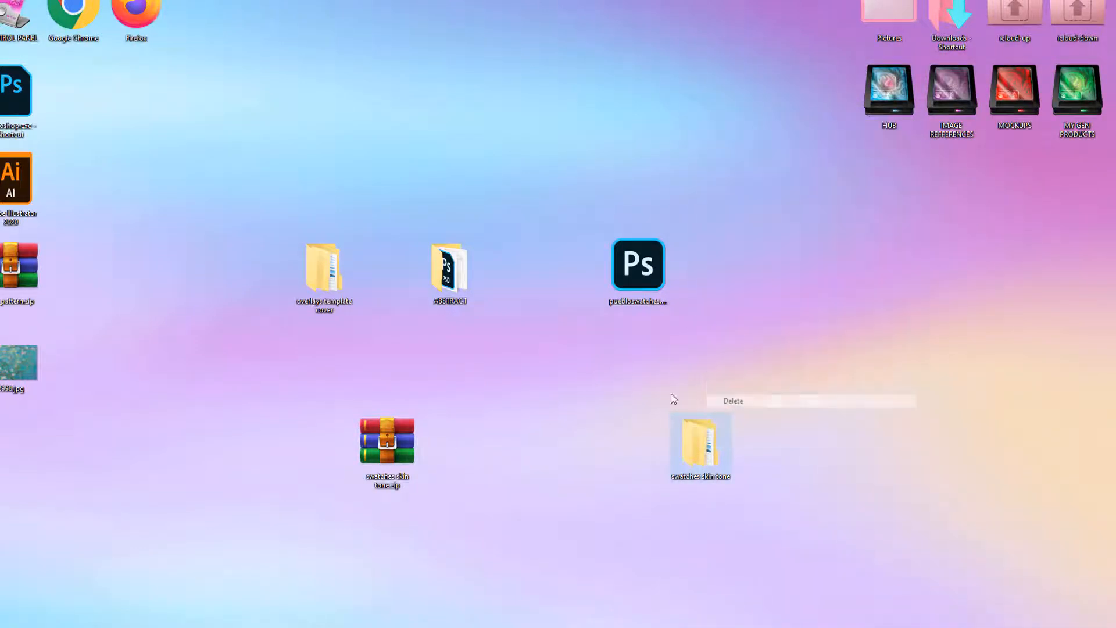
{"action": "right_click", "coordinate": [387, 440]}
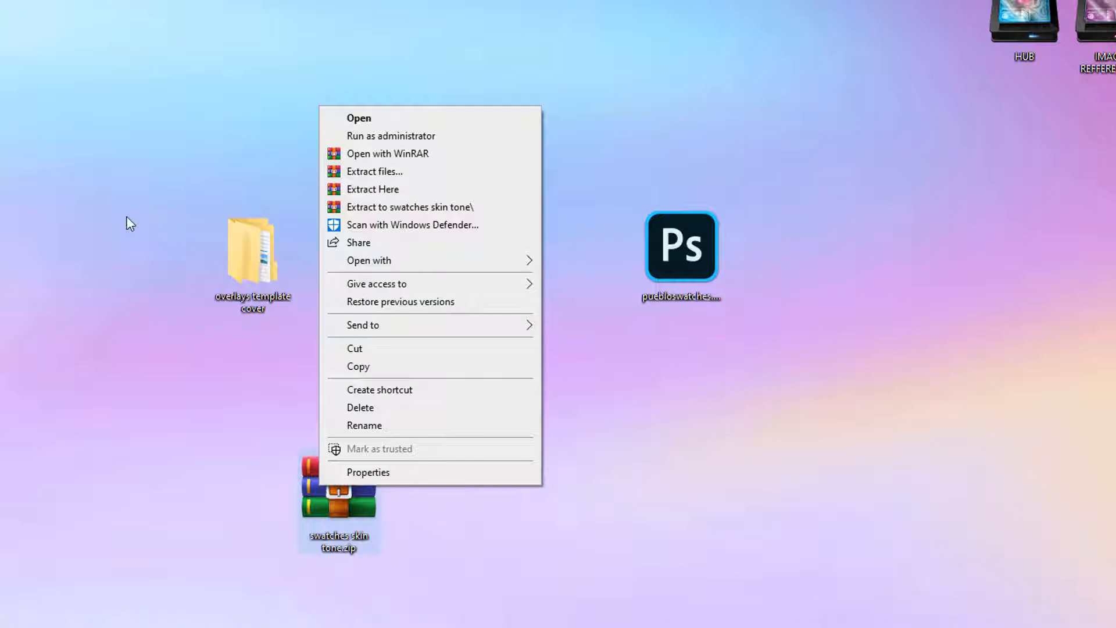
{"action": "mouse_move", "coordinate": [156, 216]}
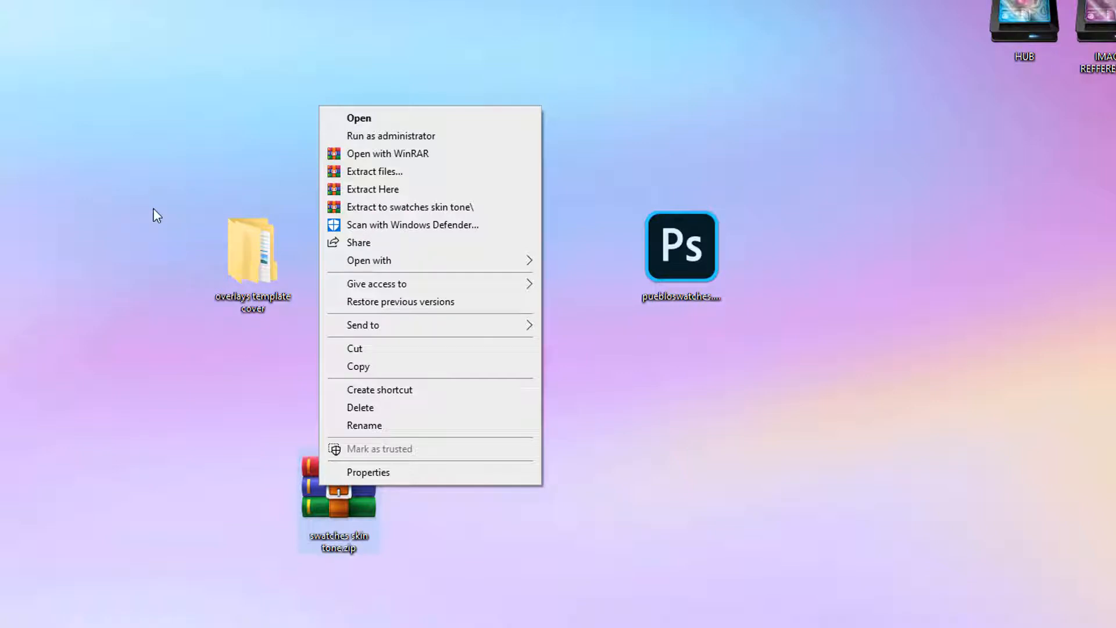
{"action": "mouse_move", "coordinate": [419, 207]}
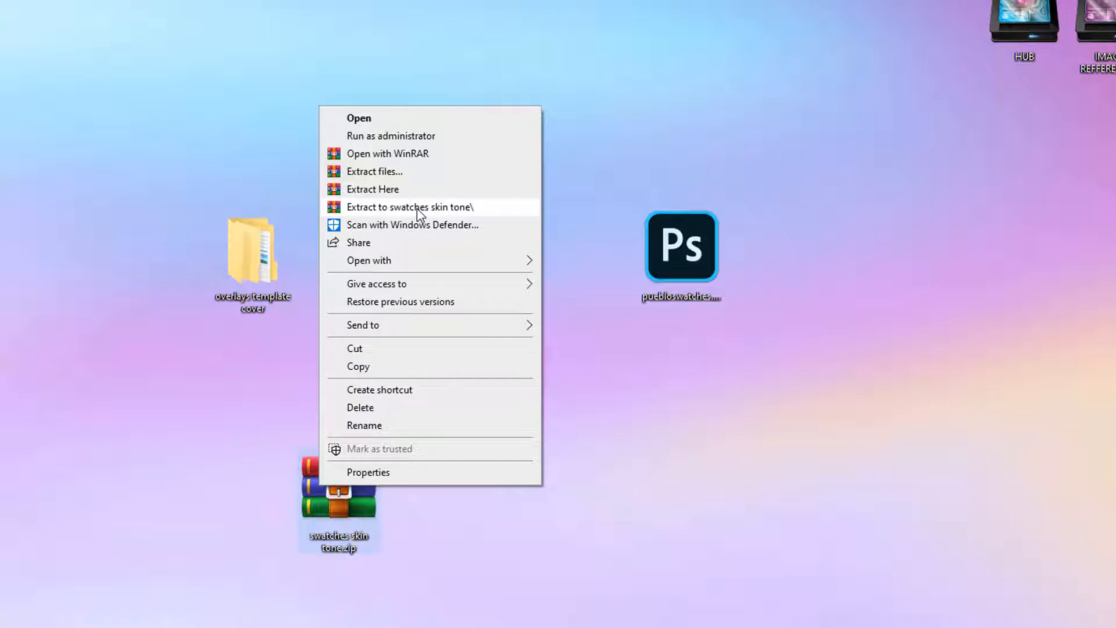
{"action": "mouse_move", "coordinate": [437, 216]}
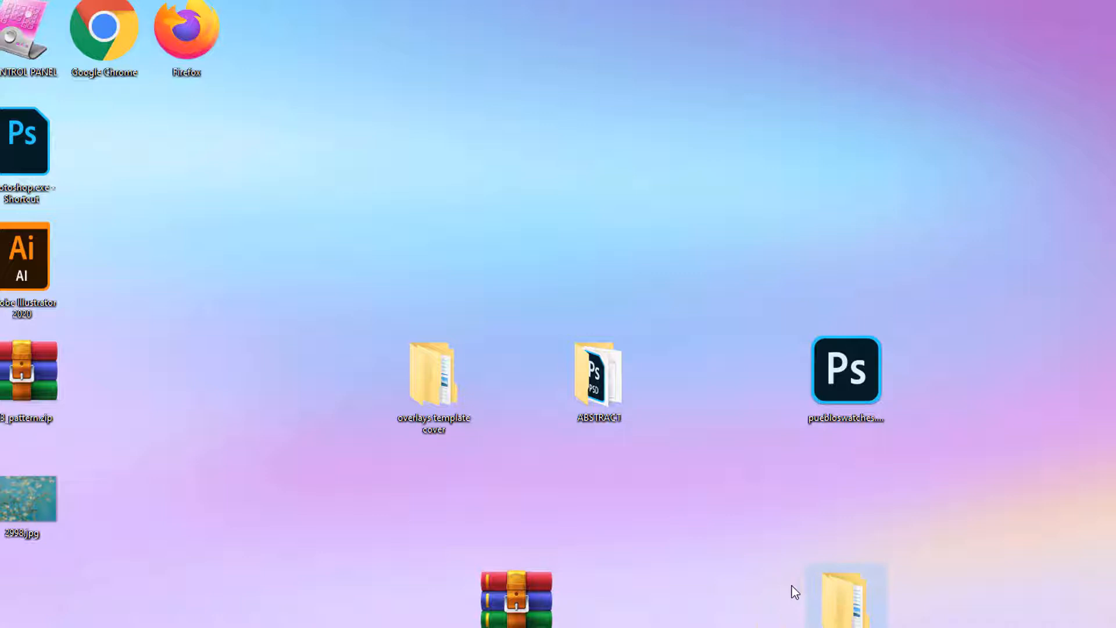
{"action": "mouse_move", "coordinate": [844, 594]}
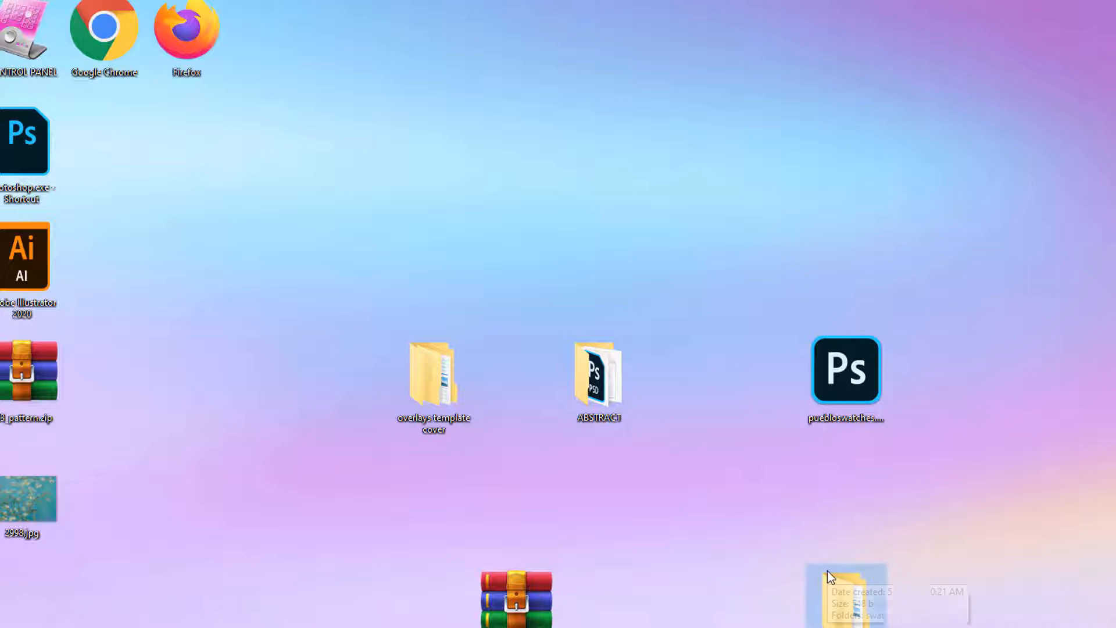
{"action": "mouse_move", "coordinate": [829, 576]}
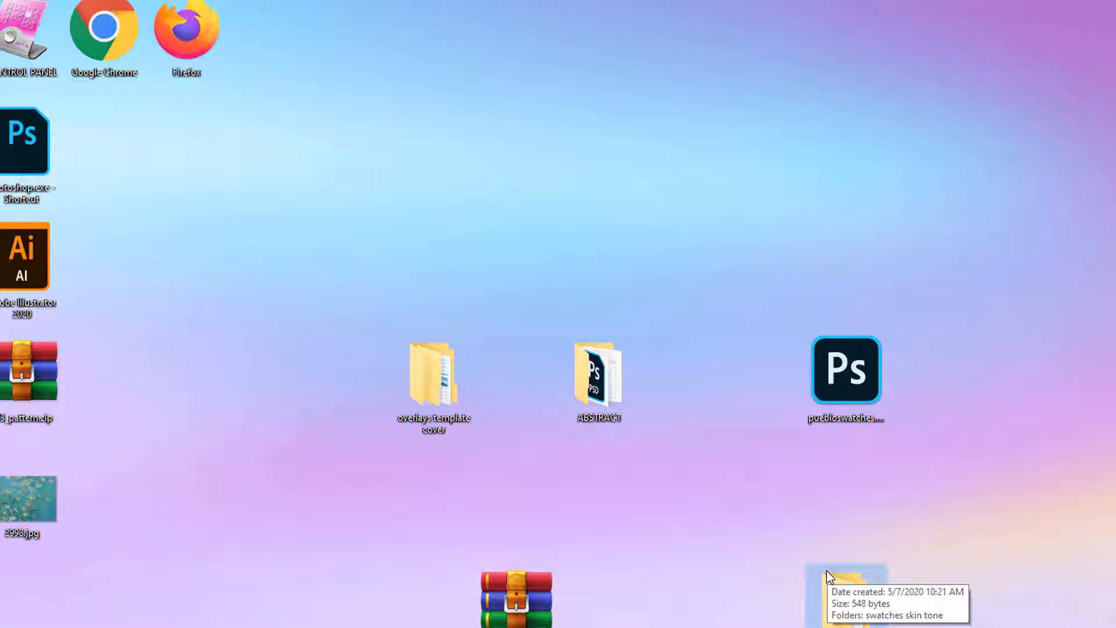
{"action": "mouse_move", "coordinate": [824, 574]}
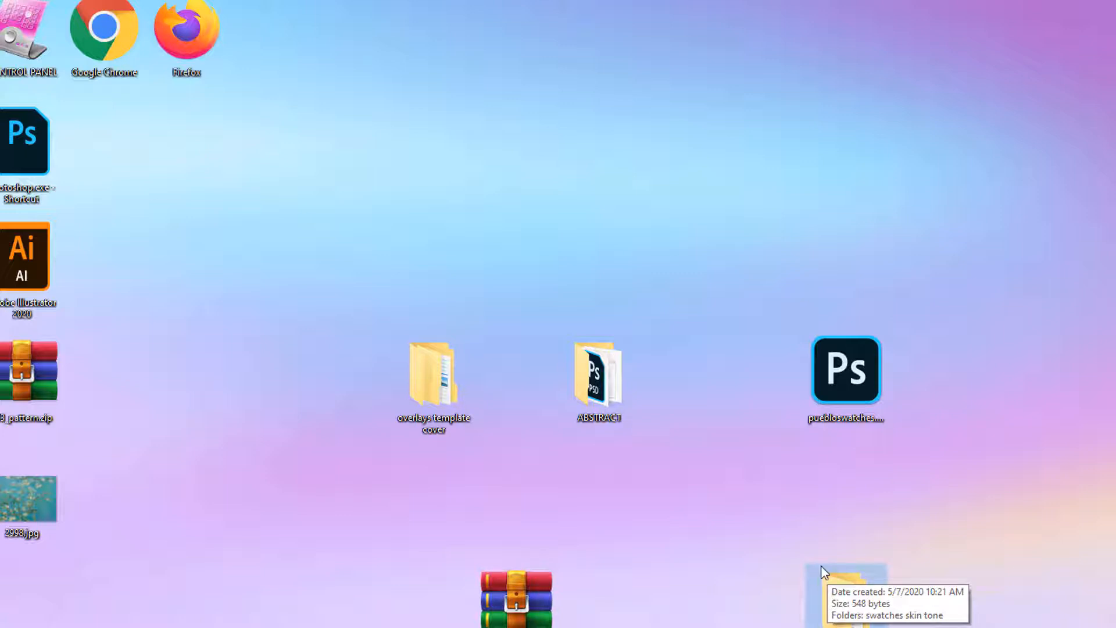
{"action": "mouse_move", "coordinate": [636, 534]}
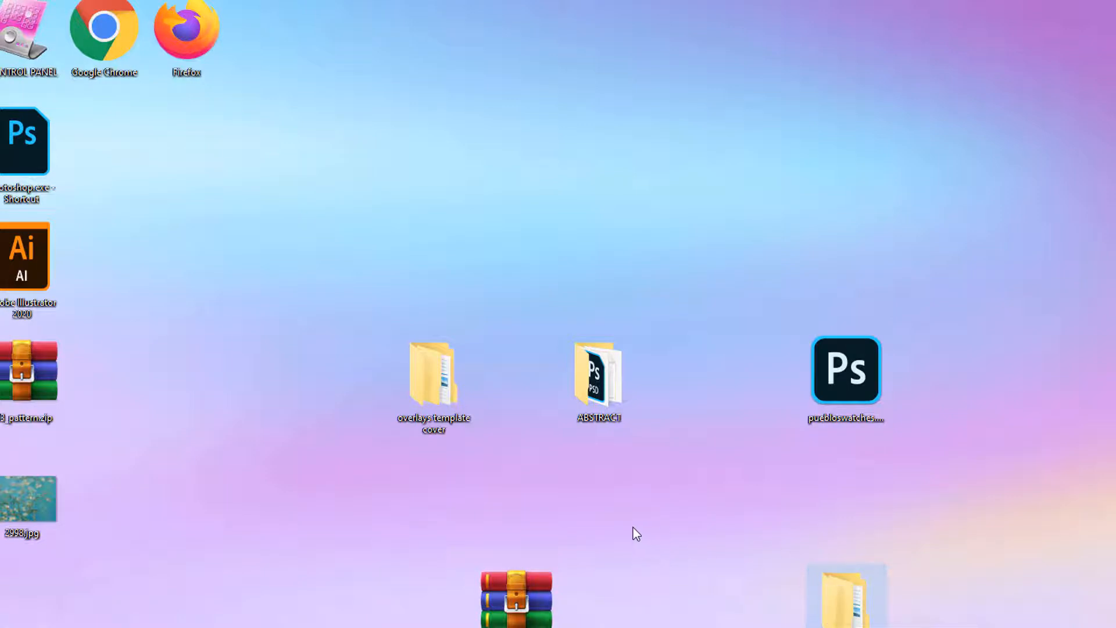
{"action": "mouse_move", "coordinate": [640, 532]}
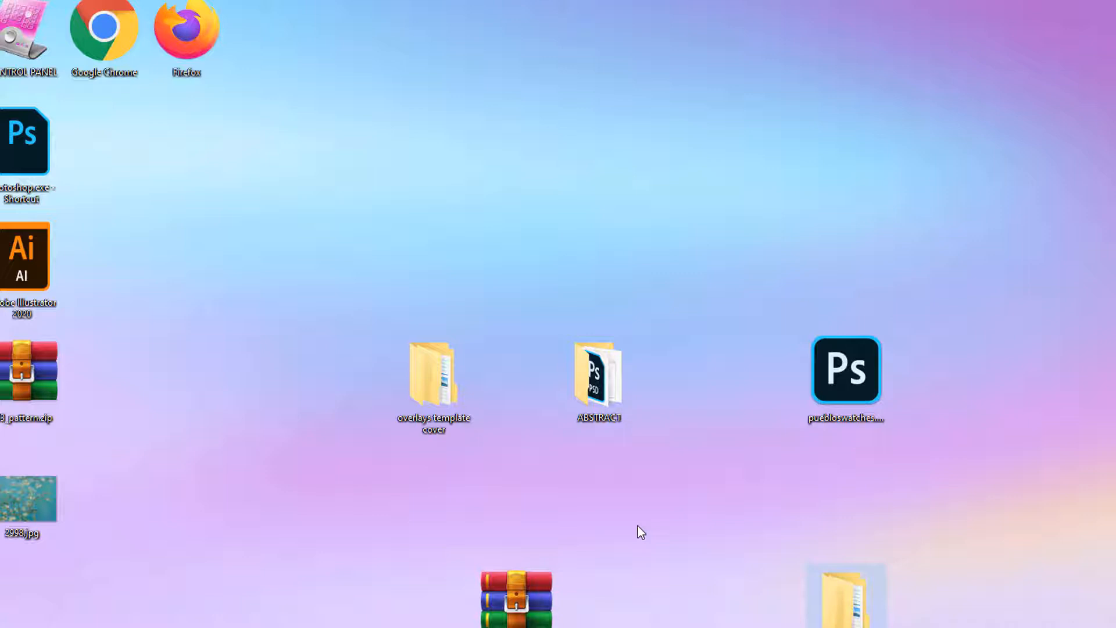
{"action": "mouse_move", "coordinate": [747, 552]}
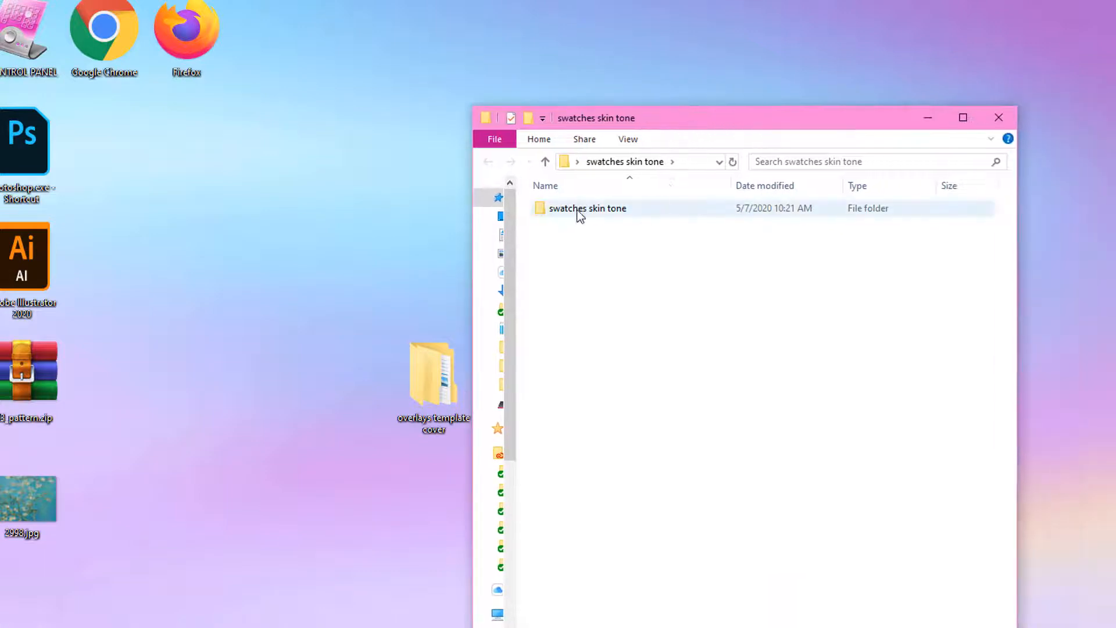
Open the inner swatches skin tone folder so its .aco swatch file loads into Photoshop.
{"action": "double_click", "coordinate": [587, 208]}
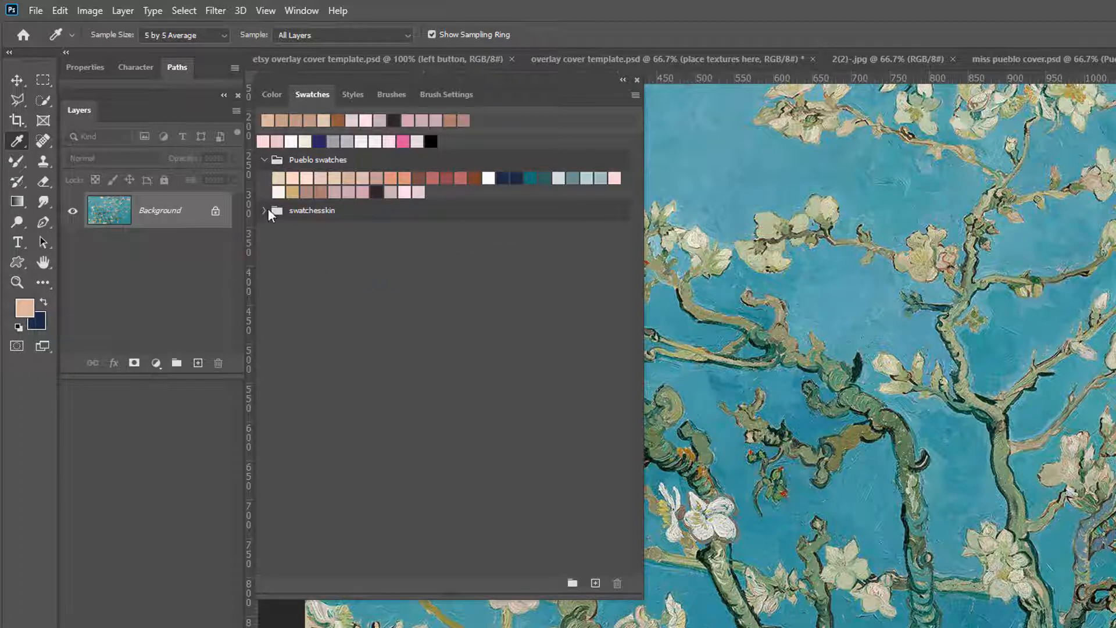
Expand and select the swatchesskin group, revealing its row of skin-tone colours.
{"action": "left_click", "coordinate": [264, 211]}
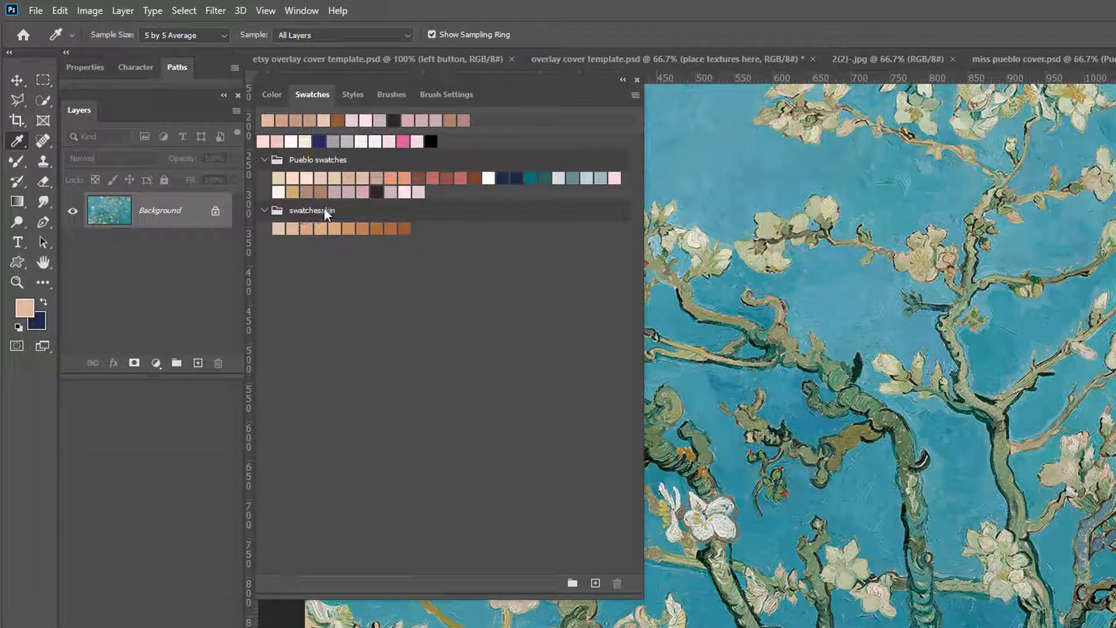
{"action": "left_click", "coordinate": [311, 210]}
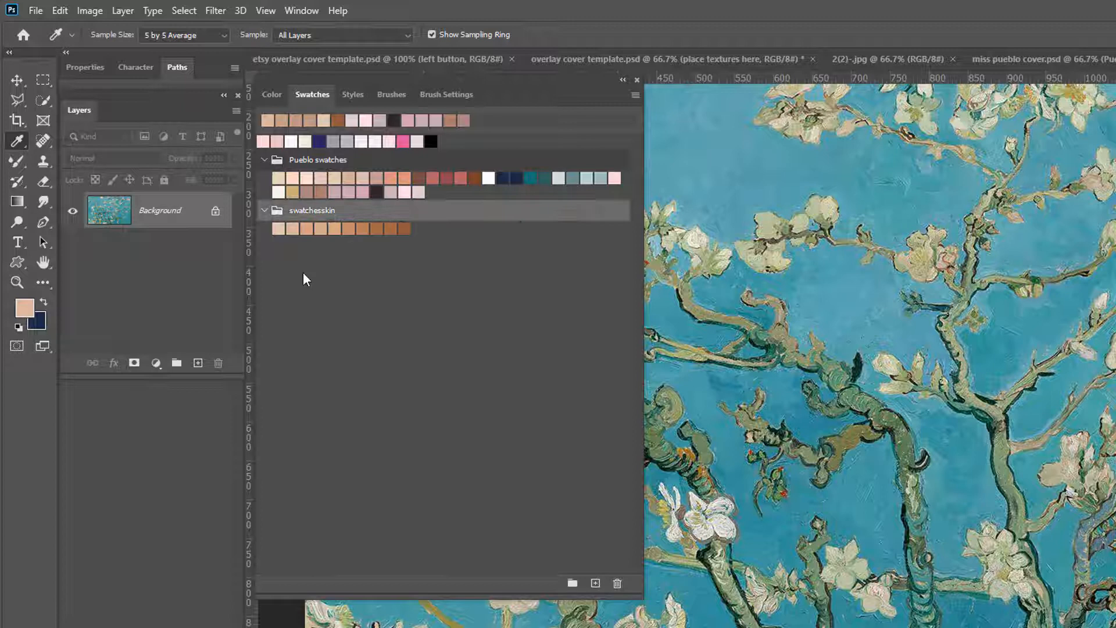
{"action": "mouse_move", "coordinate": [285, 524]}
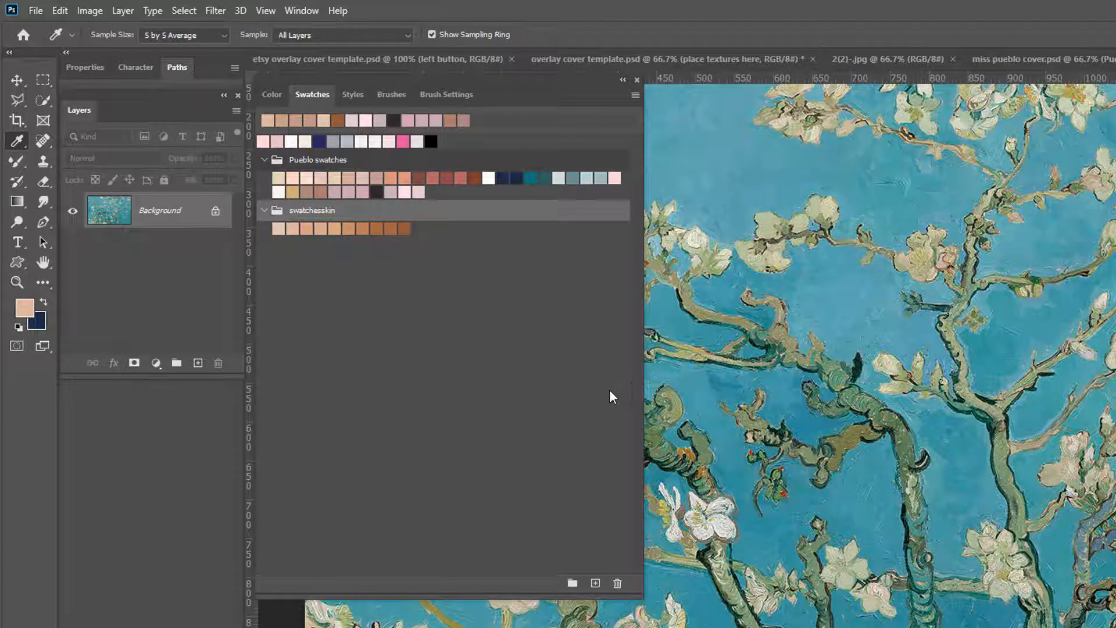
{"action": "left_click", "coordinate": [301, 11]}
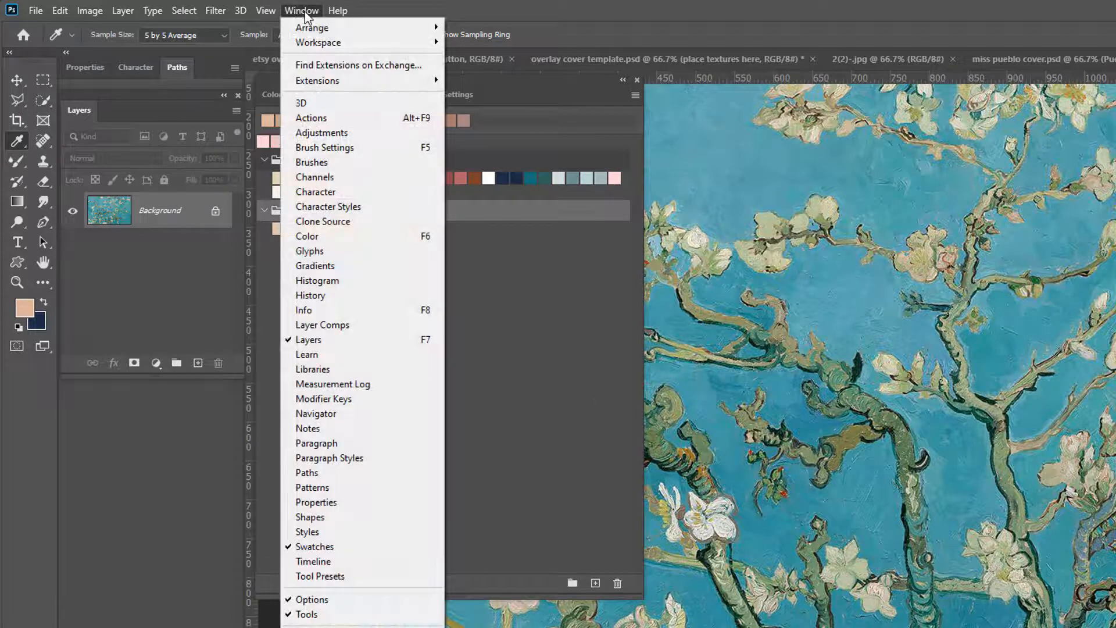
{"action": "mouse_move", "coordinate": [313, 560]}
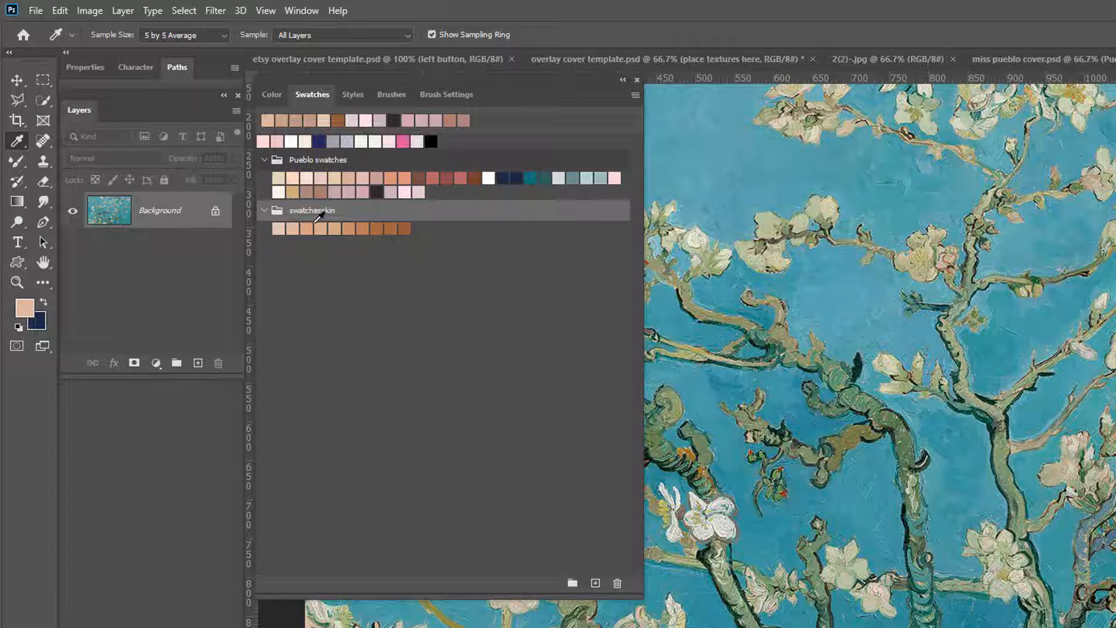
{"action": "mouse_move", "coordinate": [364, 227]}
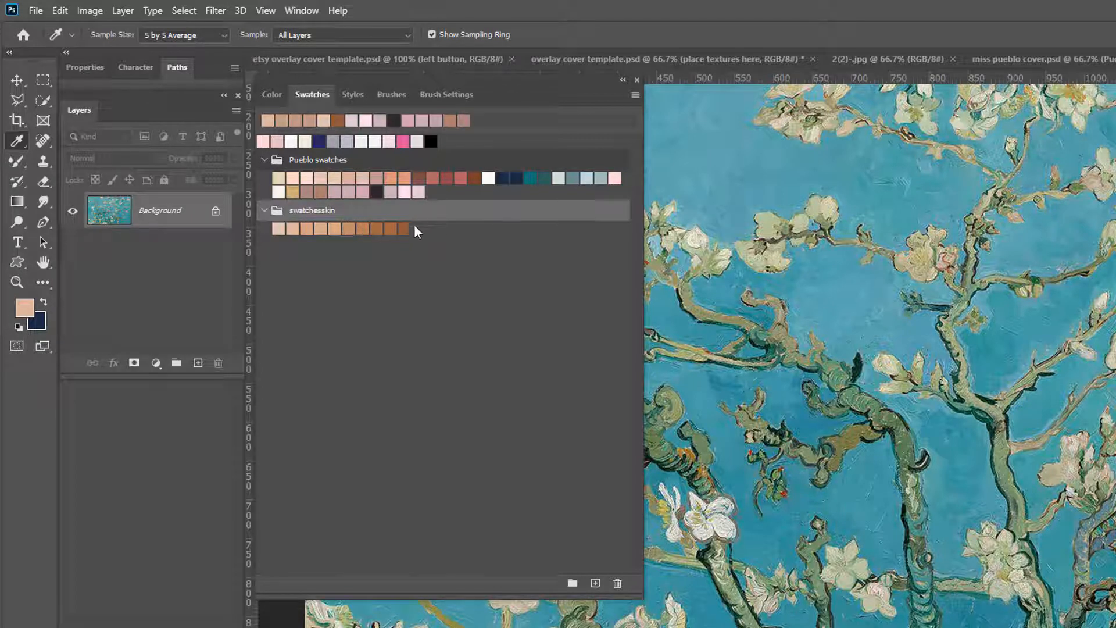
{"action": "mouse_move", "coordinate": [461, 229]}
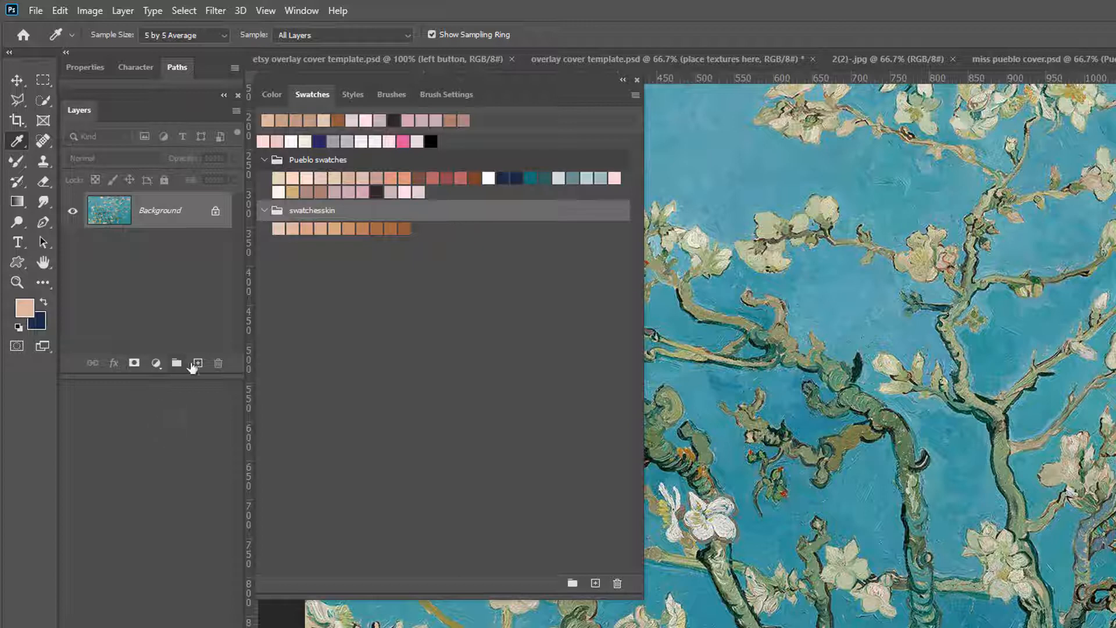
{"action": "mouse_move", "coordinate": [177, 315]}
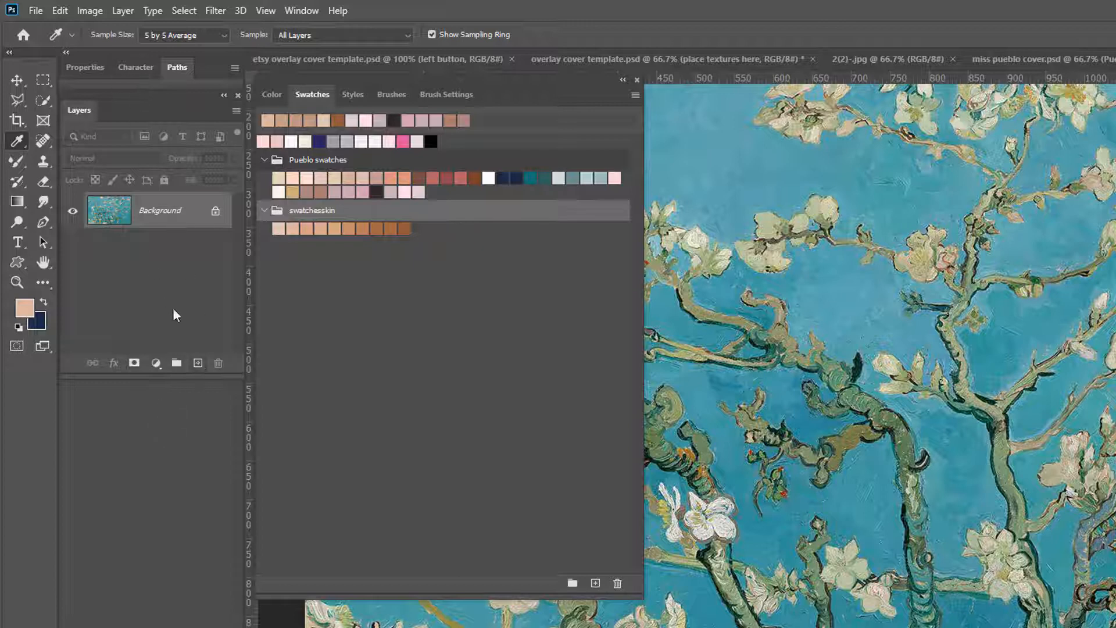
On a new Layer 1, brush brown and peach skin tones from swatchesskin over the sky.
{"action": "left_click", "coordinate": [198, 363]}
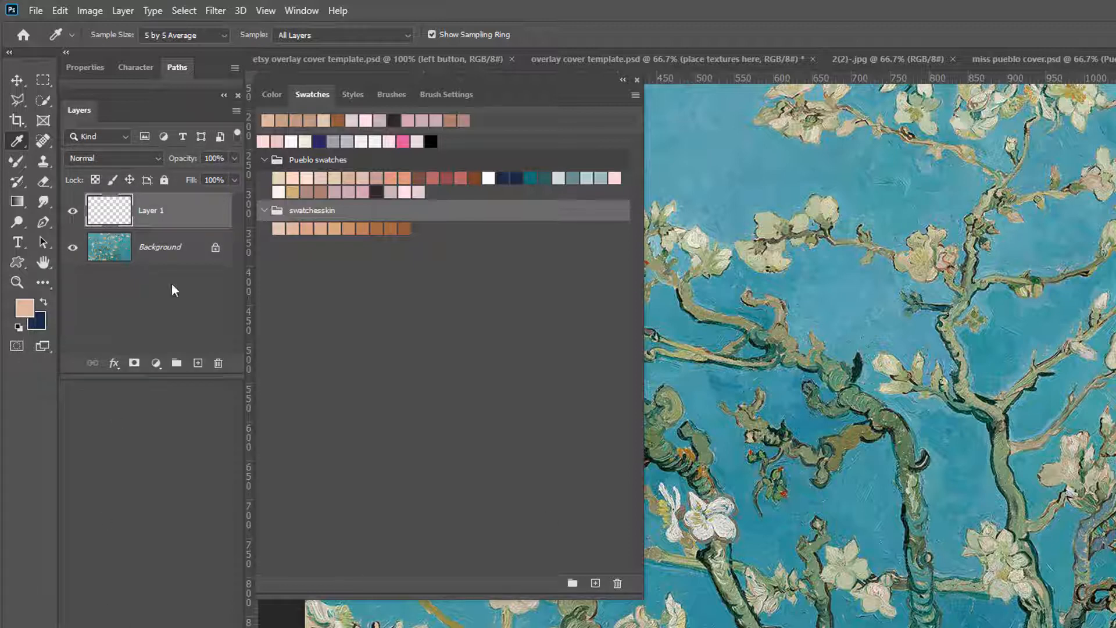
{"action": "mouse_move", "coordinate": [317, 265]}
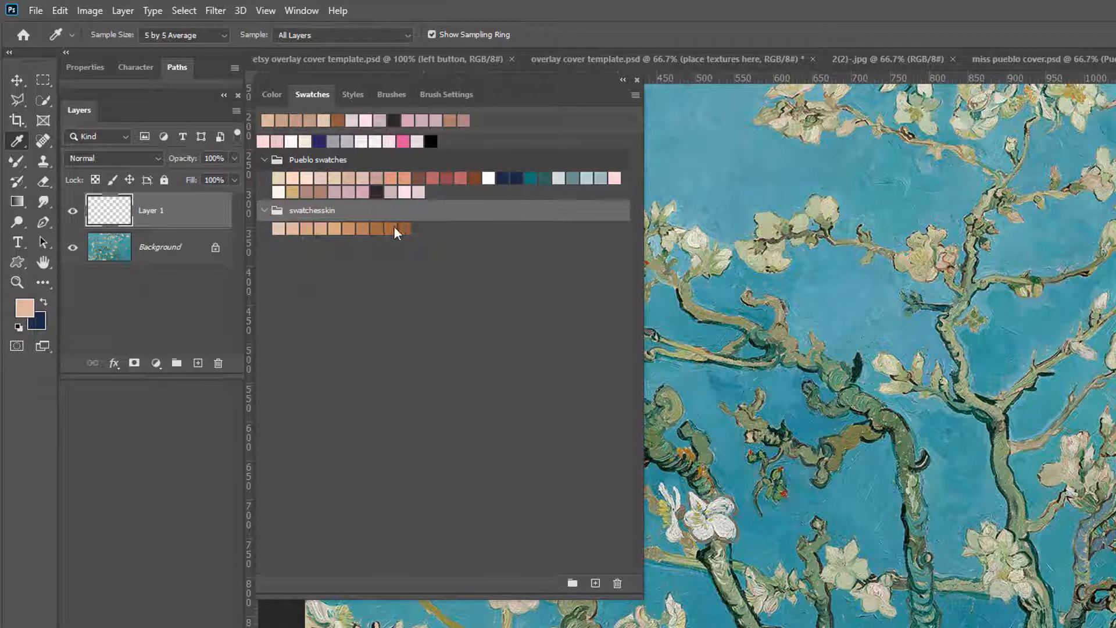
{"action": "mouse_move", "coordinate": [399, 223]}
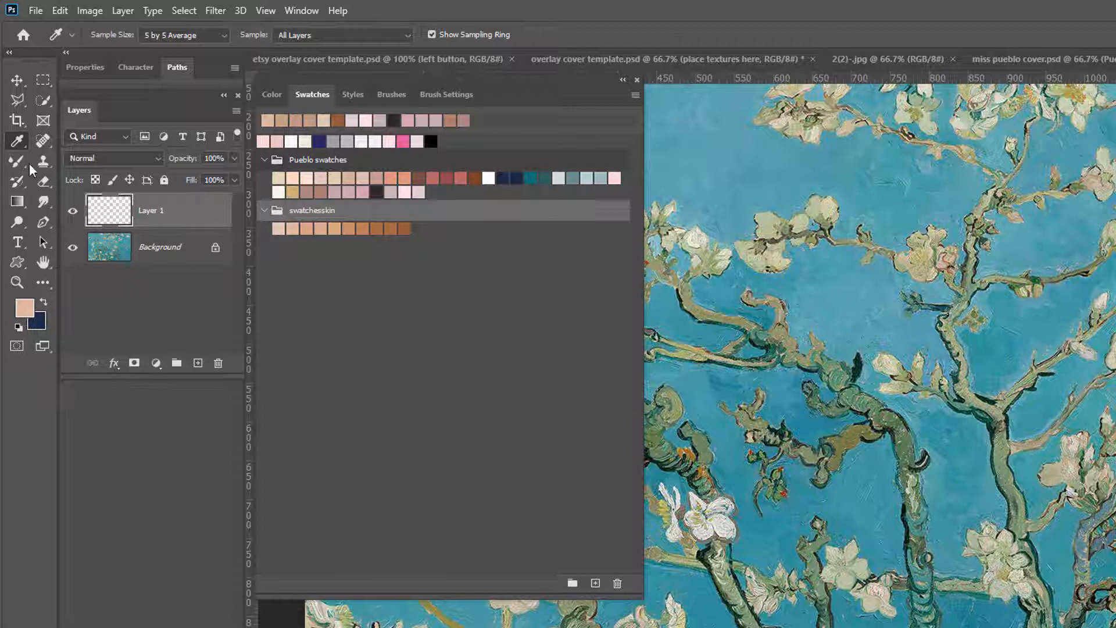
{"action": "left_click", "coordinate": [16, 161]}
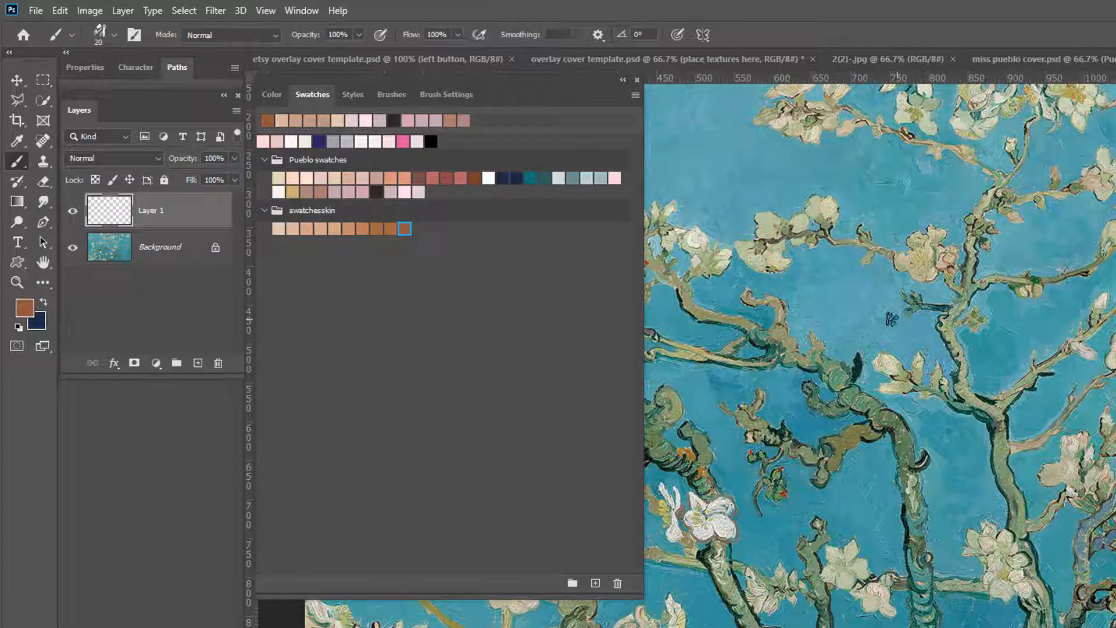
{"action": "mouse_move", "coordinate": [814, 278]}
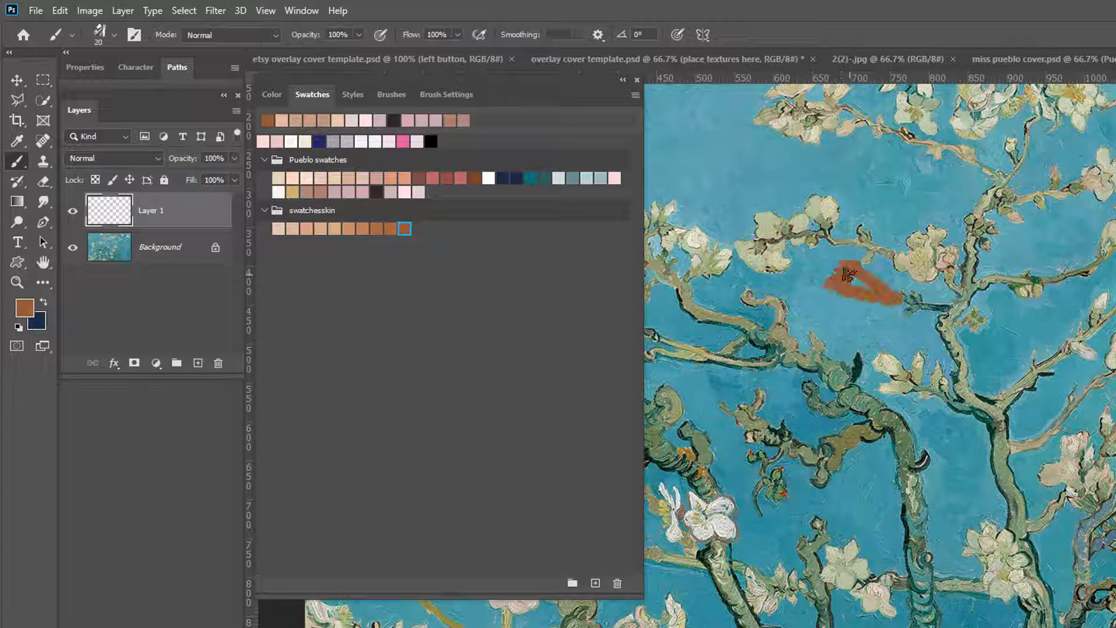
{"action": "left_click_drag", "start_coordinate": [851, 288], "coordinate": [862, 296]}
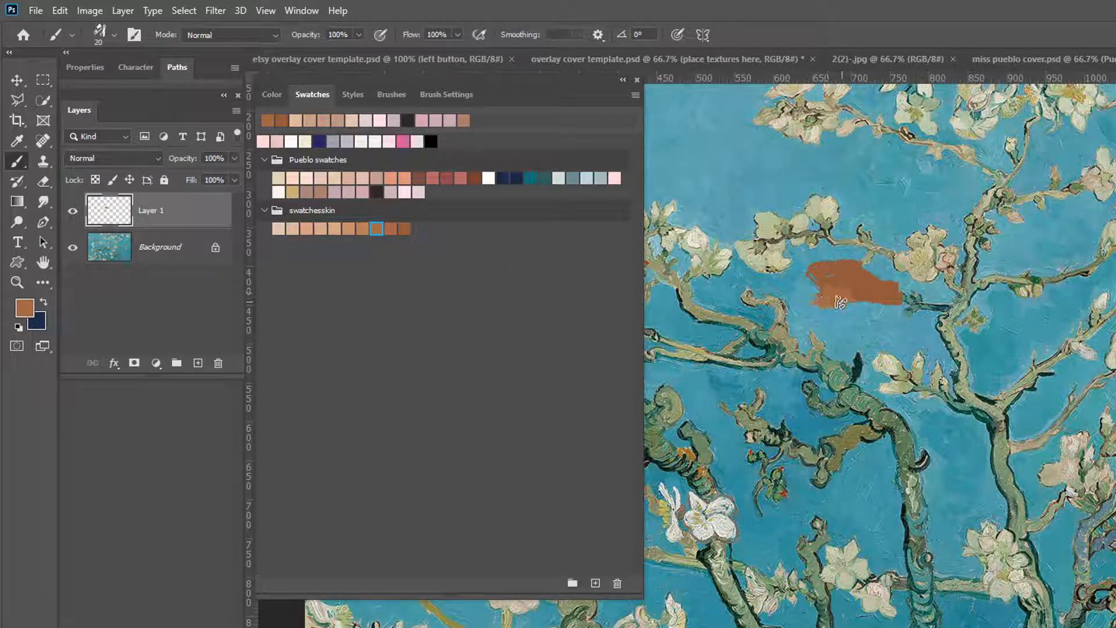
{"action": "left_click_drag", "start_coordinate": [851, 292], "coordinate": [836, 303]}
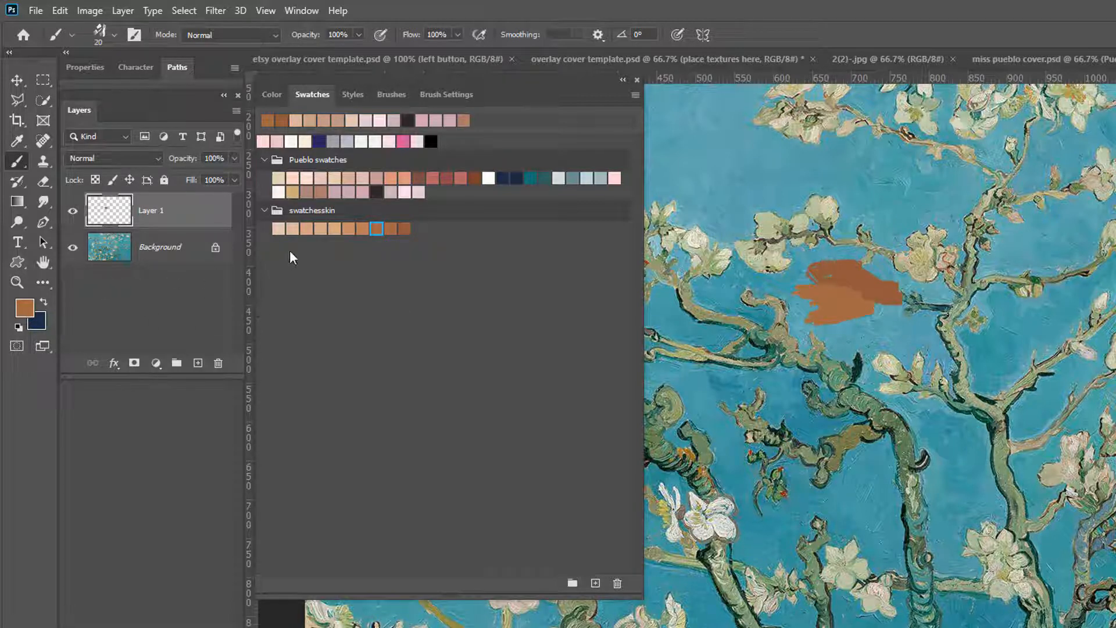
{"action": "left_click", "coordinate": [362, 230]}
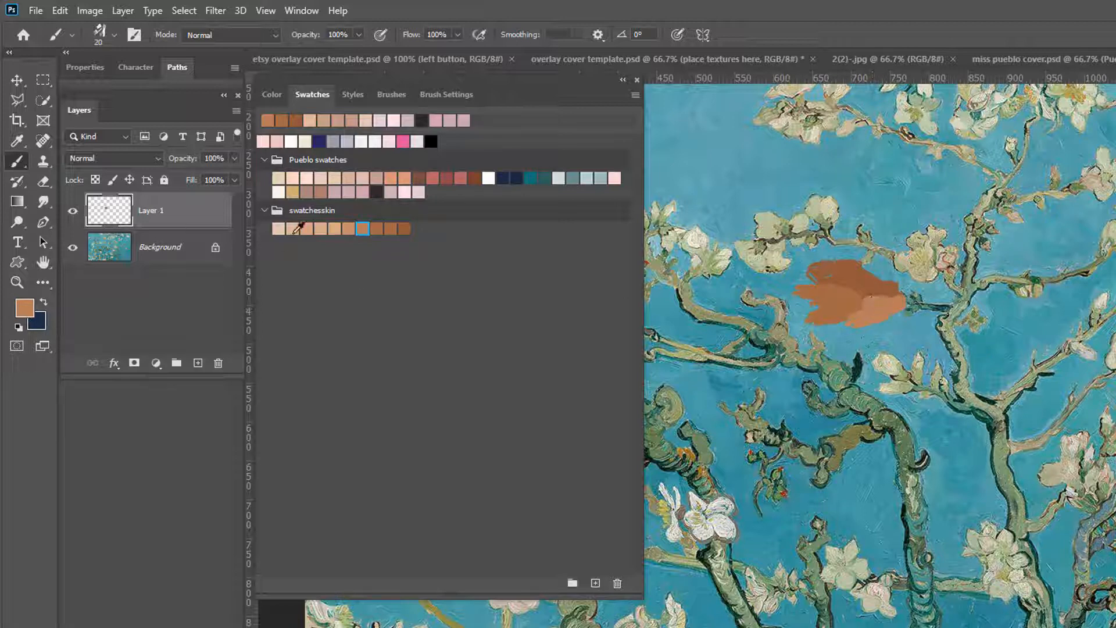
{"action": "left_click", "coordinate": [305, 229]}
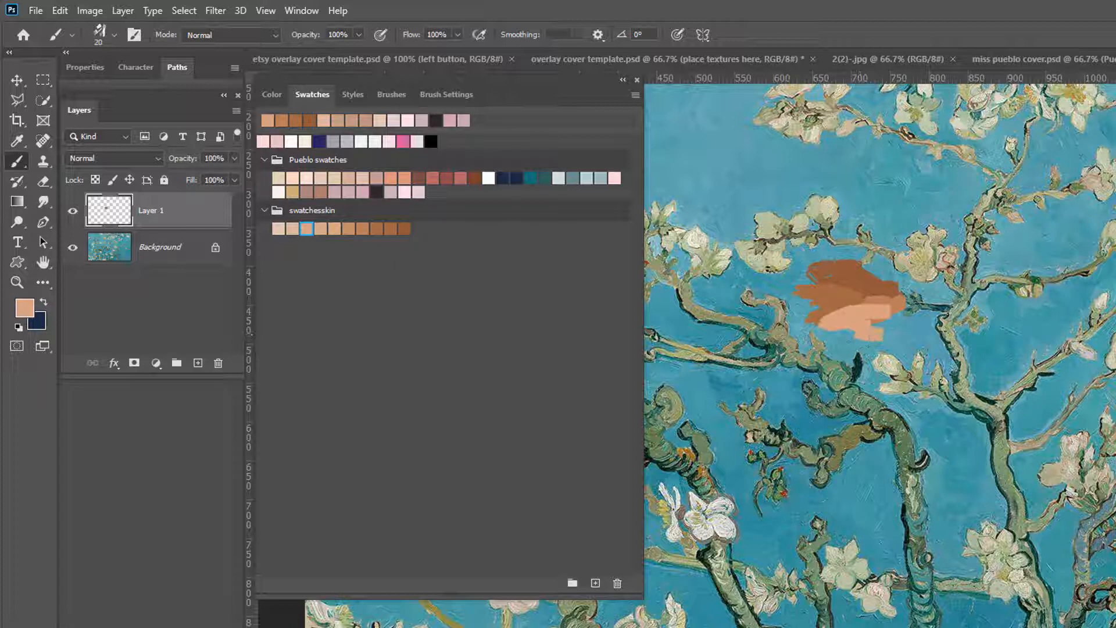
{"action": "mouse_move", "coordinate": [18, 222]}
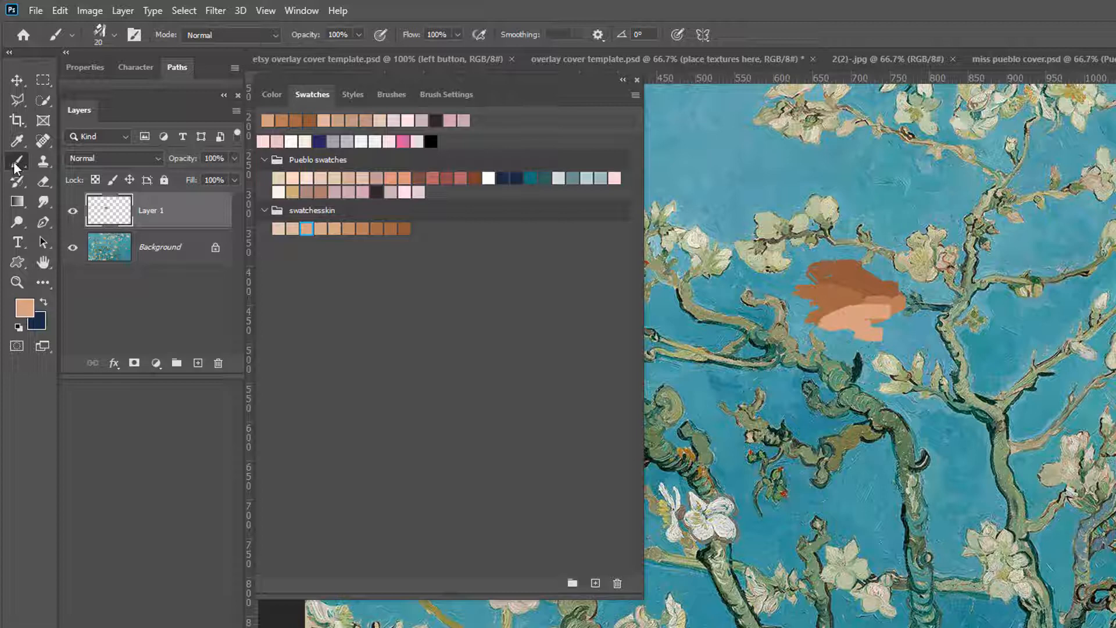
With the Mixer Brush, smear the brown and peach strokes into one soft blended patch.
{"action": "left_click", "coordinate": [18, 161]}
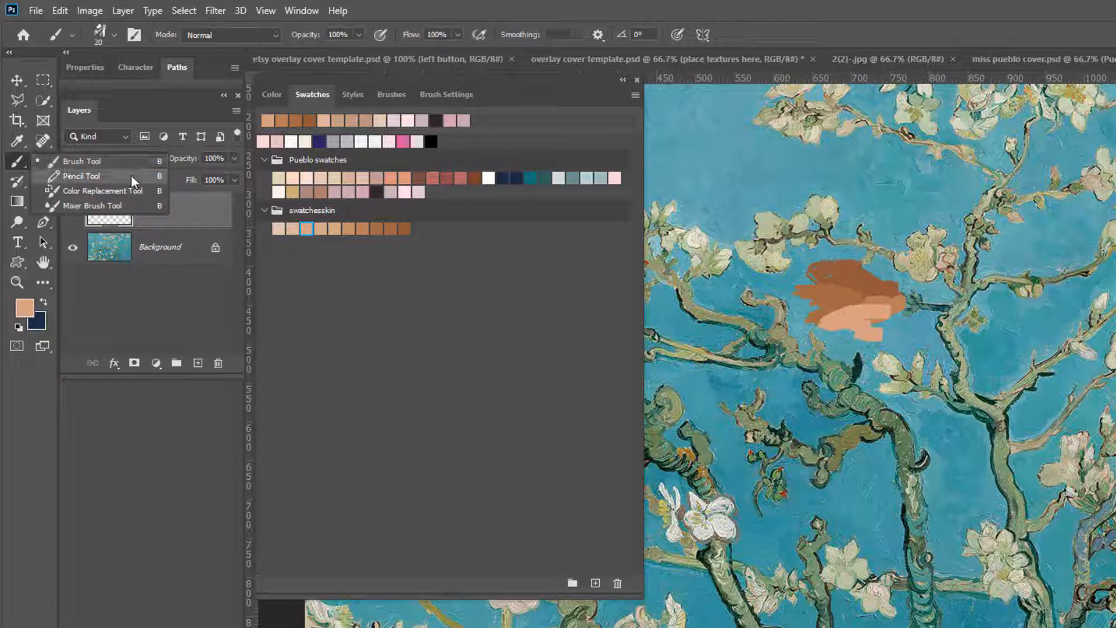
{"action": "mouse_move", "coordinate": [80, 207]}
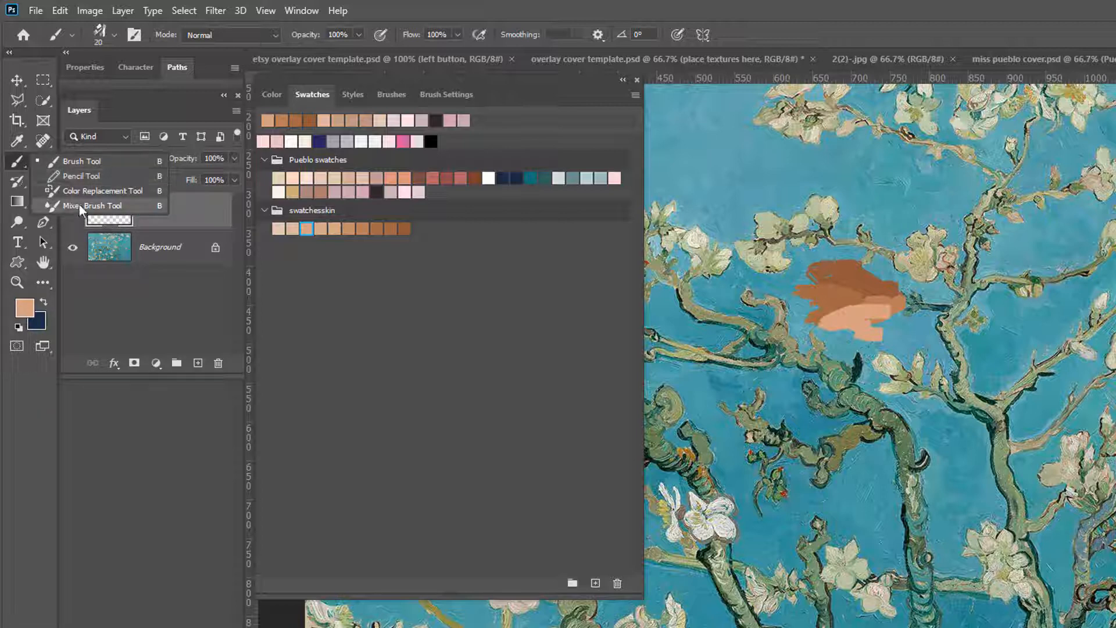
{"action": "left_click", "coordinate": [93, 205]}
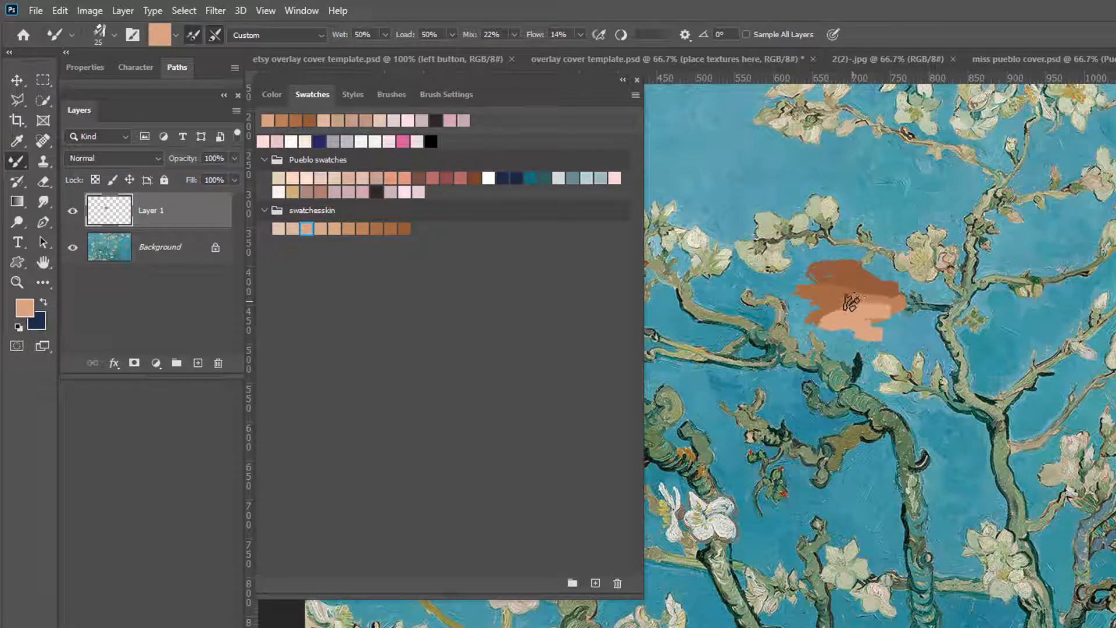
{"action": "left_click_drag", "start_coordinate": [852, 302], "coordinate": [873, 316]}
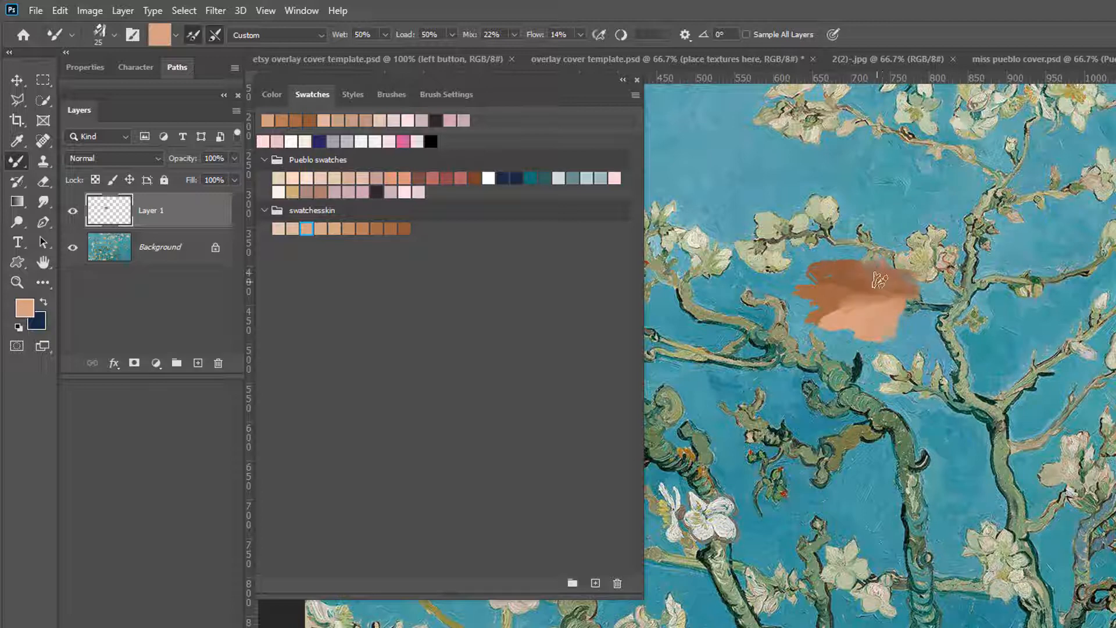
{"action": "left_click_drag", "start_coordinate": [879, 278], "coordinate": [876, 308]}
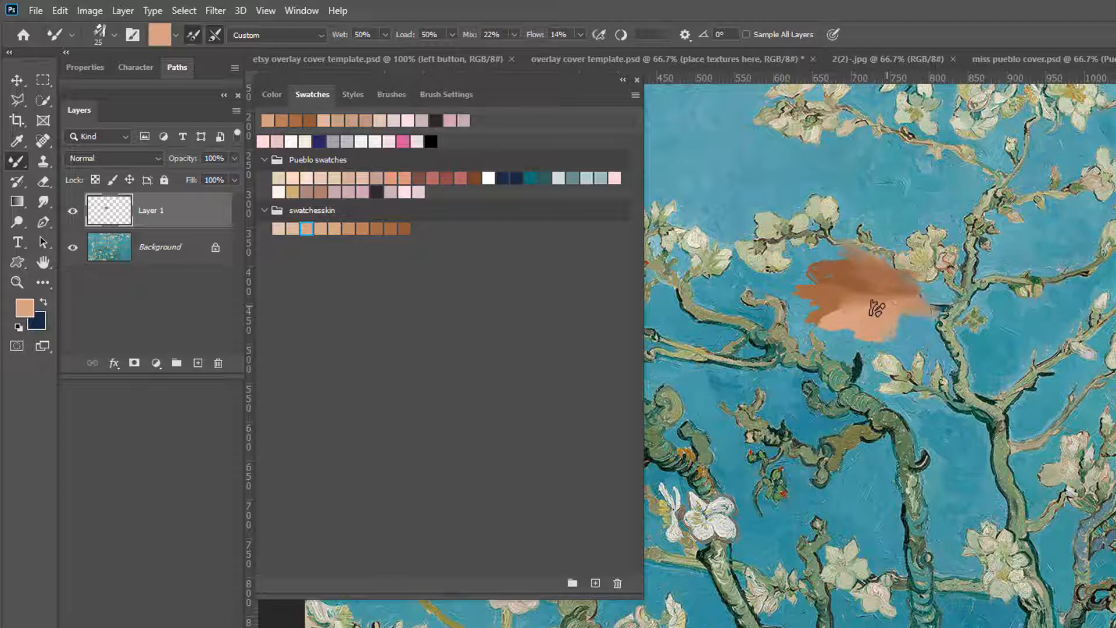
{"action": "left_click_drag", "start_coordinate": [876, 308], "coordinate": [839, 298]}
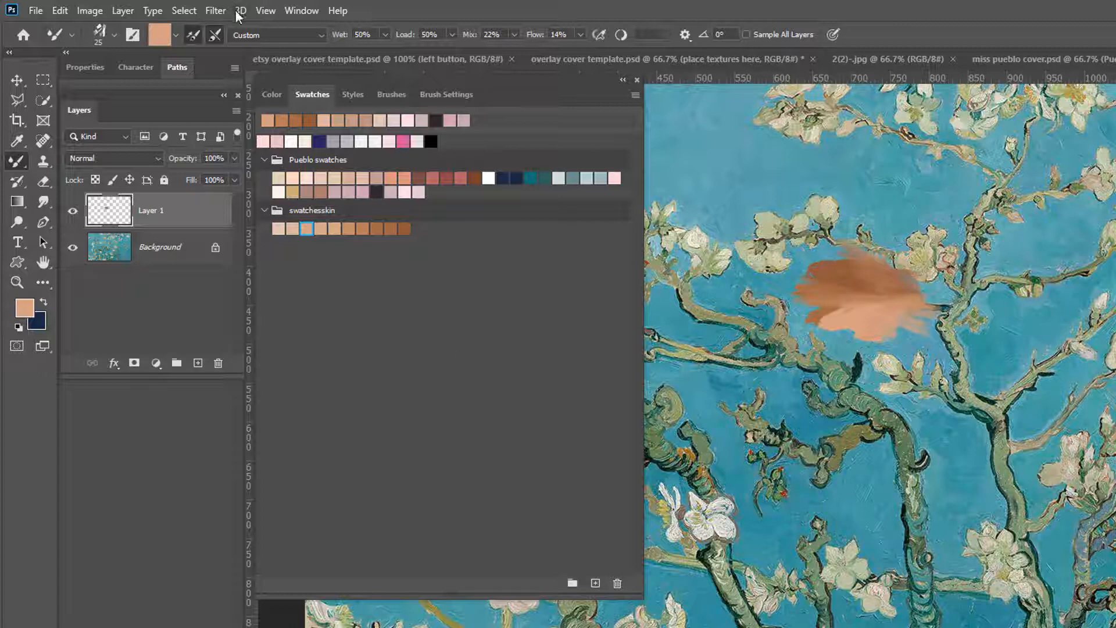
Choose a Mixer Brush preset giving Wet 33%, Load 28% and Mix 19% for further blending.
{"action": "left_click", "coordinate": [276, 35]}
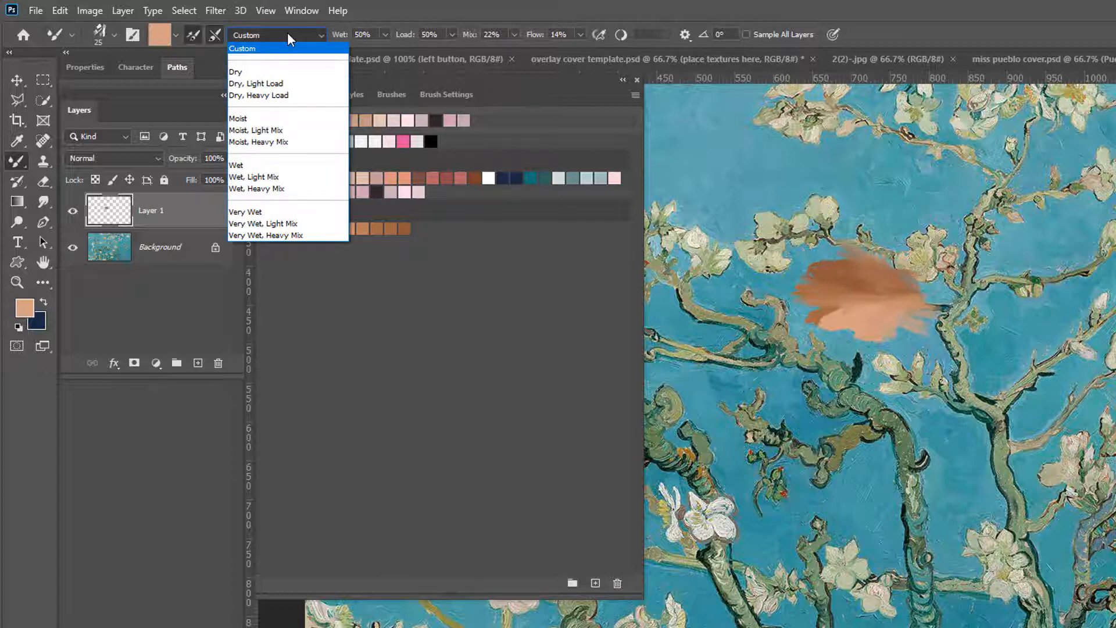
{"action": "left_click", "coordinate": [254, 176]}
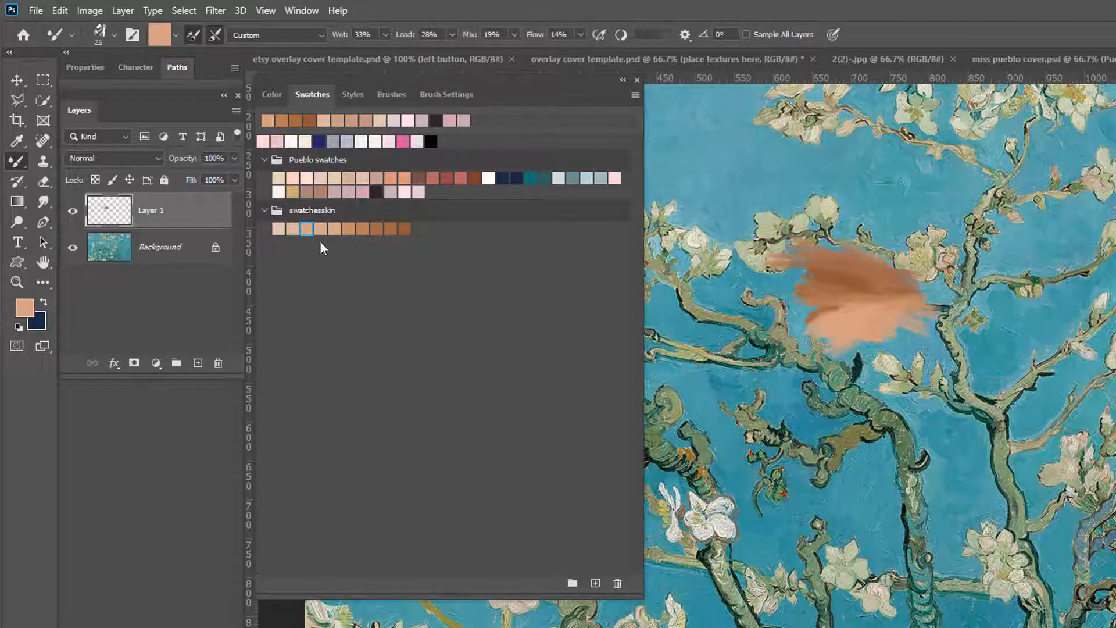
{"action": "mouse_move", "coordinate": [354, 217]}
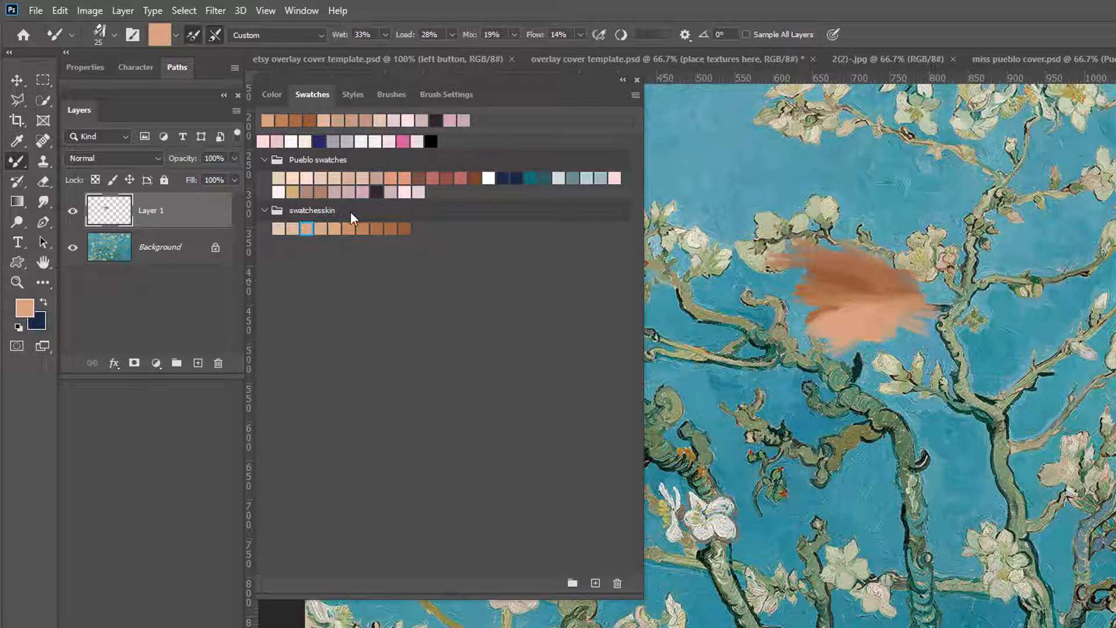
Rename the swatchesskin group to 'Magic skin'.
{"action": "left_click", "coordinate": [311, 211]}
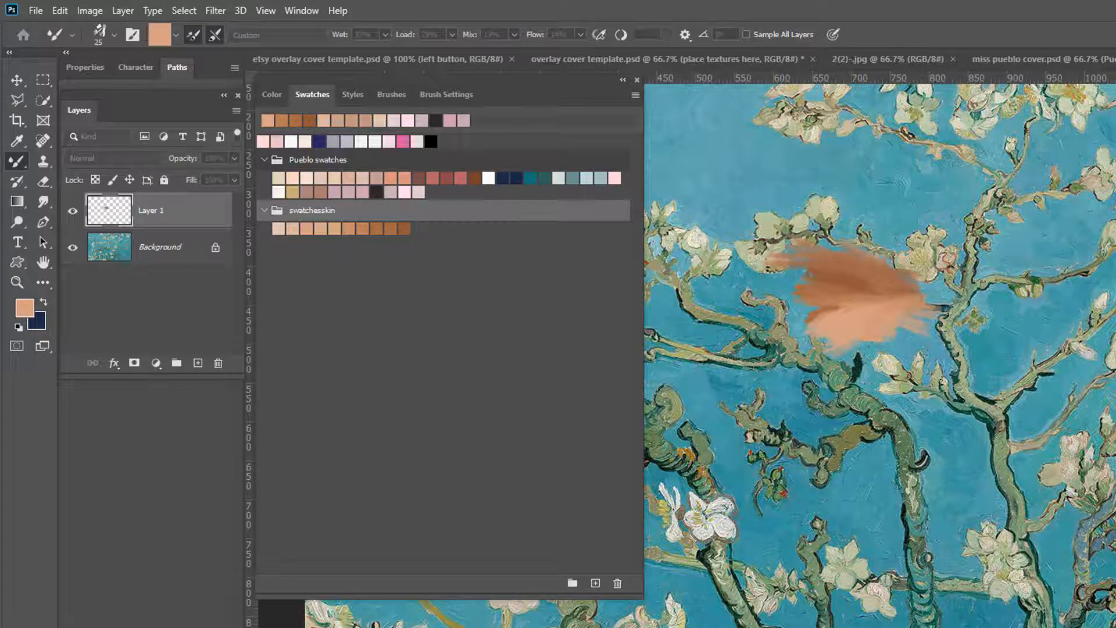
{"action": "double_click", "coordinate": [312, 210]}
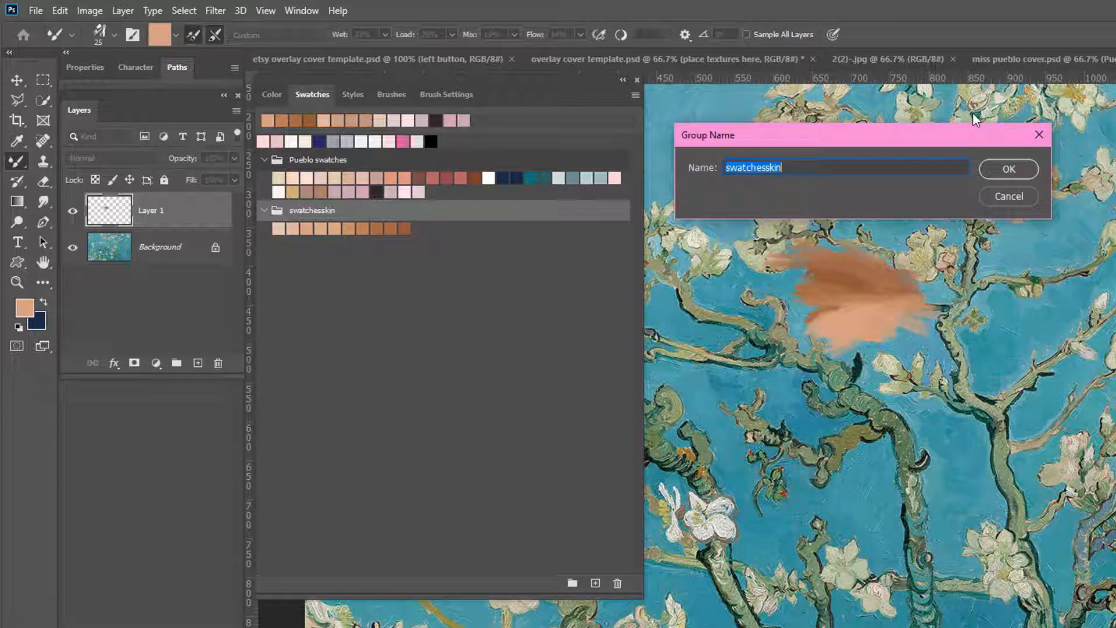
{"action": "type", "text": "Magic"}
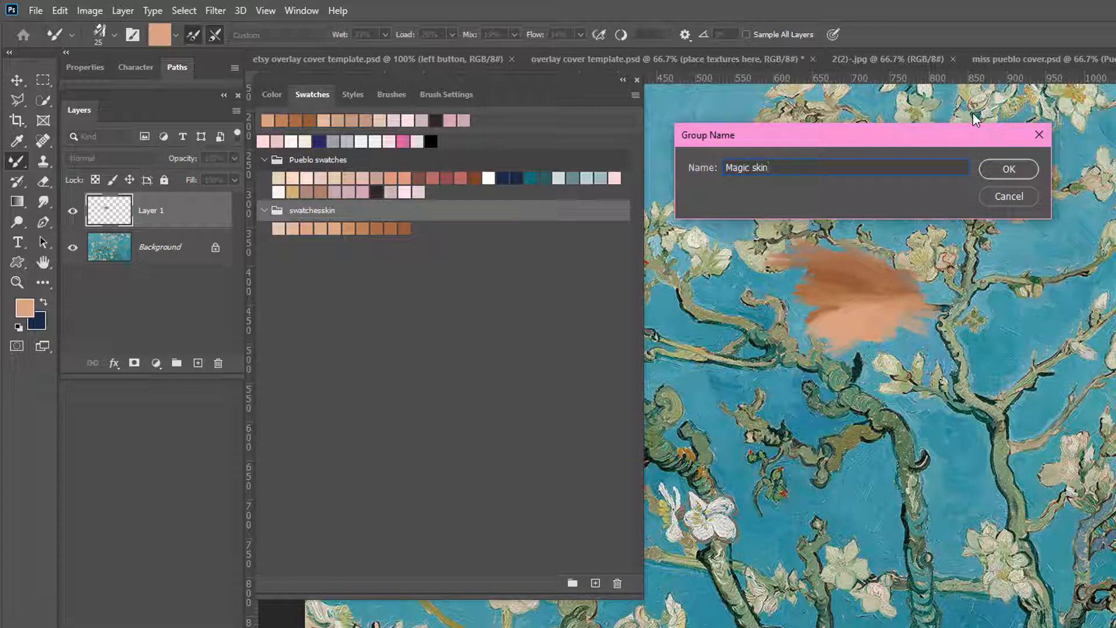
{"action": "left_click", "coordinate": [1007, 168]}
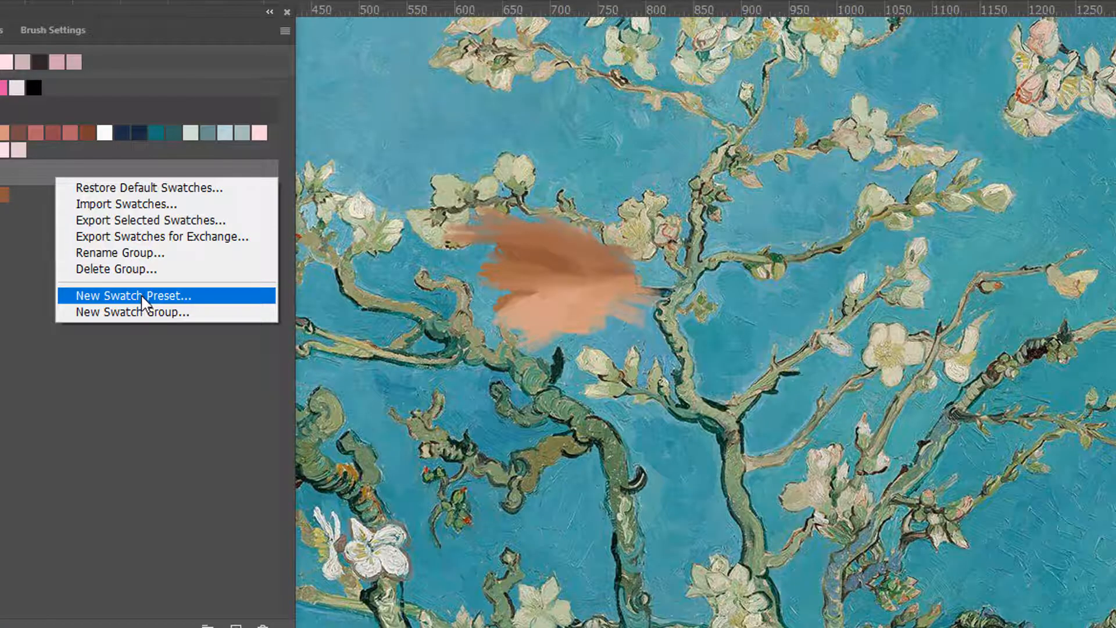
{"action": "left_click", "coordinate": [142, 295]}
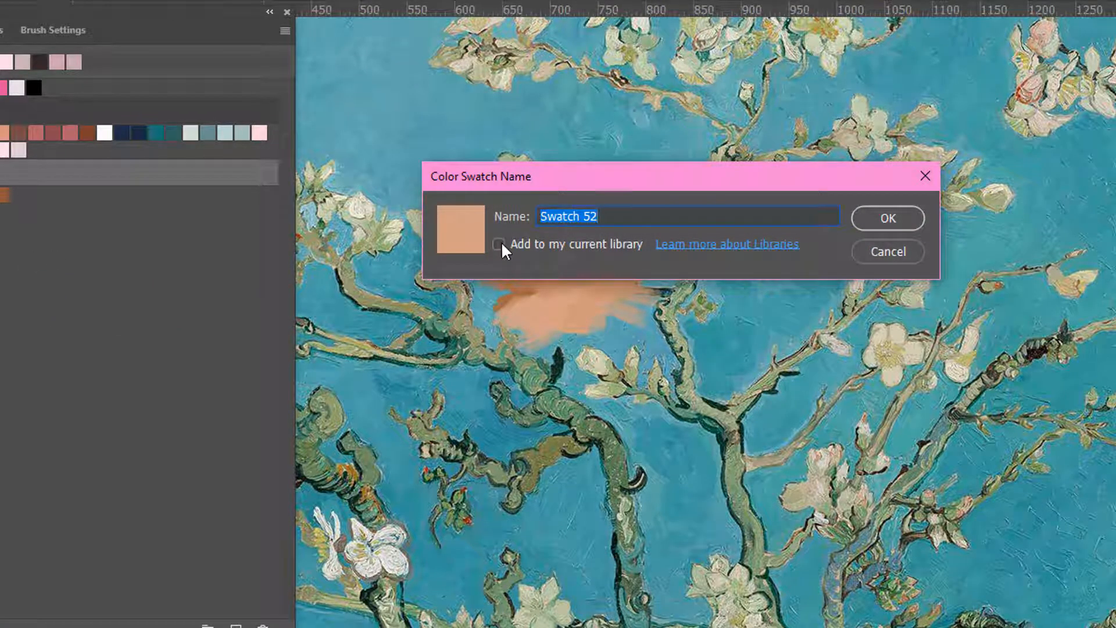
{"action": "mouse_move", "coordinate": [489, 259]}
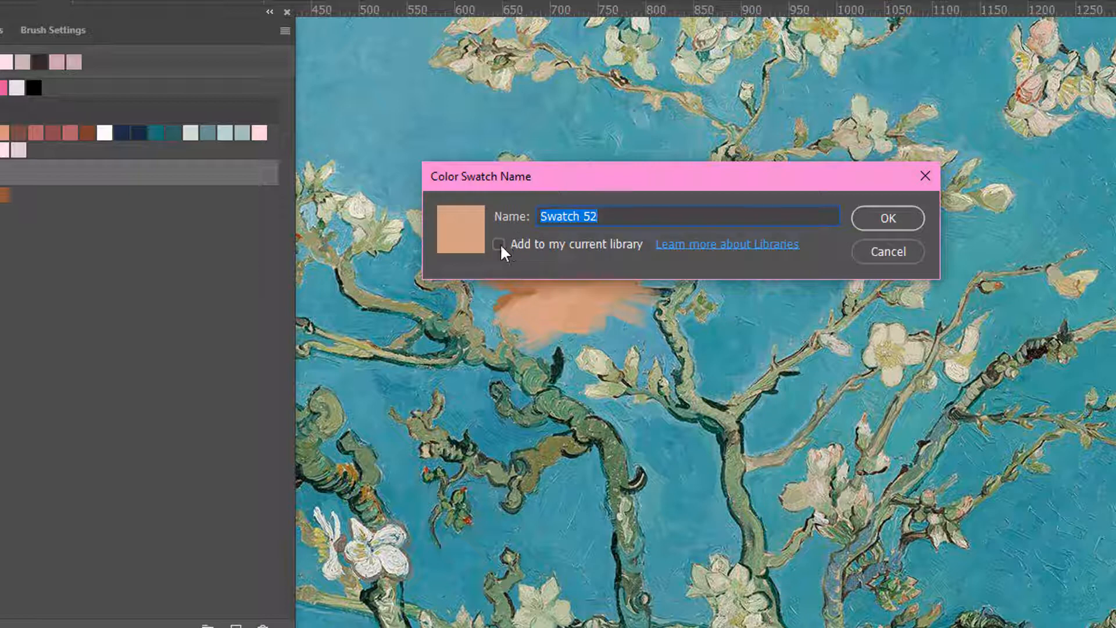
{"action": "mouse_move", "coordinate": [501, 258]}
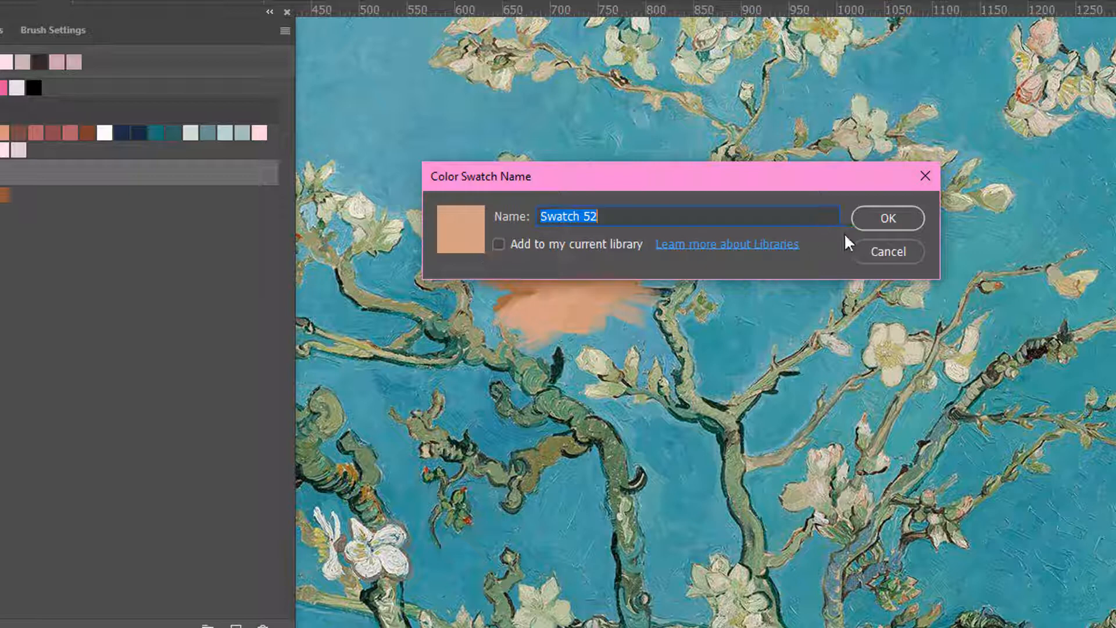
{"action": "mouse_move", "coordinate": [477, 253]}
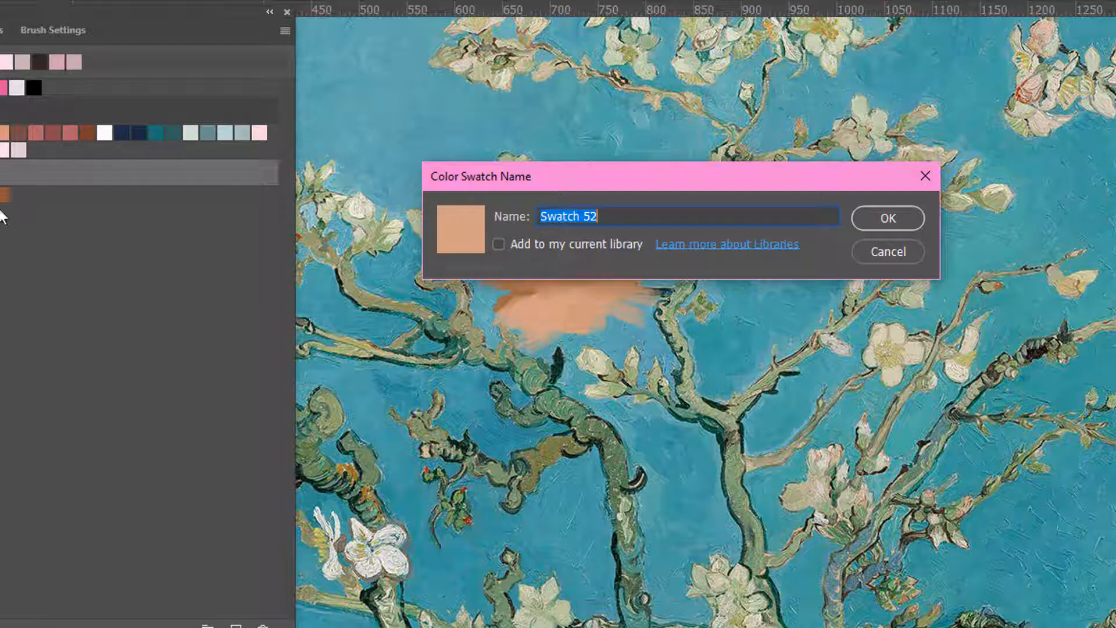
{"action": "mouse_move", "coordinate": [896, 258]}
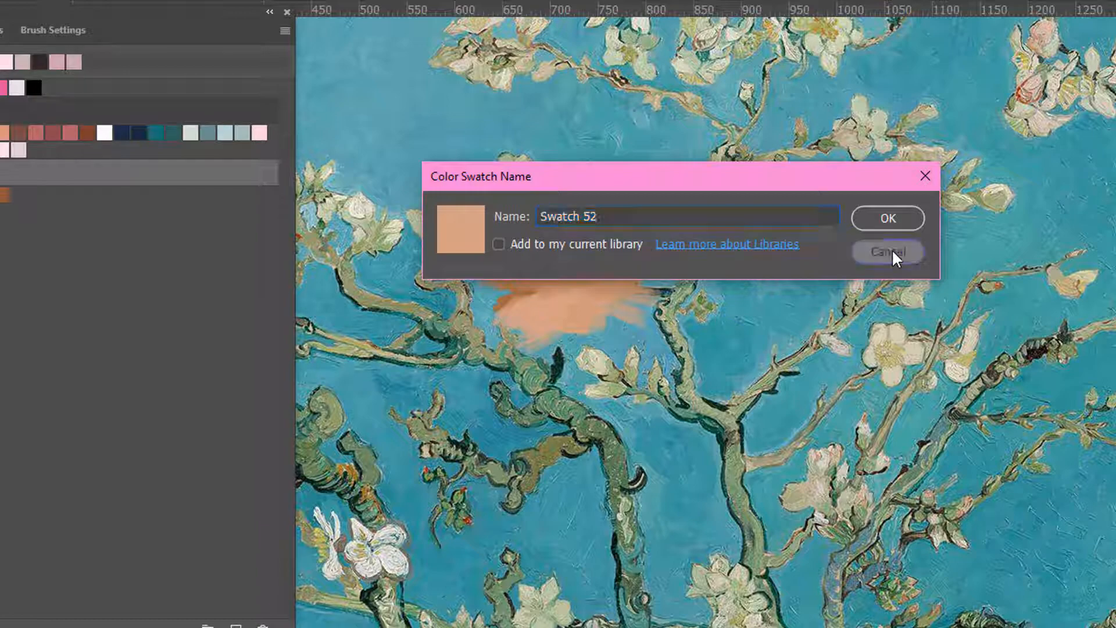
{"action": "left_click", "coordinate": [888, 251]}
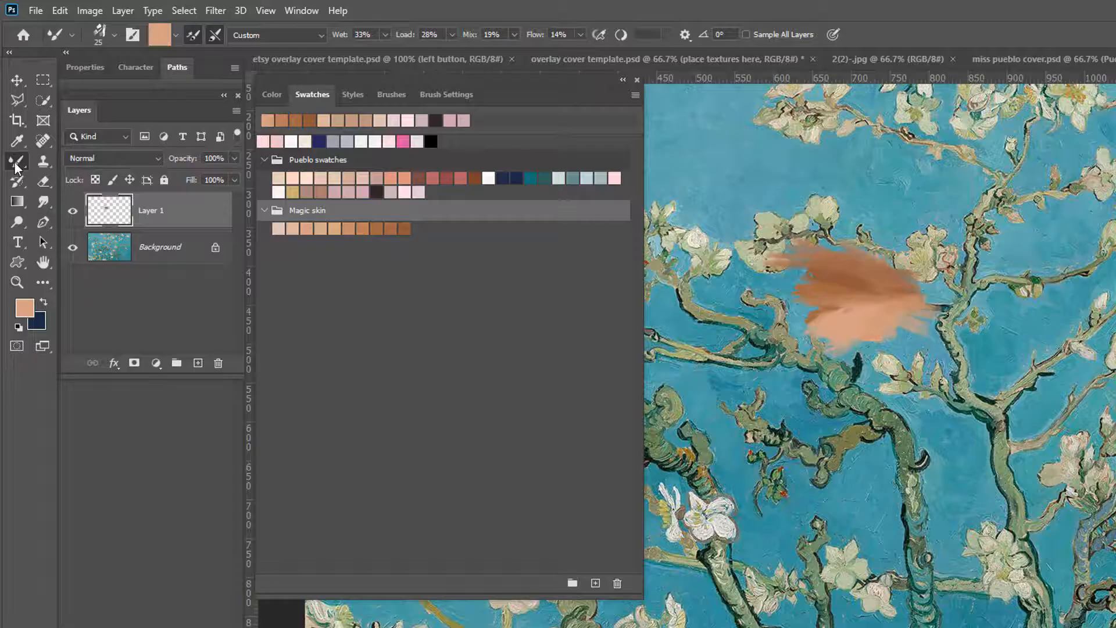
Save the sampled brown paint colour as a new swatch preset in Magic skin, cancelling a second one.
{"action": "left_click", "coordinate": [17, 139]}
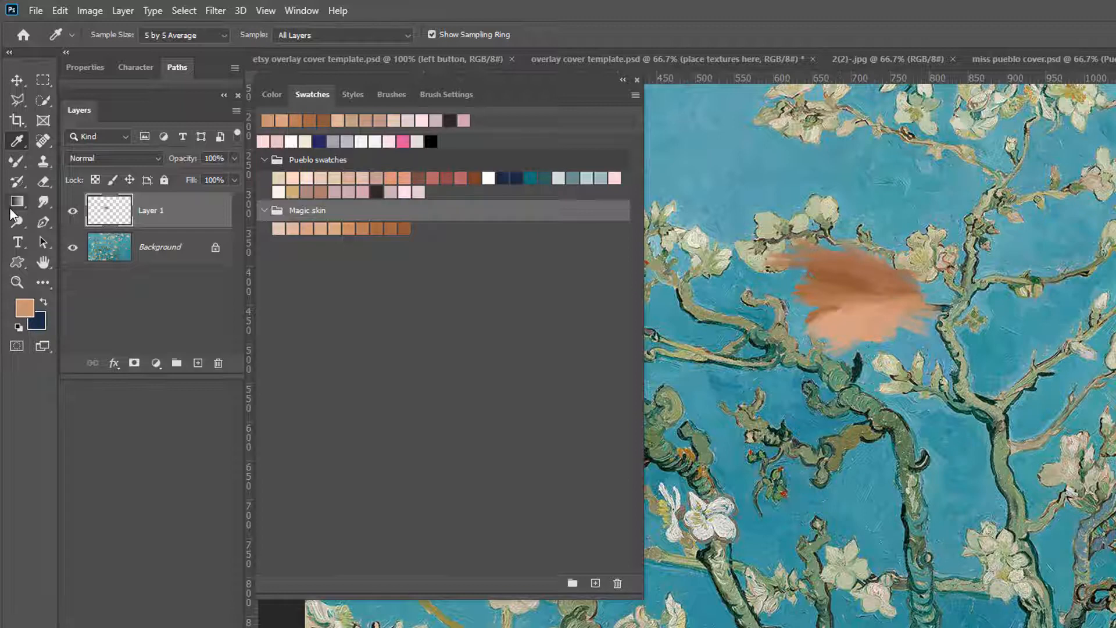
{"action": "left_click", "coordinate": [633, 94]}
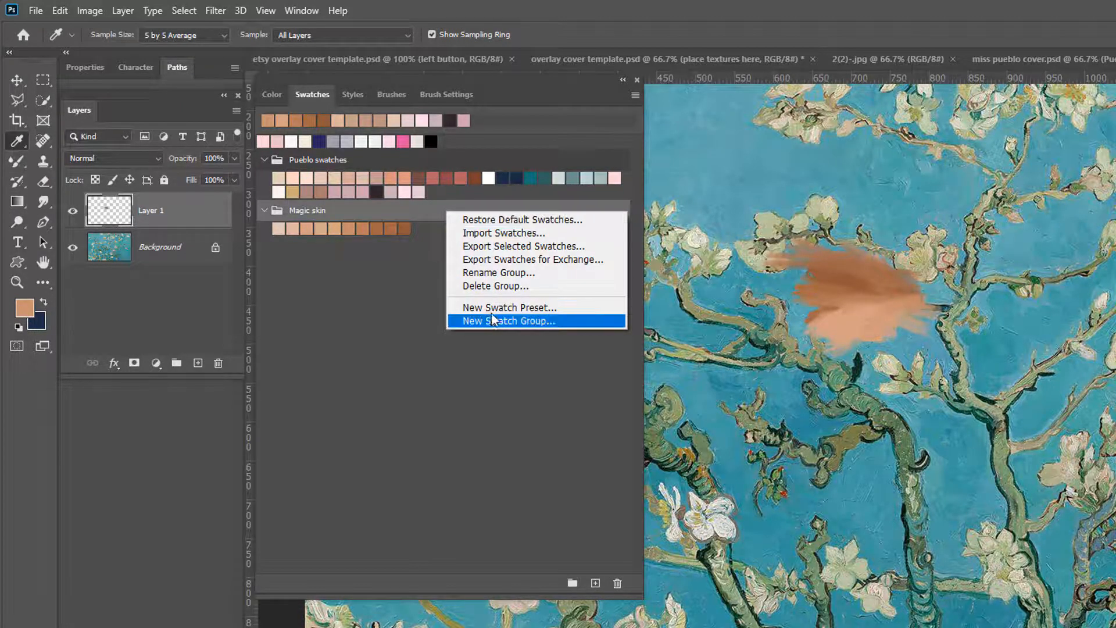
{"action": "left_click", "coordinate": [508, 307]}
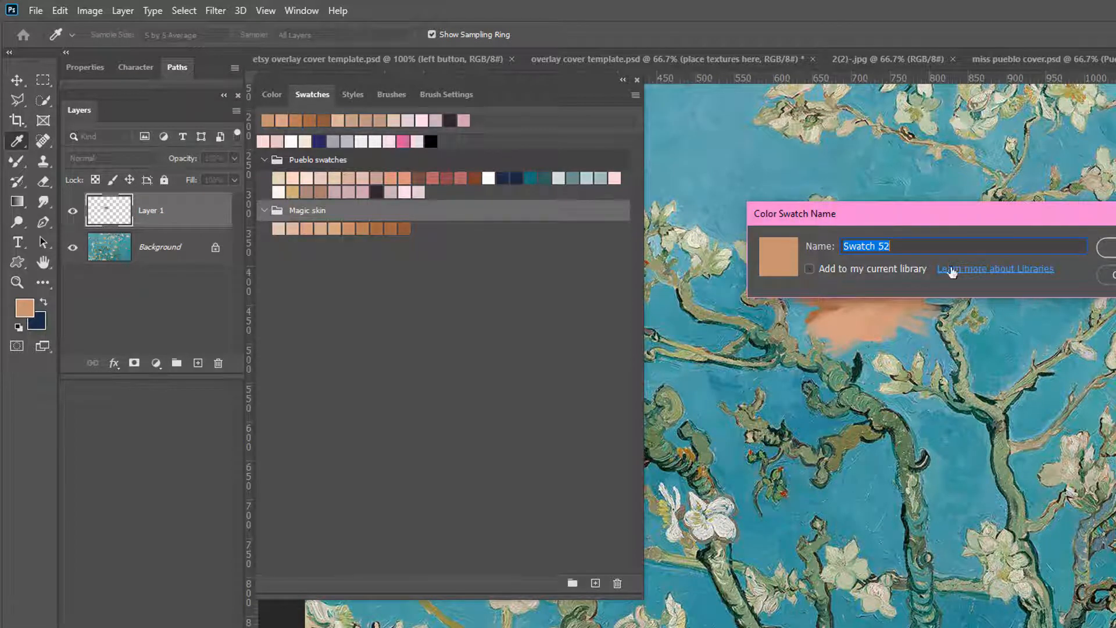
{"action": "left_click", "coordinate": [1106, 245]}
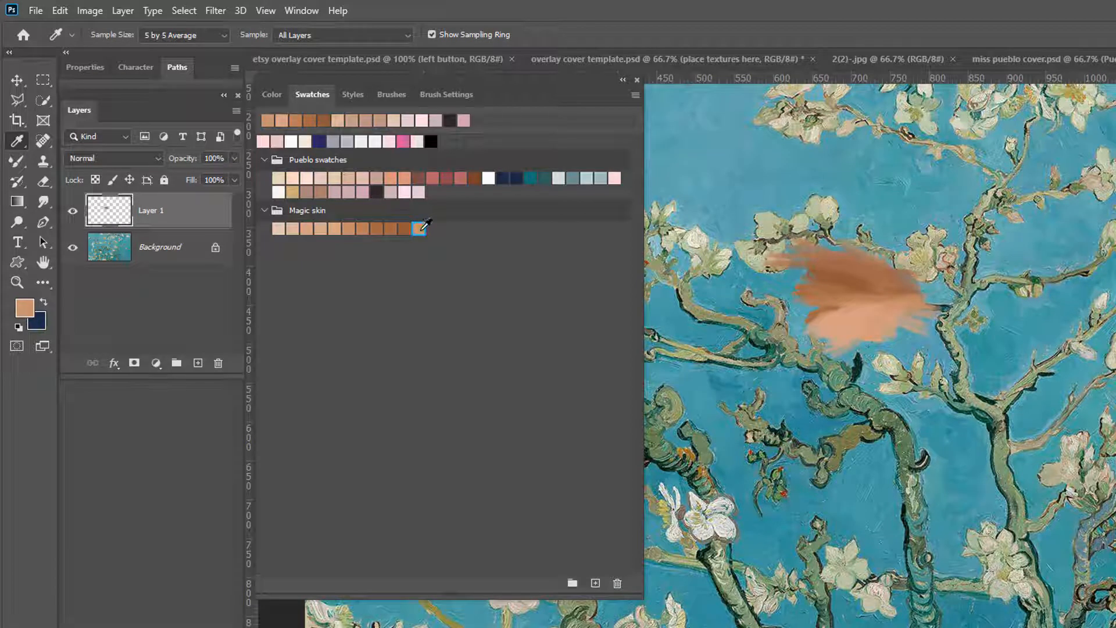
{"action": "mouse_move", "coordinate": [506, 249]}
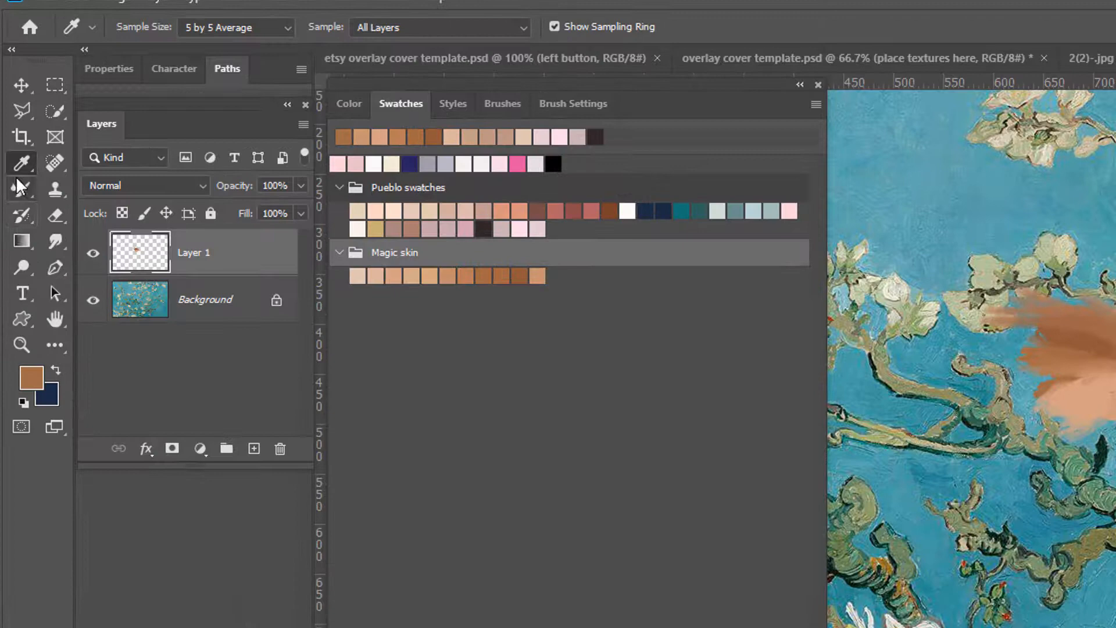
{"action": "mouse_move", "coordinate": [22, 163]}
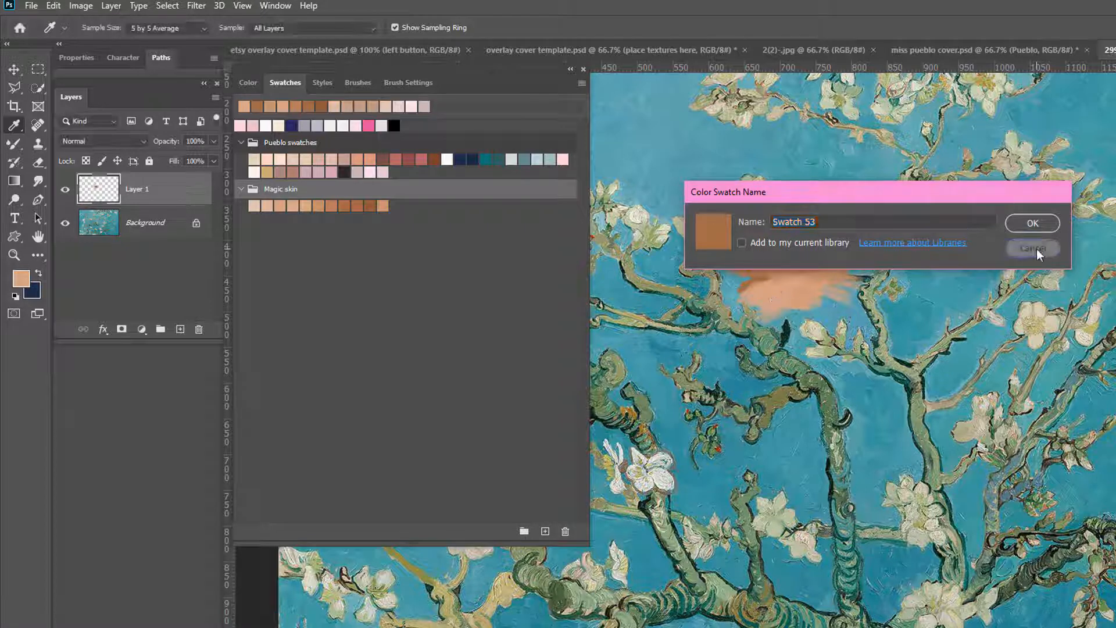
{"action": "left_click", "coordinate": [1032, 248]}
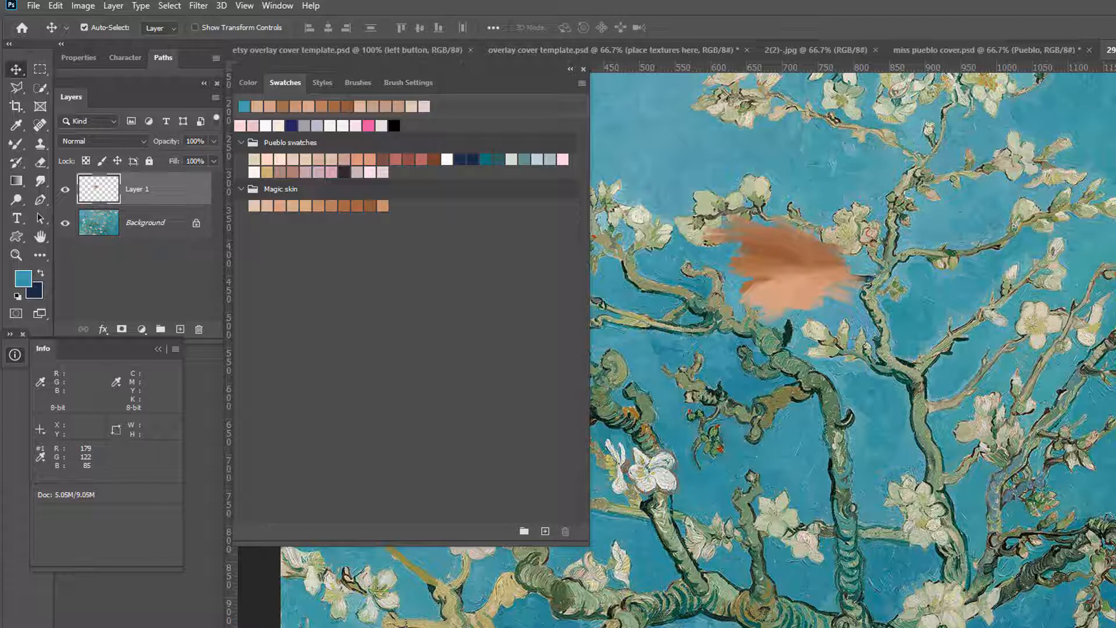
{"action": "mouse_move", "coordinate": [525, 216]}
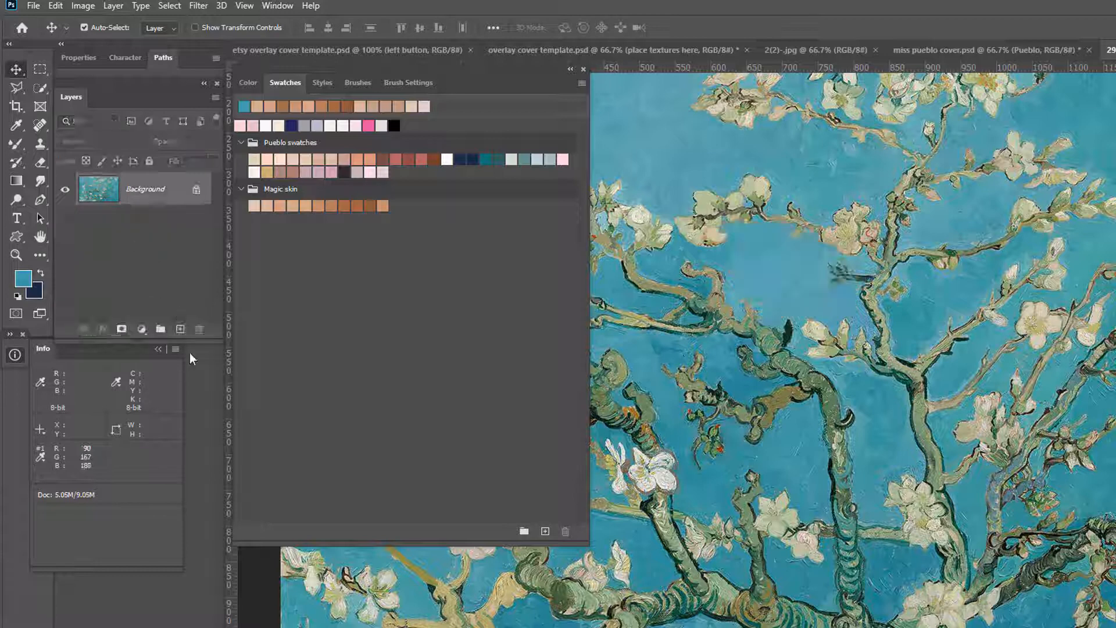
Cancel a stray new-swatch dialog and start a New Swatch Group from the panel menu.
{"action": "left_click", "coordinate": [179, 329]}
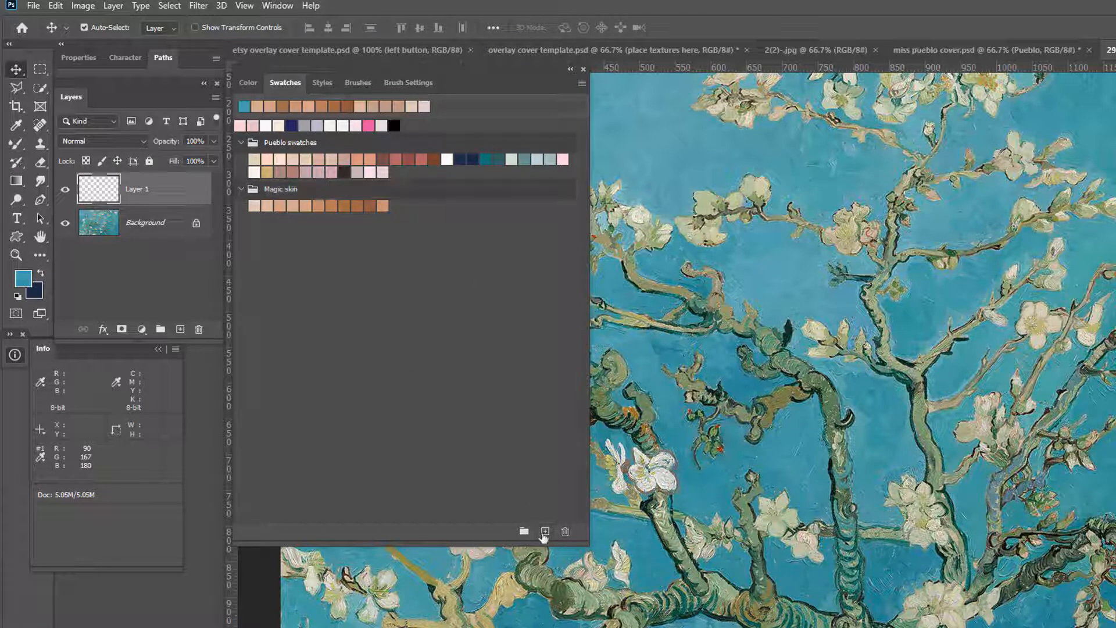
{"action": "left_click", "coordinate": [544, 531]}
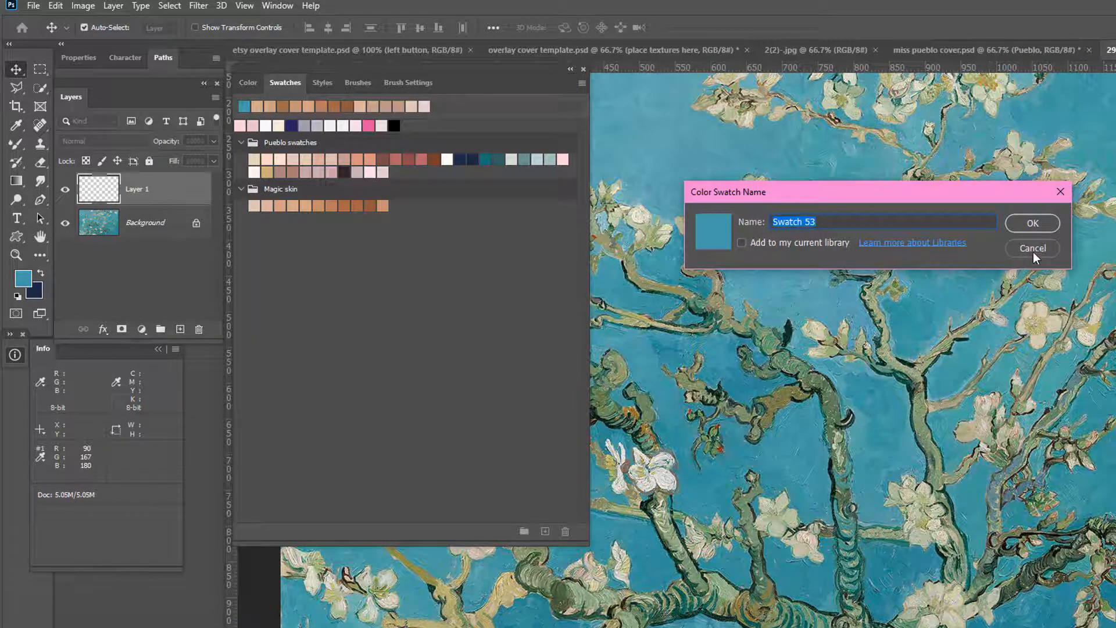
{"action": "left_click", "coordinate": [1031, 248]}
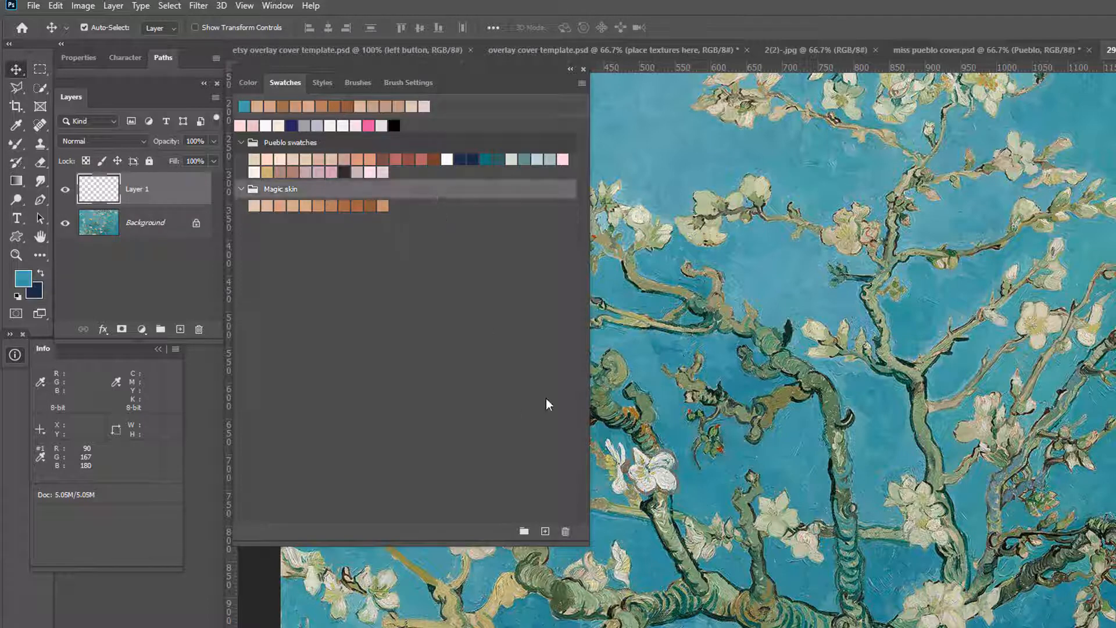
{"action": "left_click", "coordinate": [582, 84]}
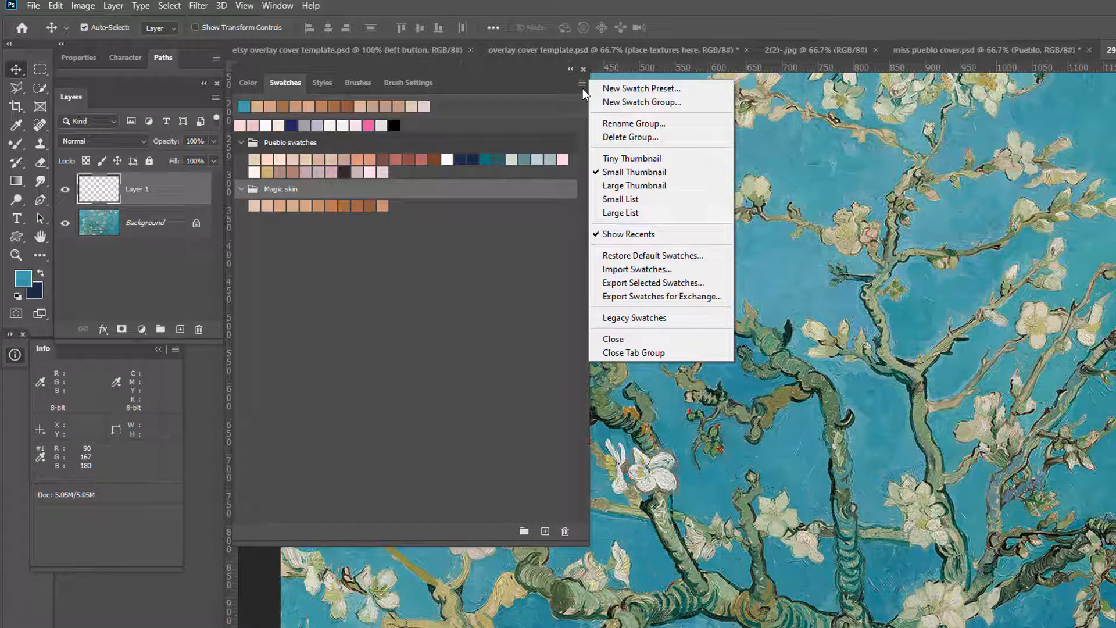
{"action": "left_click", "coordinate": [641, 102]}
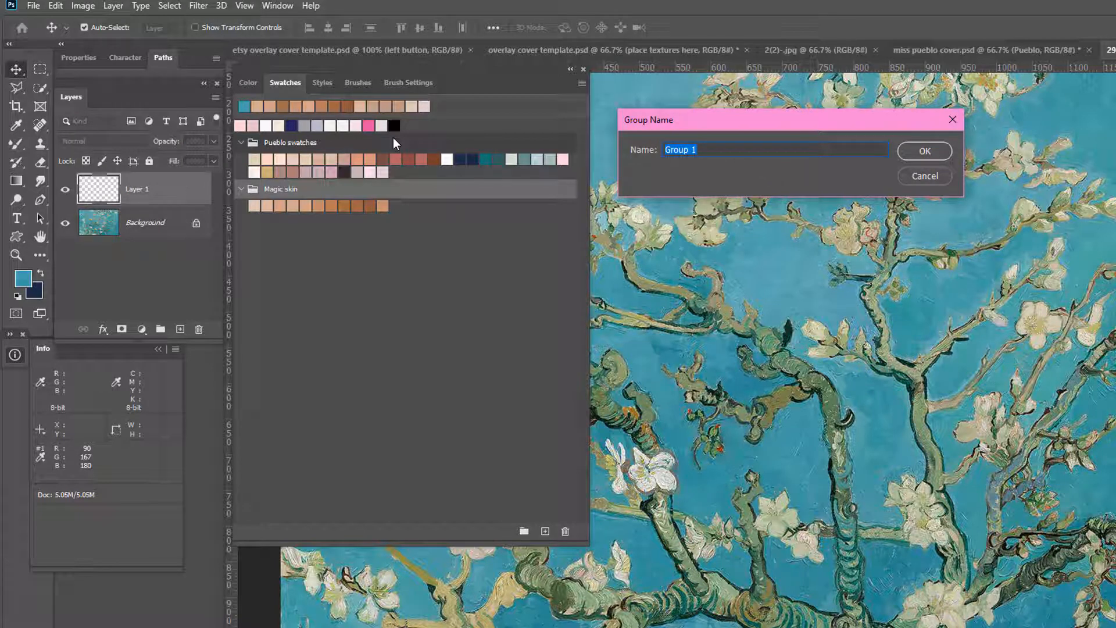
Name the new empty swatch group 'blossoms' and confirm it.
{"action": "type", "text": "van"}
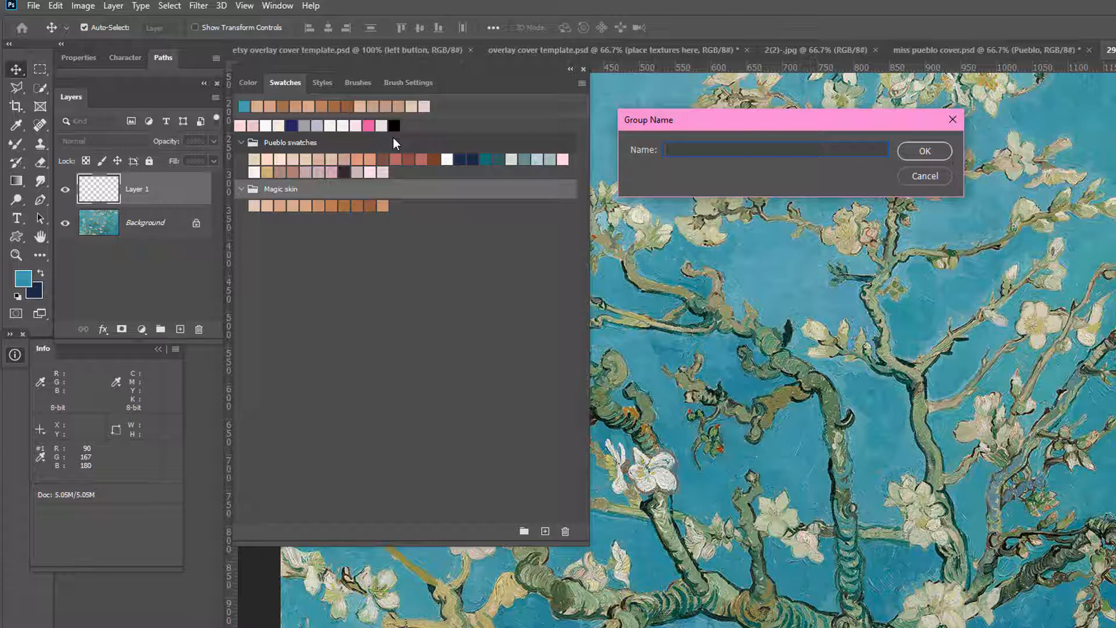
{"action": "type", "text": "blo"}
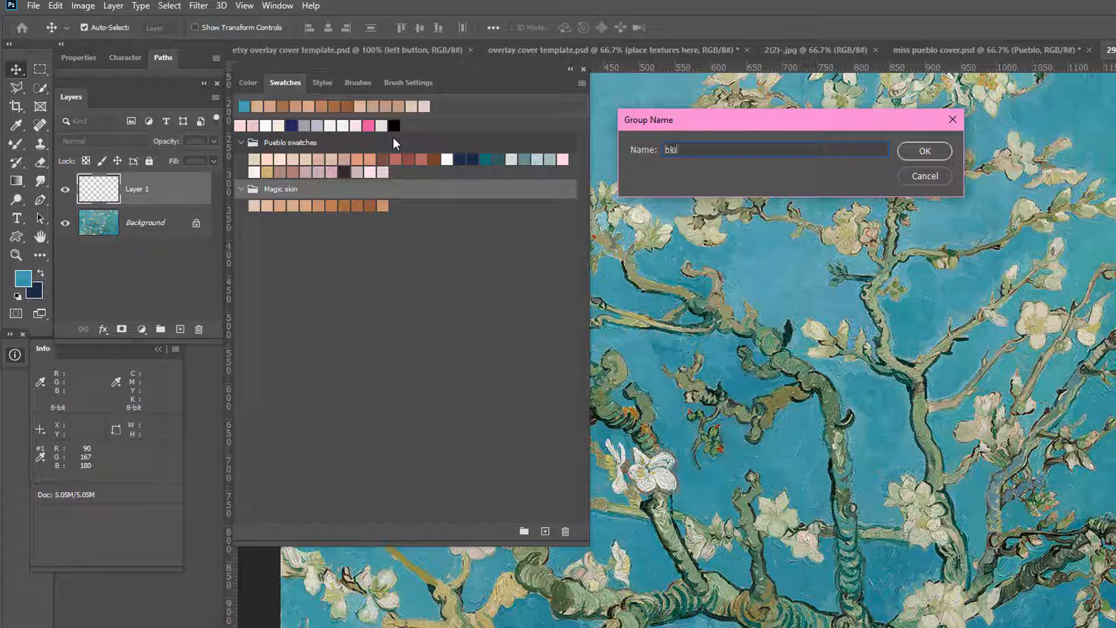
{"action": "type", "text": "blossoms"}
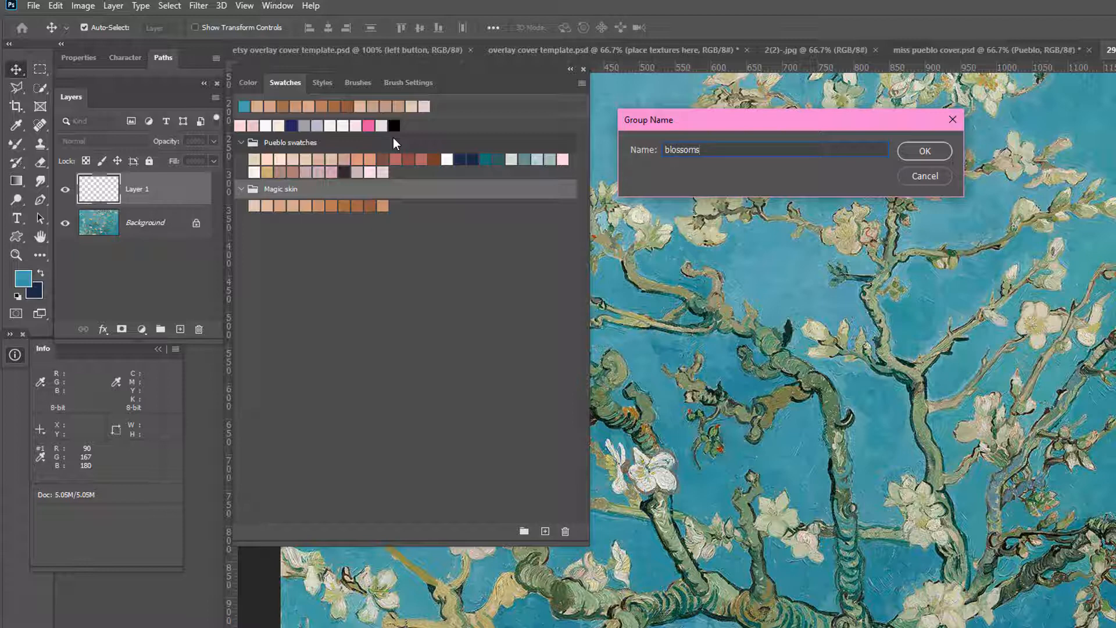
{"action": "left_click", "coordinate": [923, 150]}
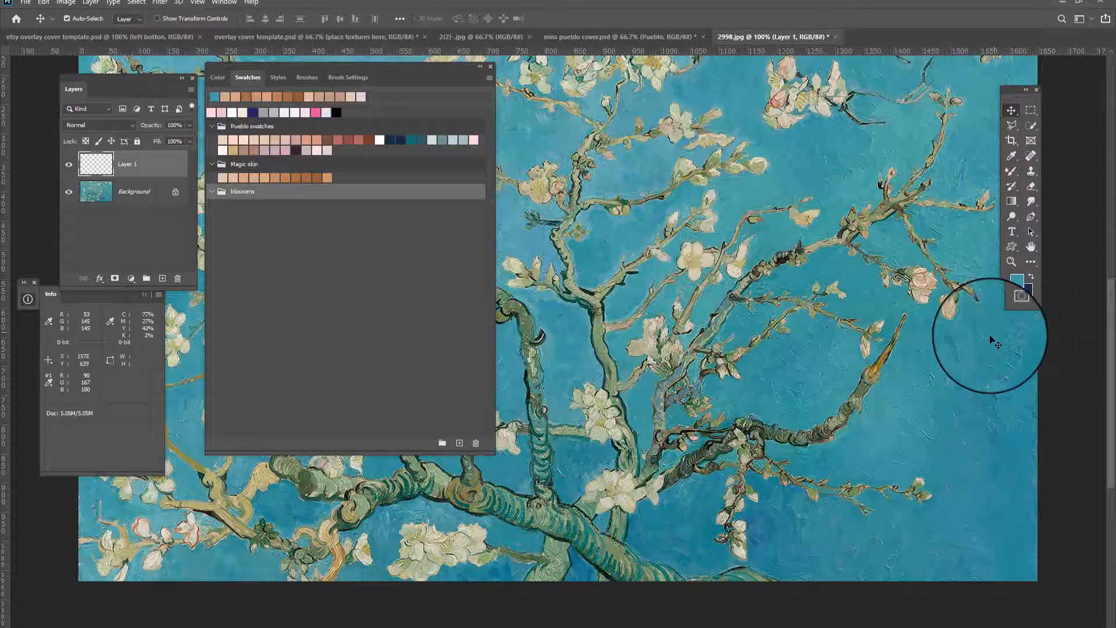
{"action": "mouse_move", "coordinate": [957, 345]}
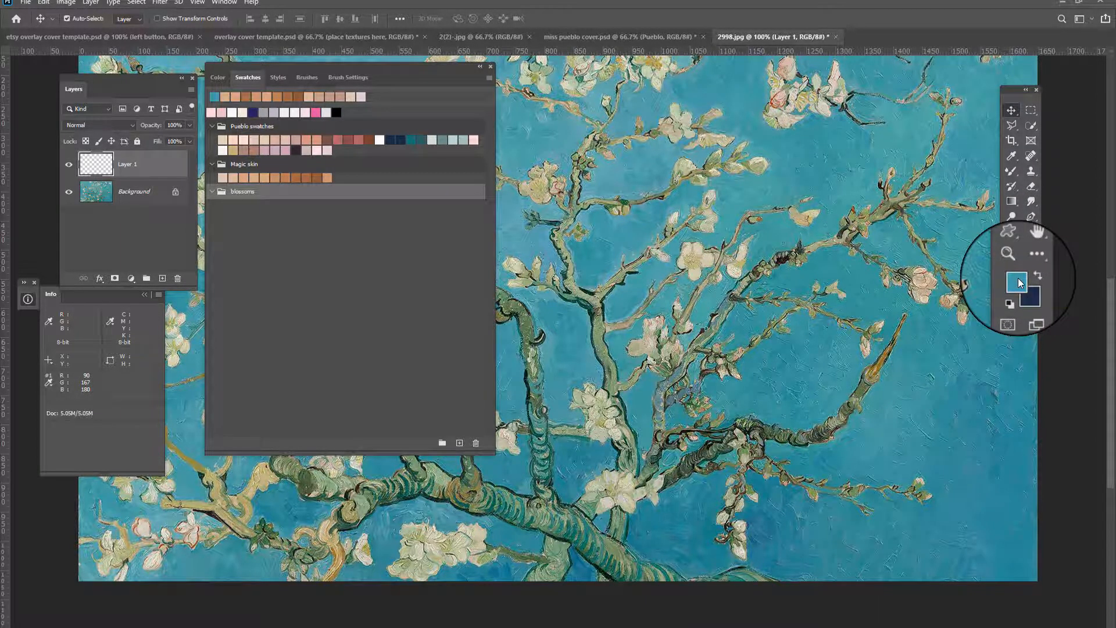
Via the foreground Color Picker, add sampled teal, beige, olive and pale cream swatches to blossoms.
{"action": "left_click", "coordinate": [1010, 281]}
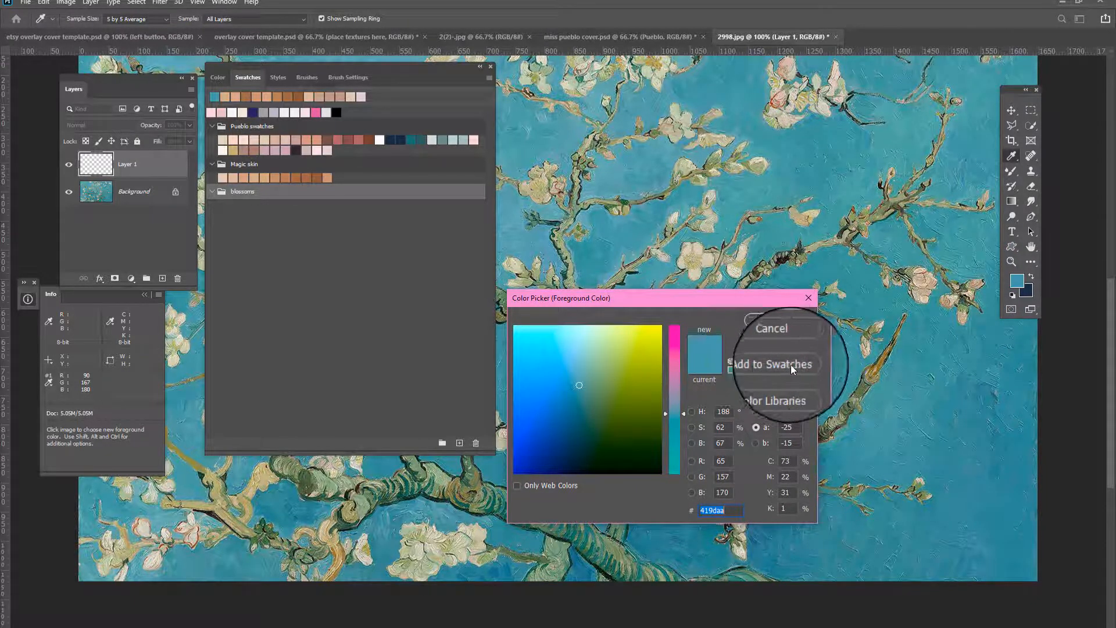
{"action": "left_click", "coordinate": [772, 364]}
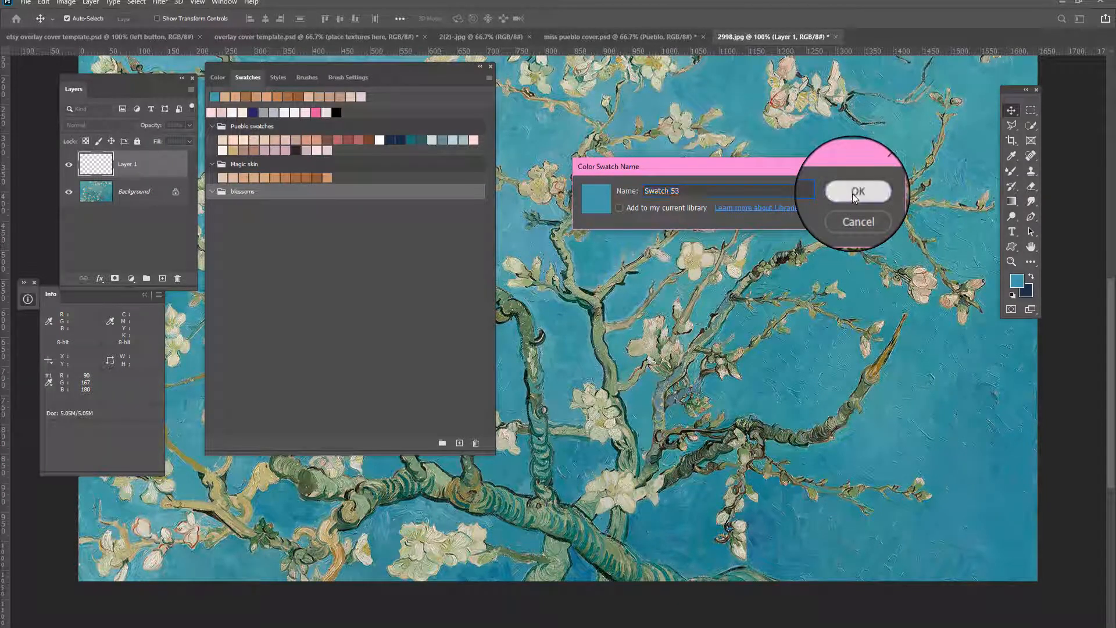
{"action": "left_click", "coordinate": [859, 191]}
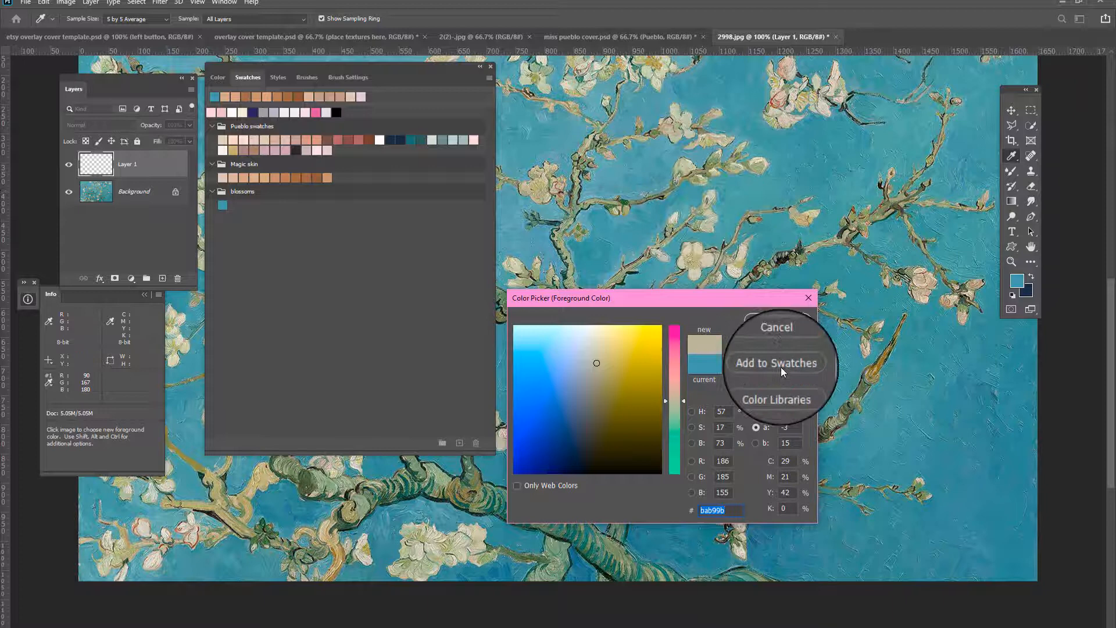
{"action": "left_click", "coordinate": [775, 363]}
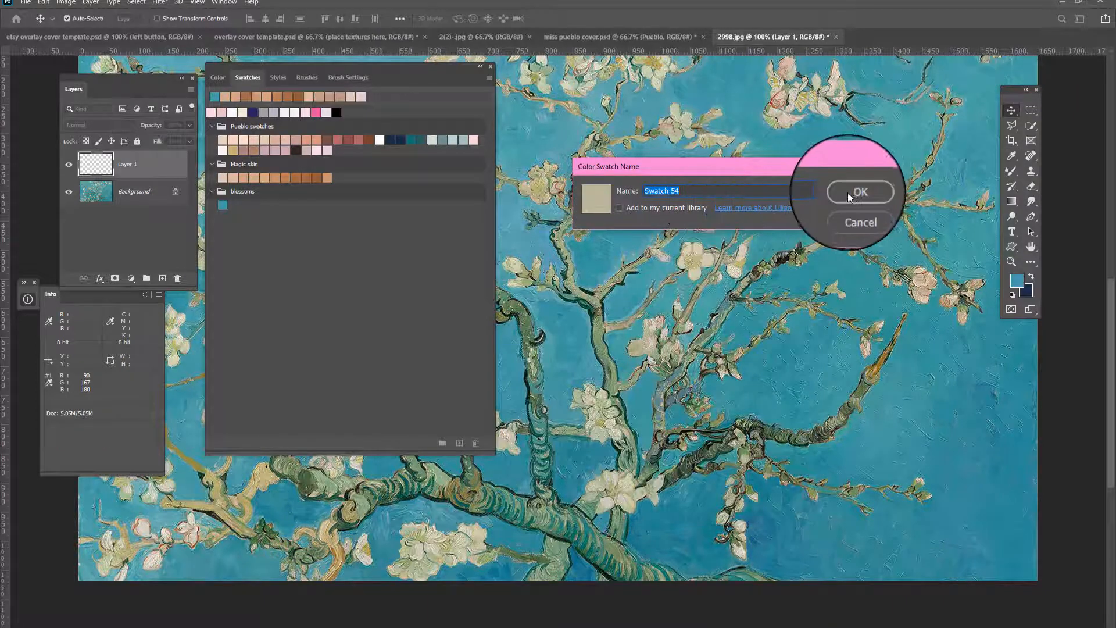
{"action": "left_click", "coordinate": [861, 192]}
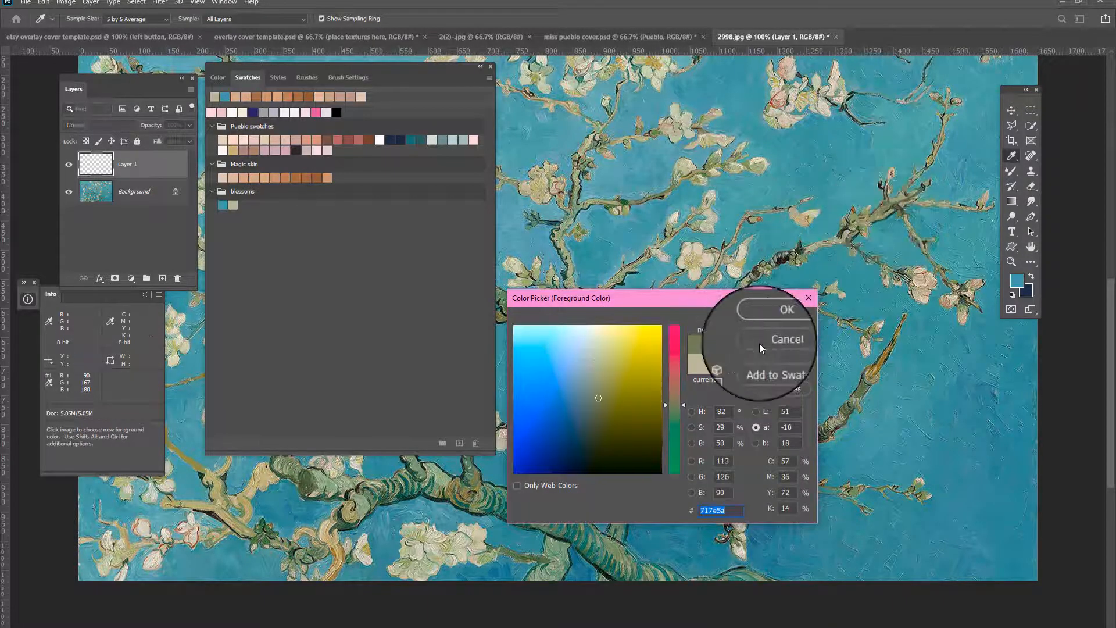
{"action": "left_click", "coordinate": [774, 375]}
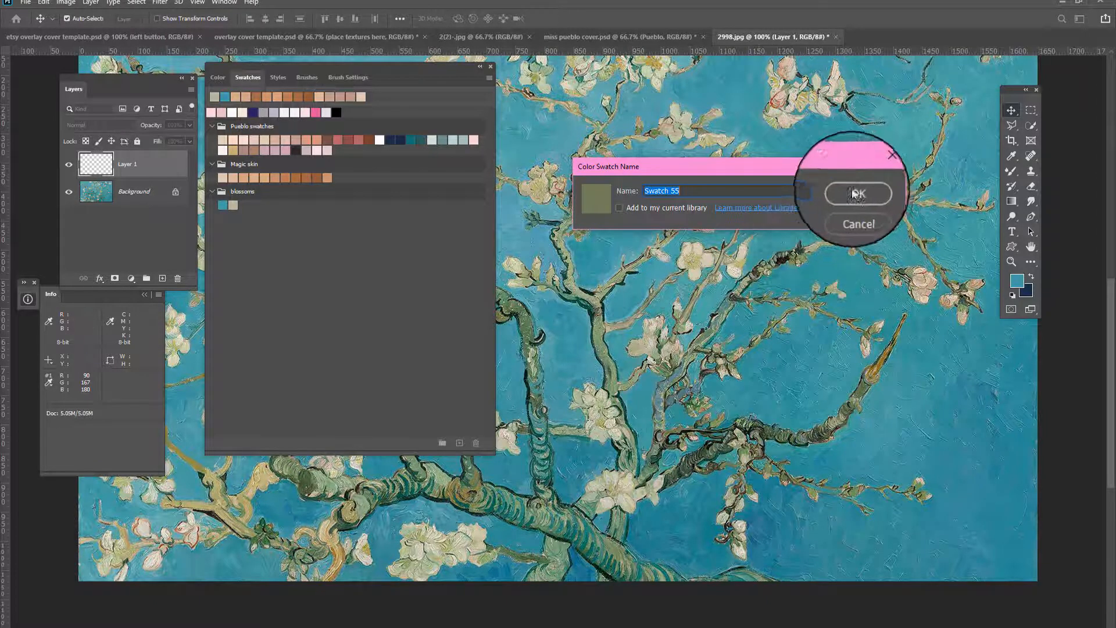
{"action": "left_click", "coordinate": [857, 194]}
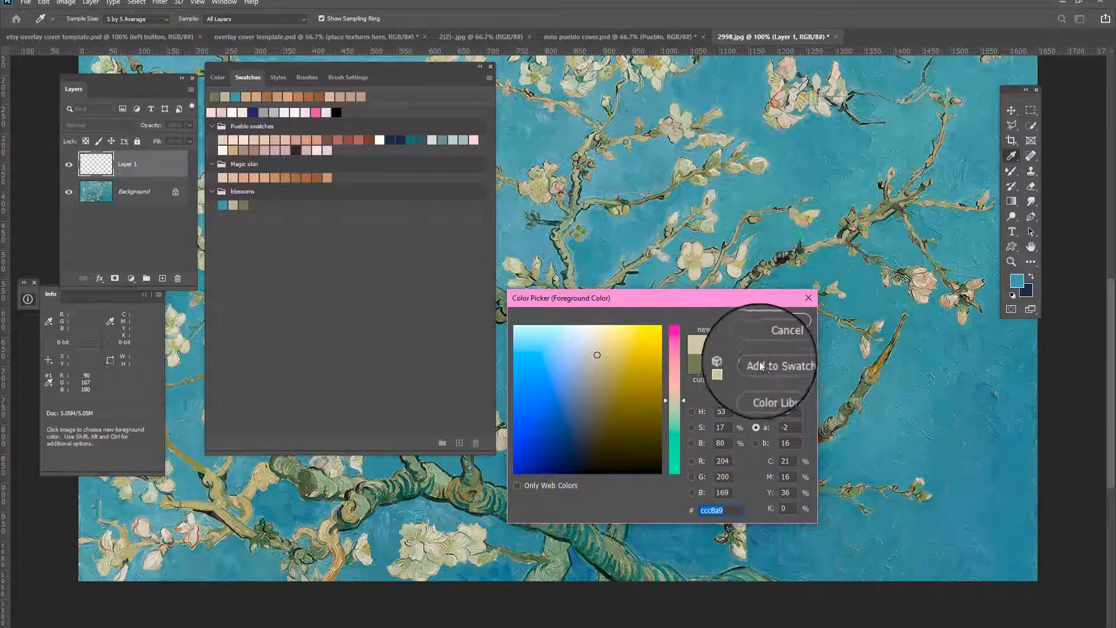
{"action": "left_click", "coordinate": [778, 365]}
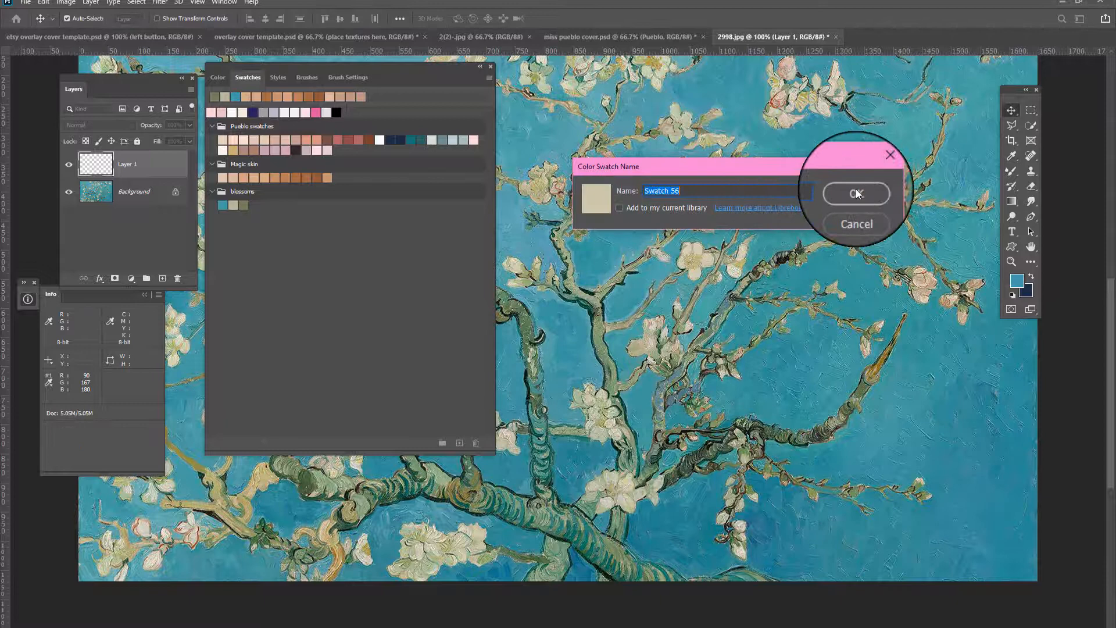
{"action": "left_click", "coordinate": [857, 194]}
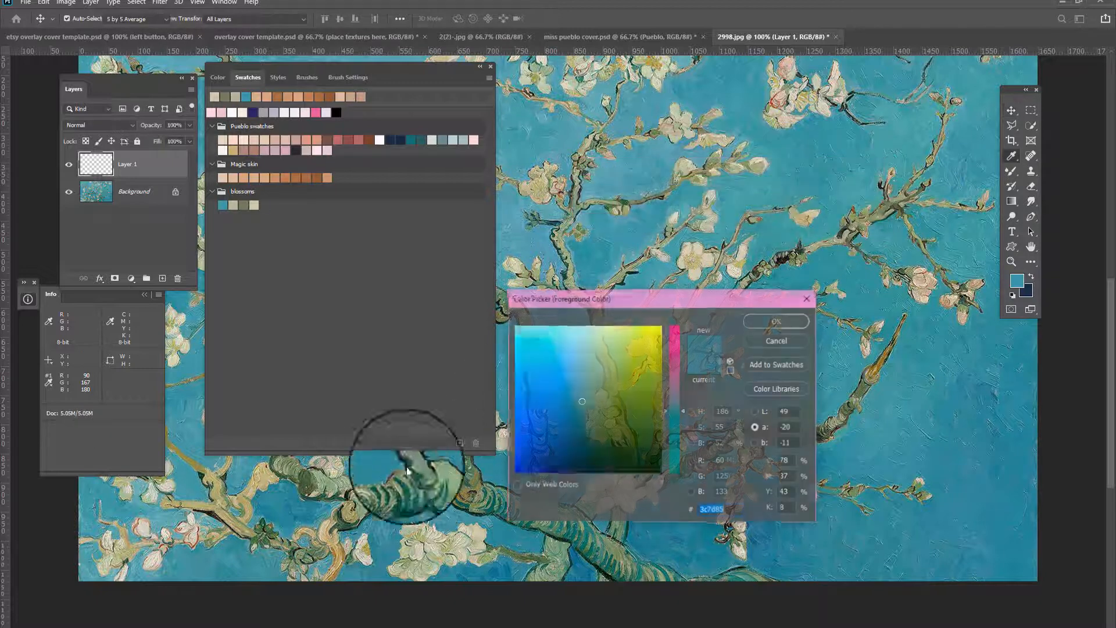
Add dark branch green, blue-grey, ochre and olive green samples to blossoms, then close the picker.
{"action": "left_click", "coordinate": [409, 487]}
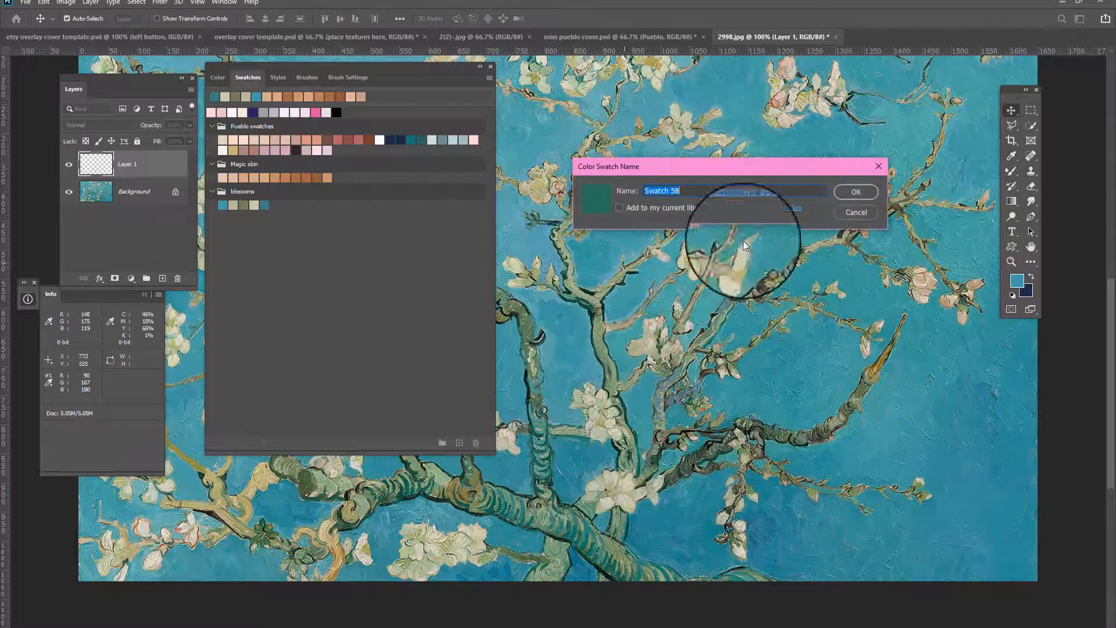
{"action": "left_click", "coordinate": [1015, 280]}
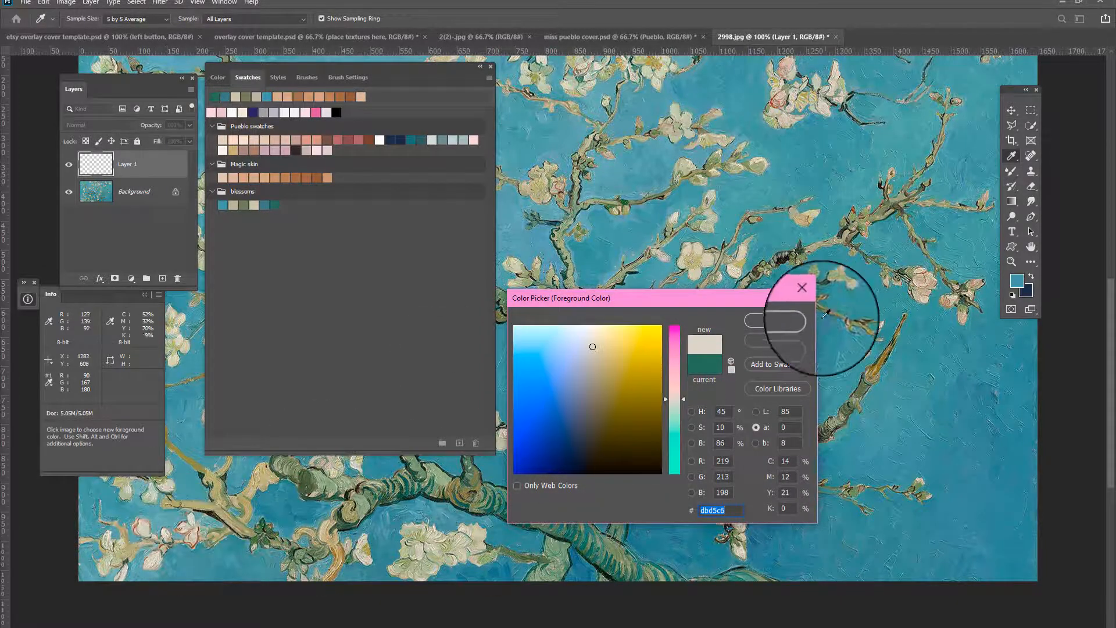
{"action": "left_click", "coordinate": [767, 364]}
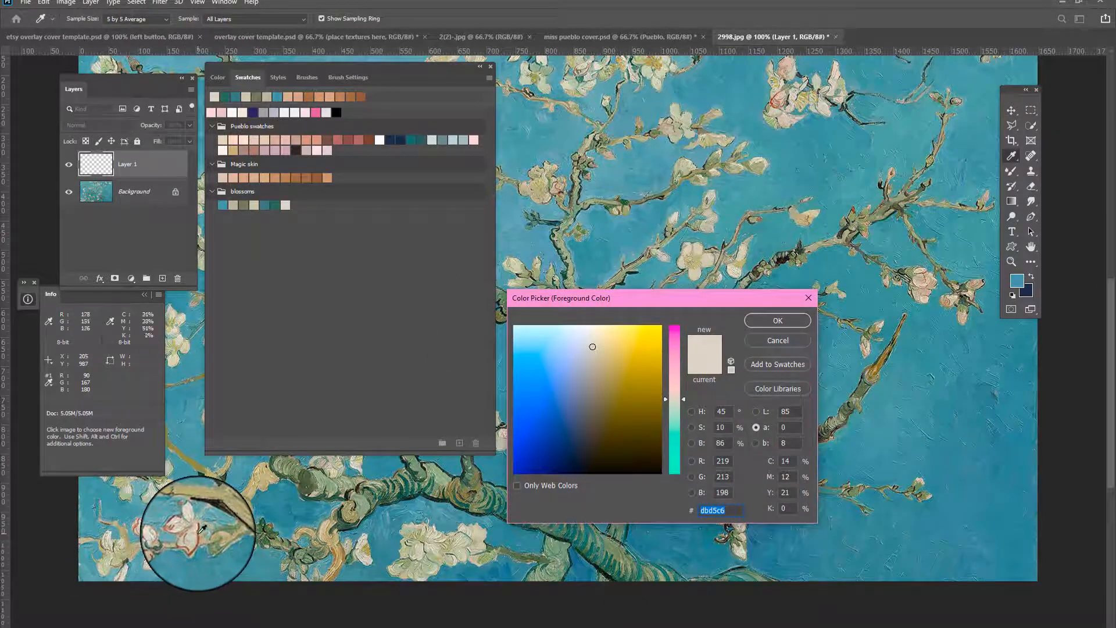
{"action": "left_click", "coordinate": [777, 364]}
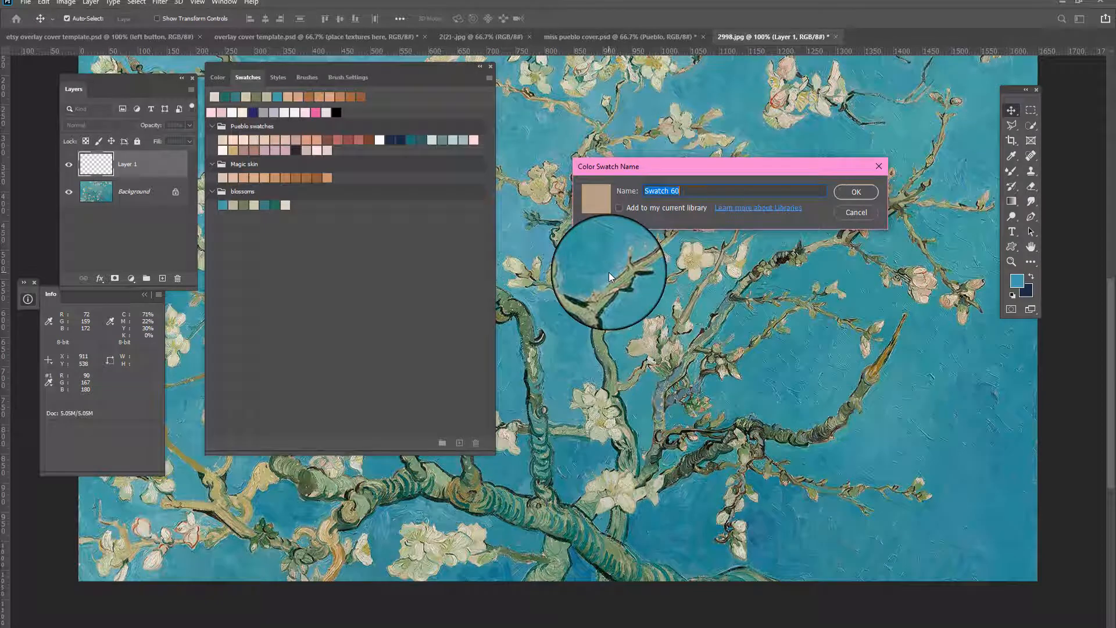
{"action": "mouse_move", "coordinate": [765, 84]}
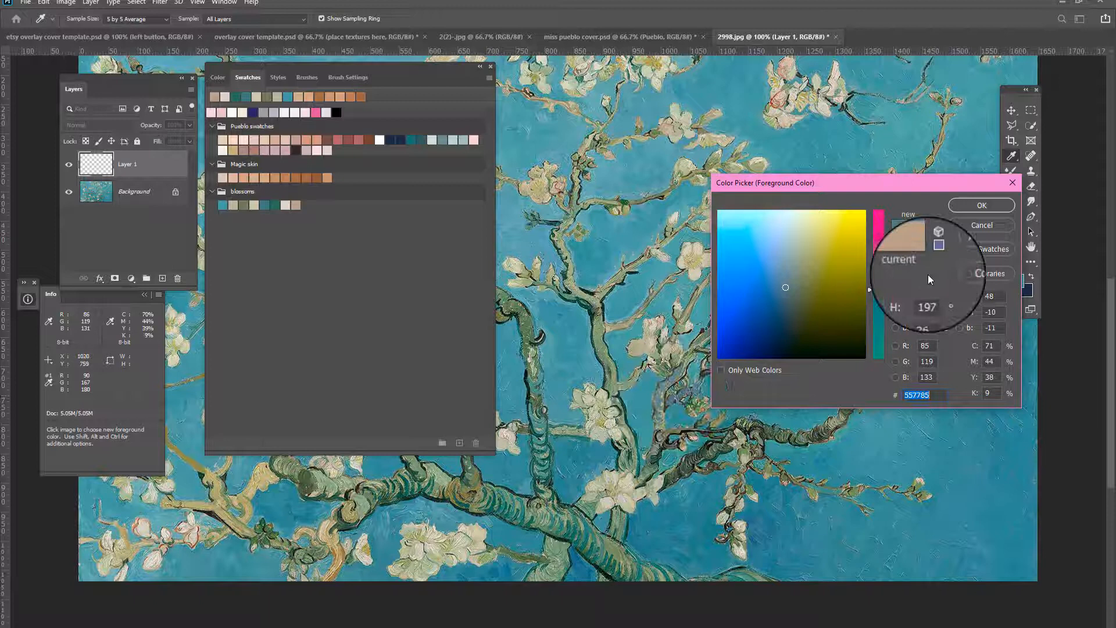
{"action": "left_click", "coordinate": [981, 205]}
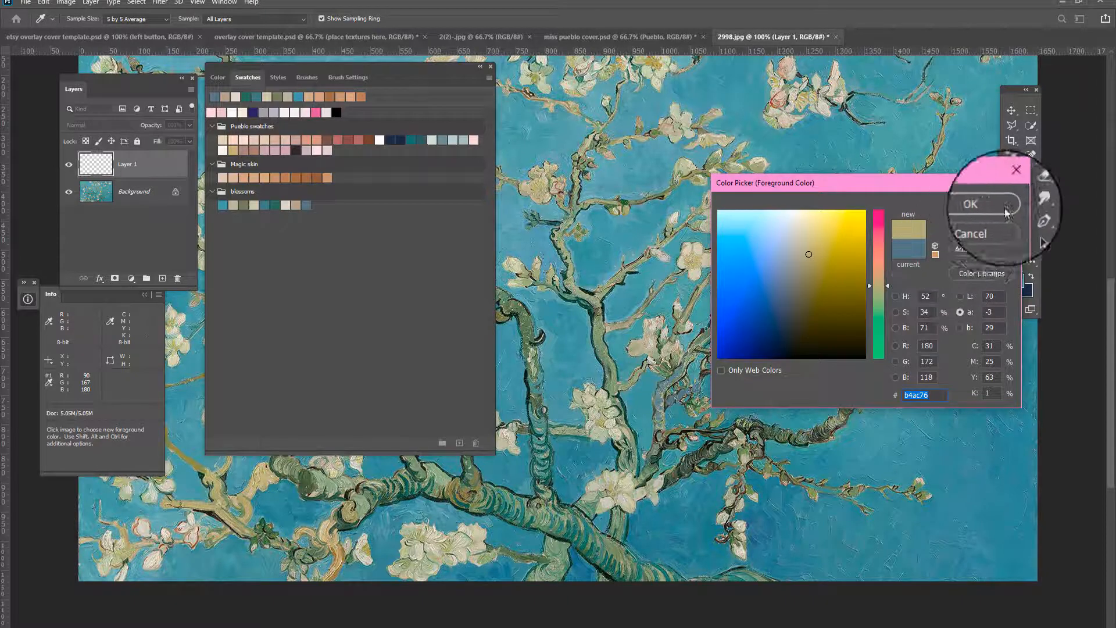
{"action": "left_click", "coordinate": [969, 204]}
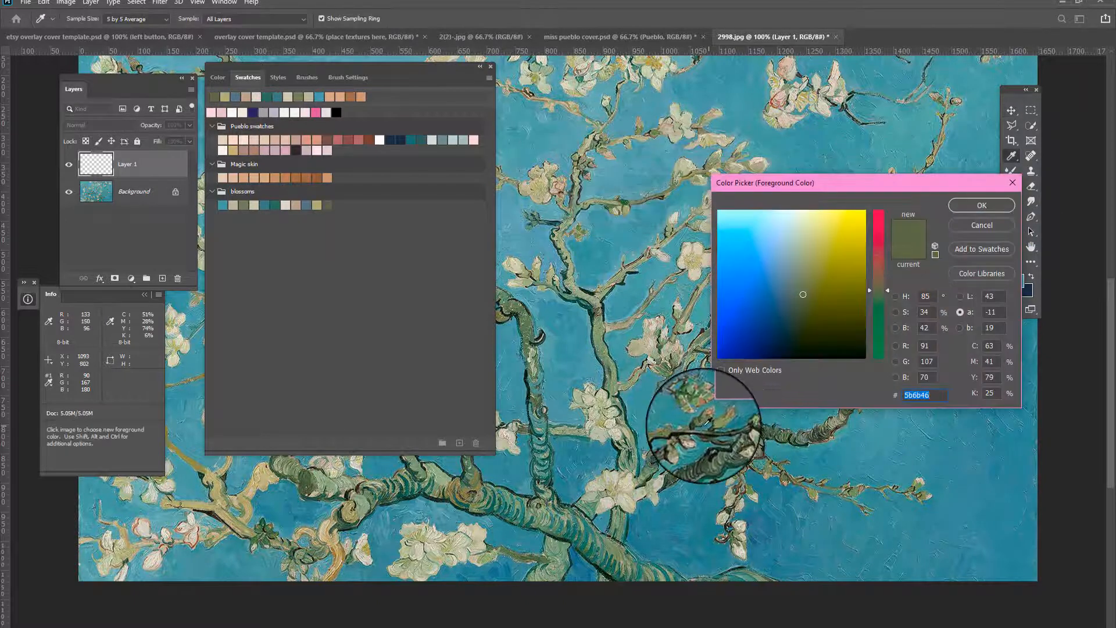
{"action": "left_click", "coordinate": [701, 430]}
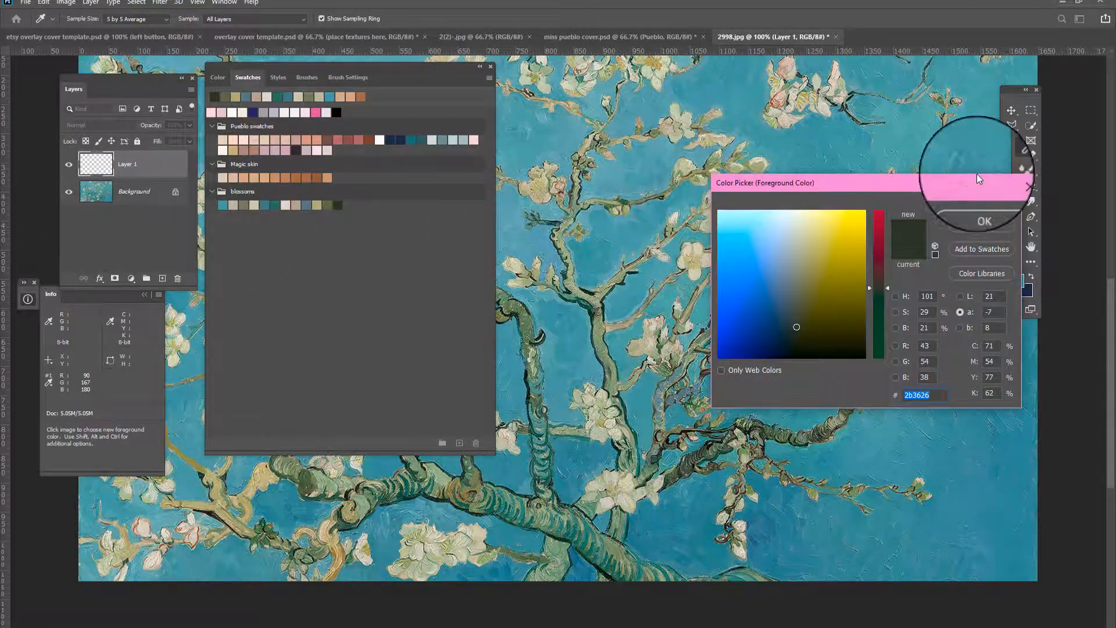
{"action": "left_click", "coordinate": [983, 221]}
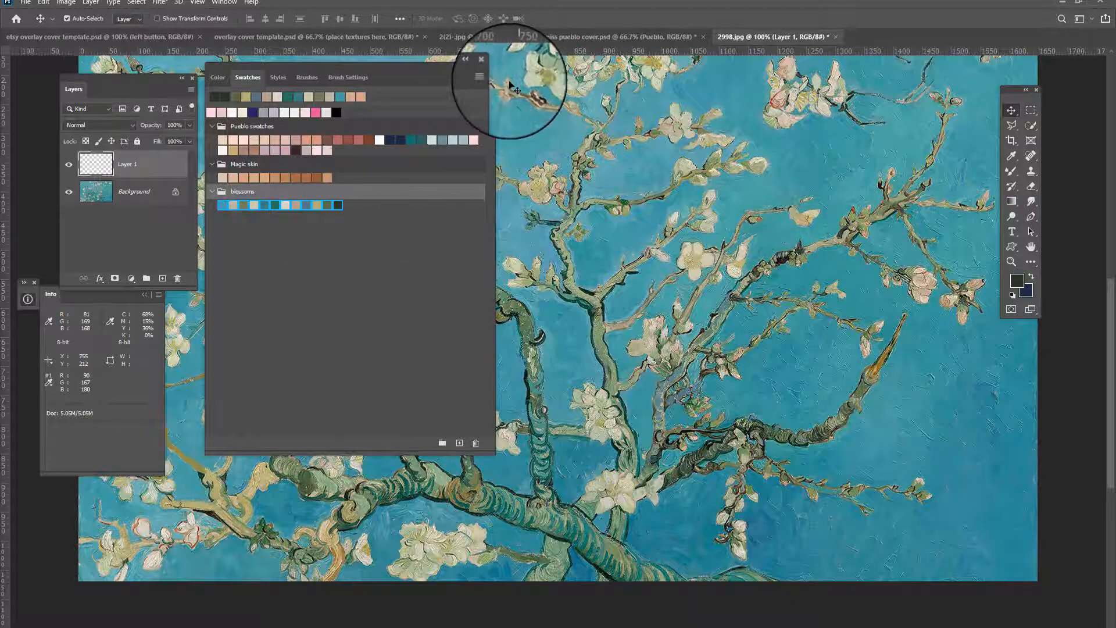
{"action": "left_click", "coordinate": [479, 77]}
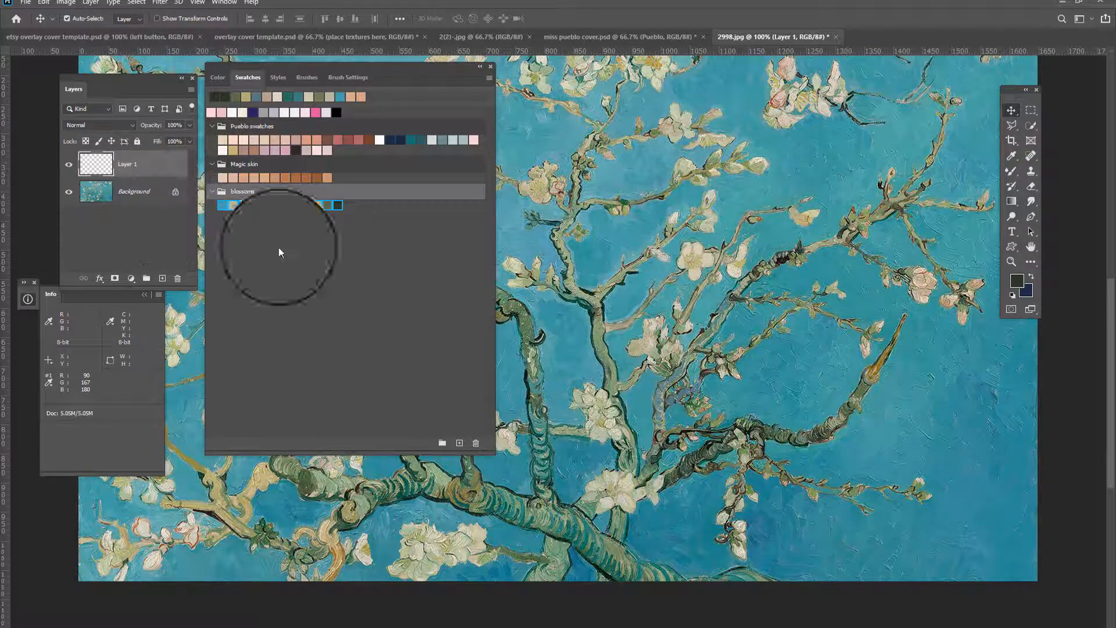
Export the selected blossoms swatches as 'van gogh' into the Color Swatches presets folder.
{"action": "left_click", "coordinate": [489, 77]}
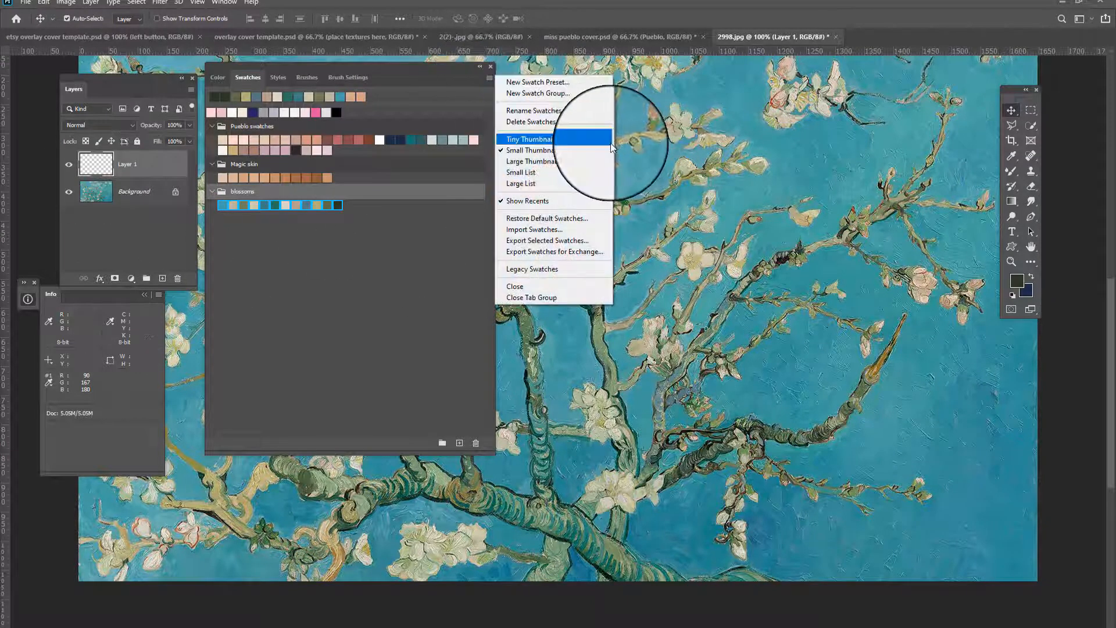
{"action": "mouse_move", "coordinate": [556, 242]}
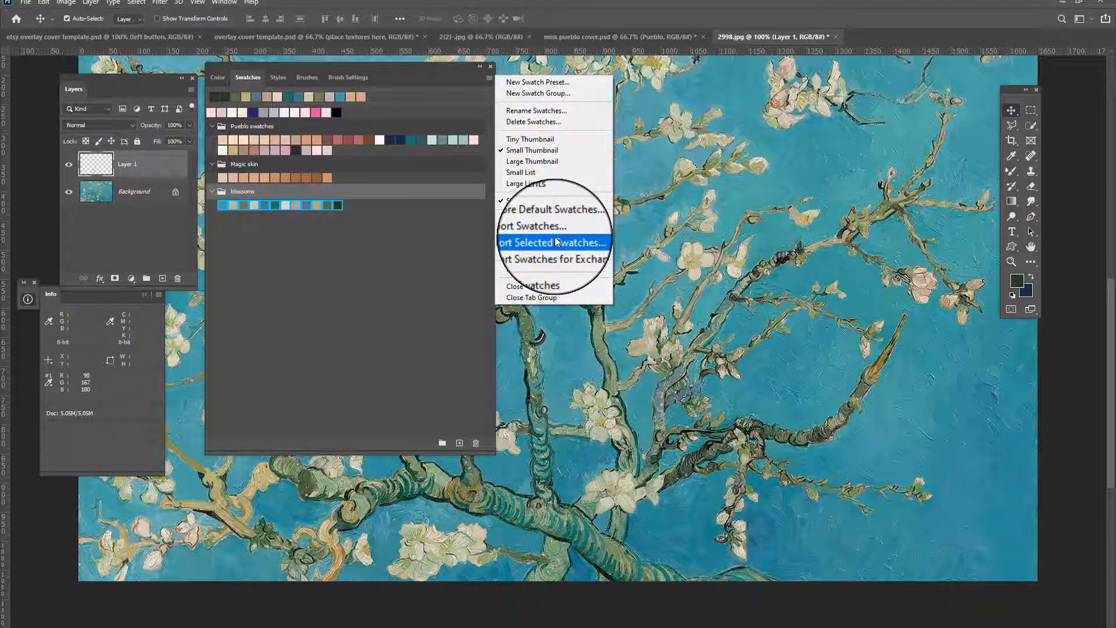
{"action": "left_click", "coordinate": [556, 242]}
{"action": "type", "text": "van gogh"}
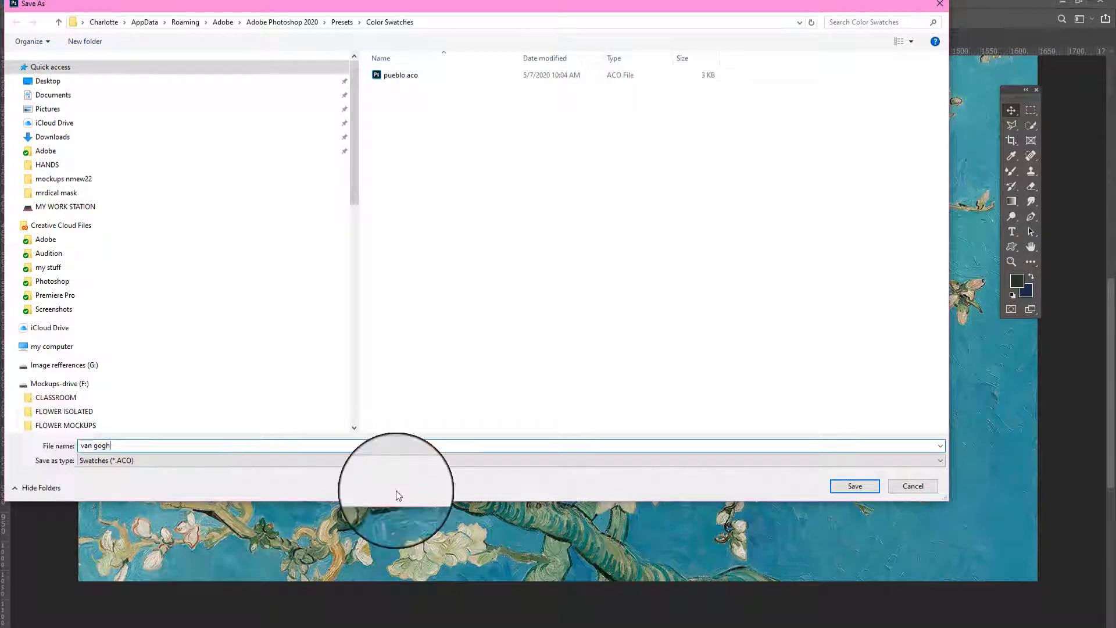
{"action": "left_click", "coordinate": [854, 486]}
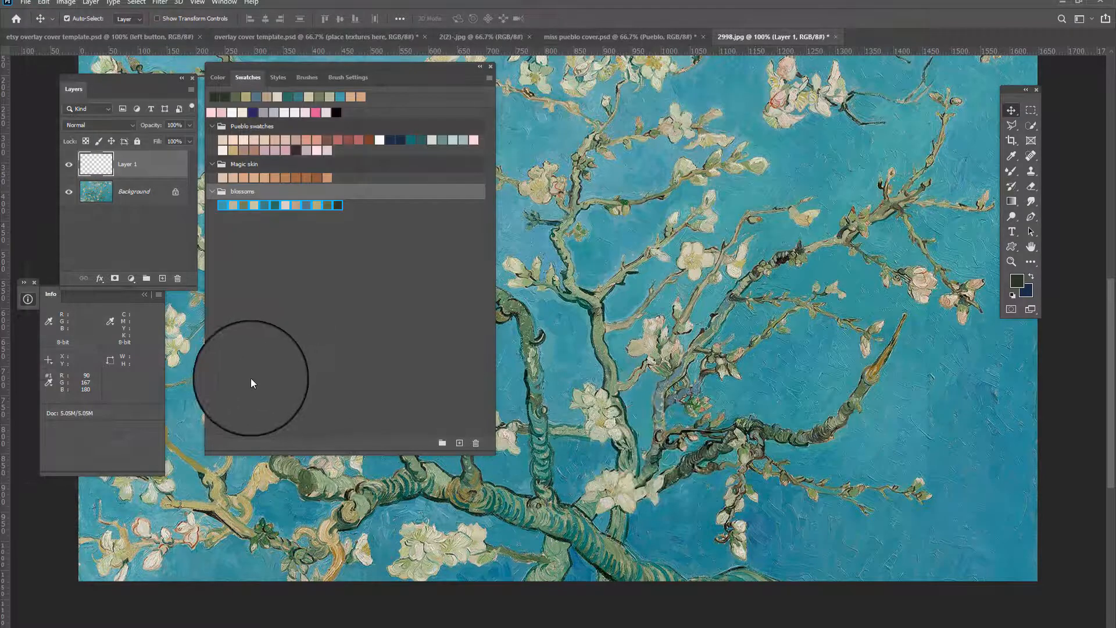
{"action": "mouse_move", "coordinate": [476, 247]}
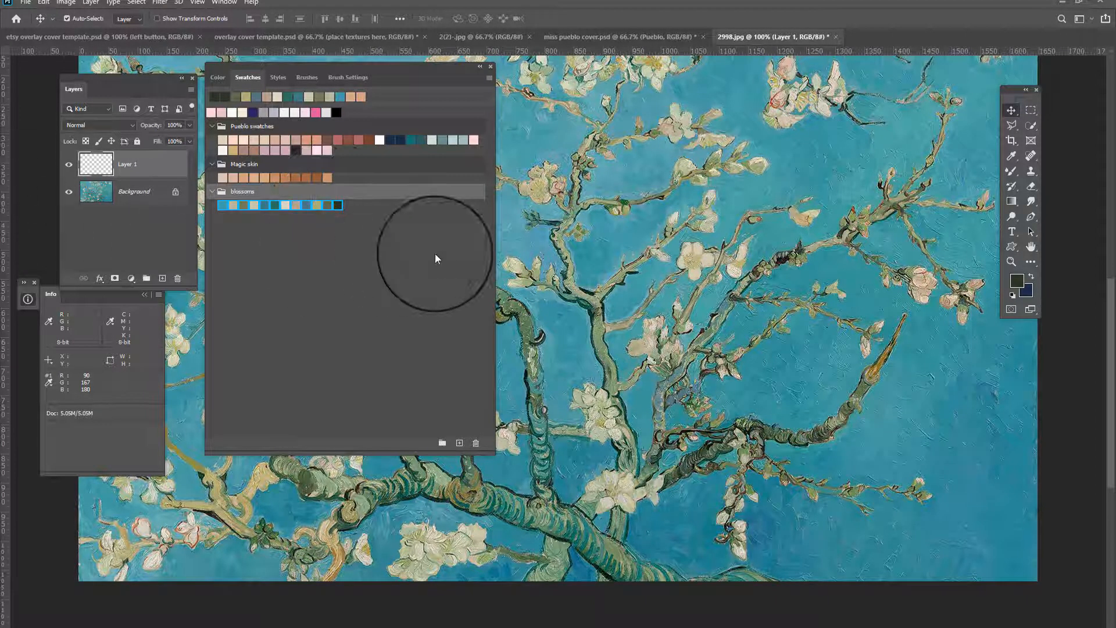
{"action": "left_click", "coordinate": [481, 77]}
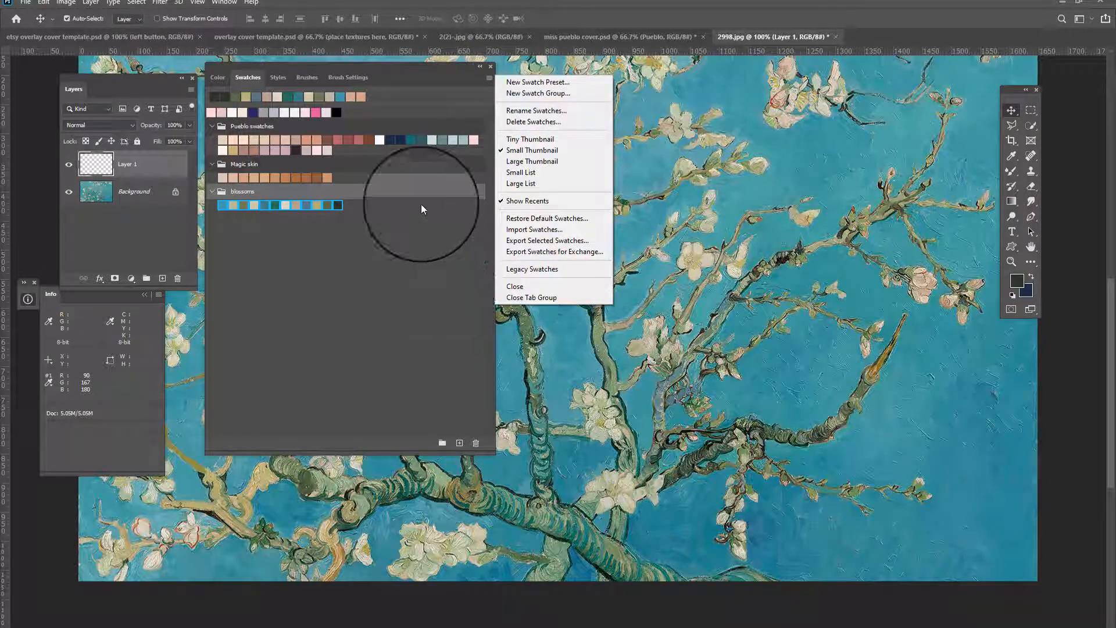
{"action": "mouse_move", "coordinate": [398, 173]}
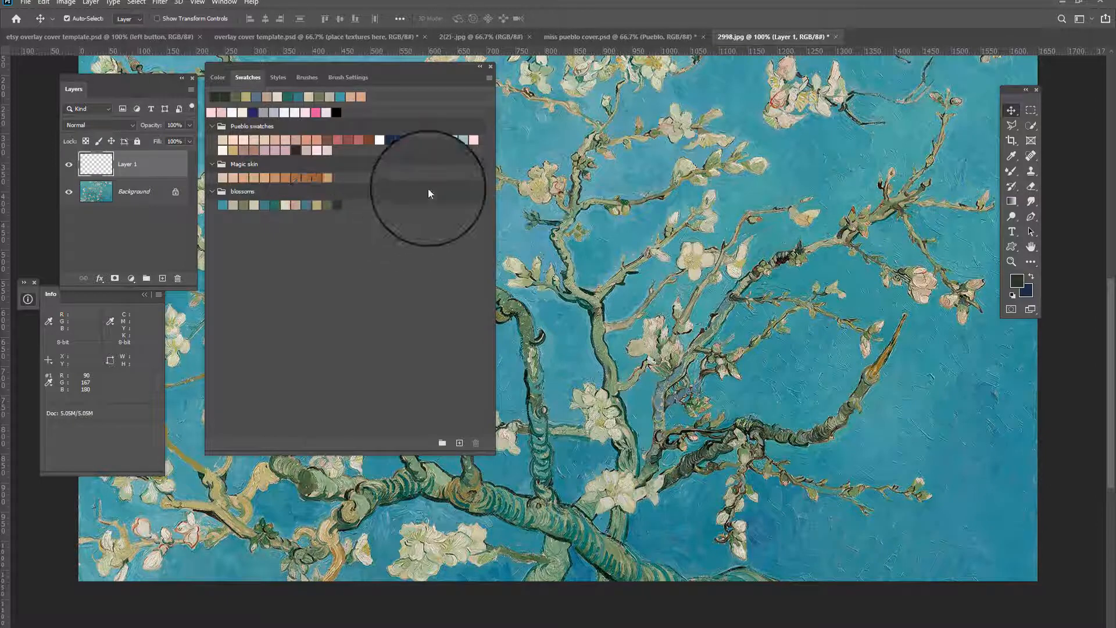
Load the Legacy Swatches collection from the Swatches panel menu and confirm adding it.
{"action": "left_click", "coordinate": [490, 76]}
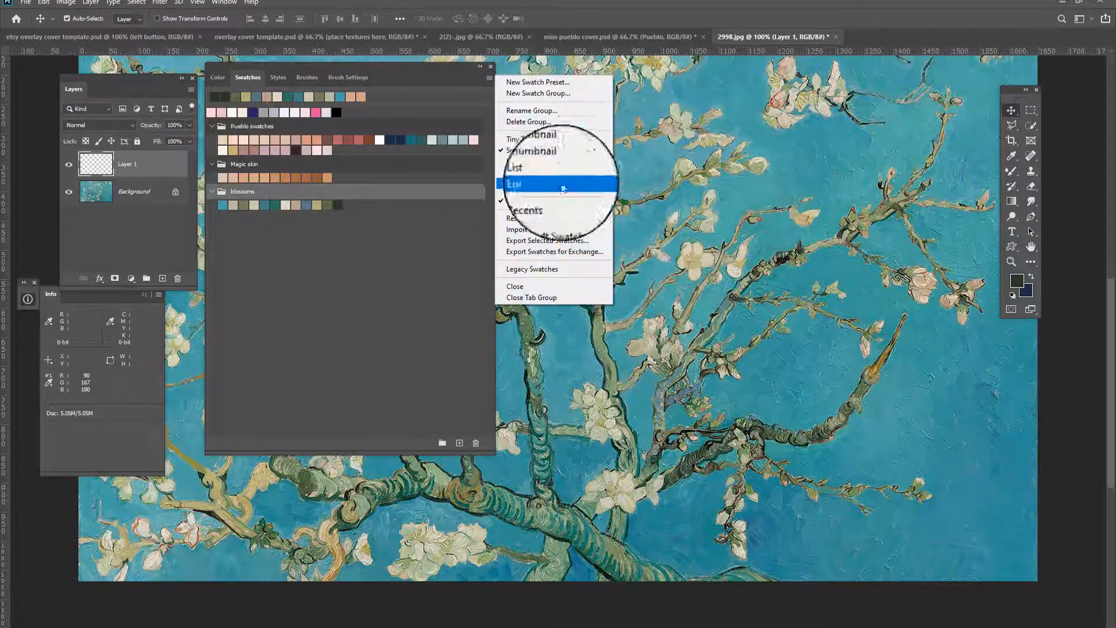
{"action": "mouse_move", "coordinate": [530, 266]}
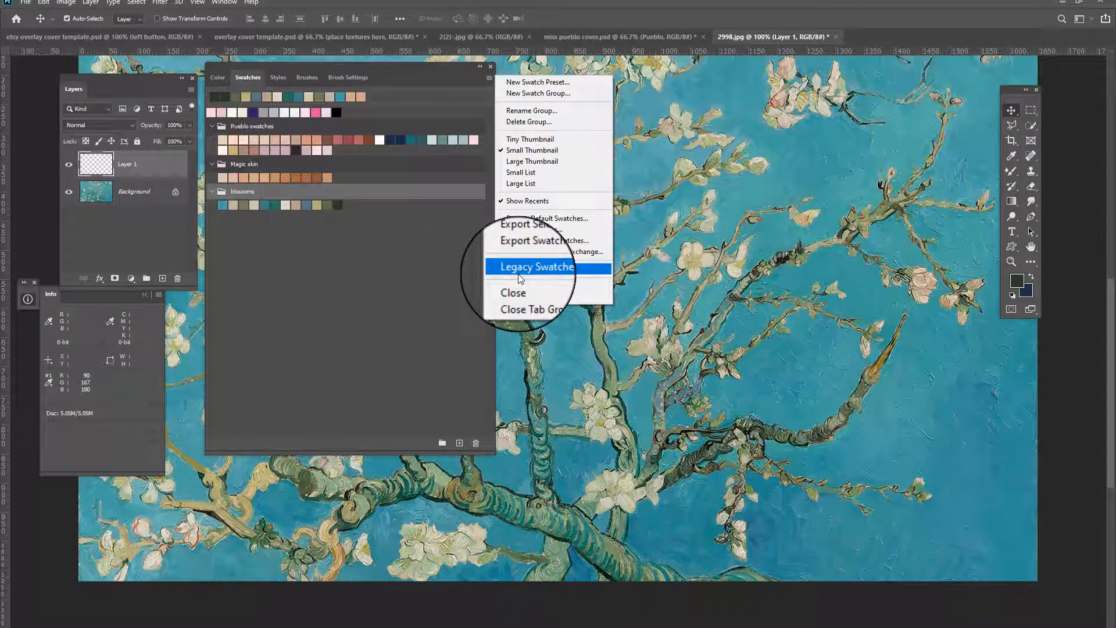
{"action": "left_click", "coordinate": [535, 266]}
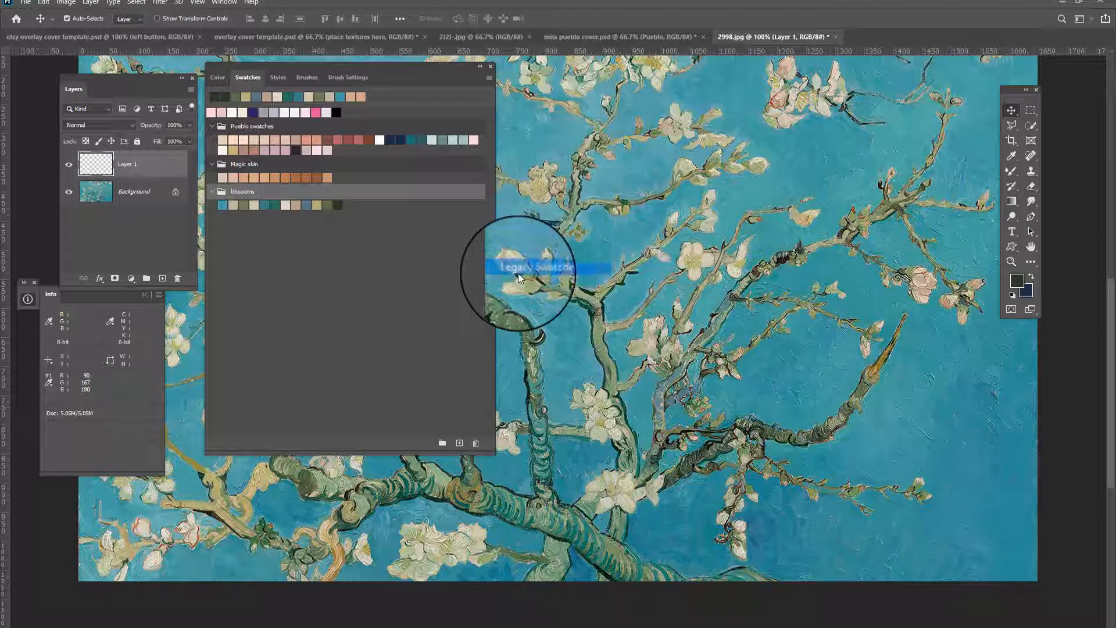
{"action": "left_click", "coordinate": [543, 269]}
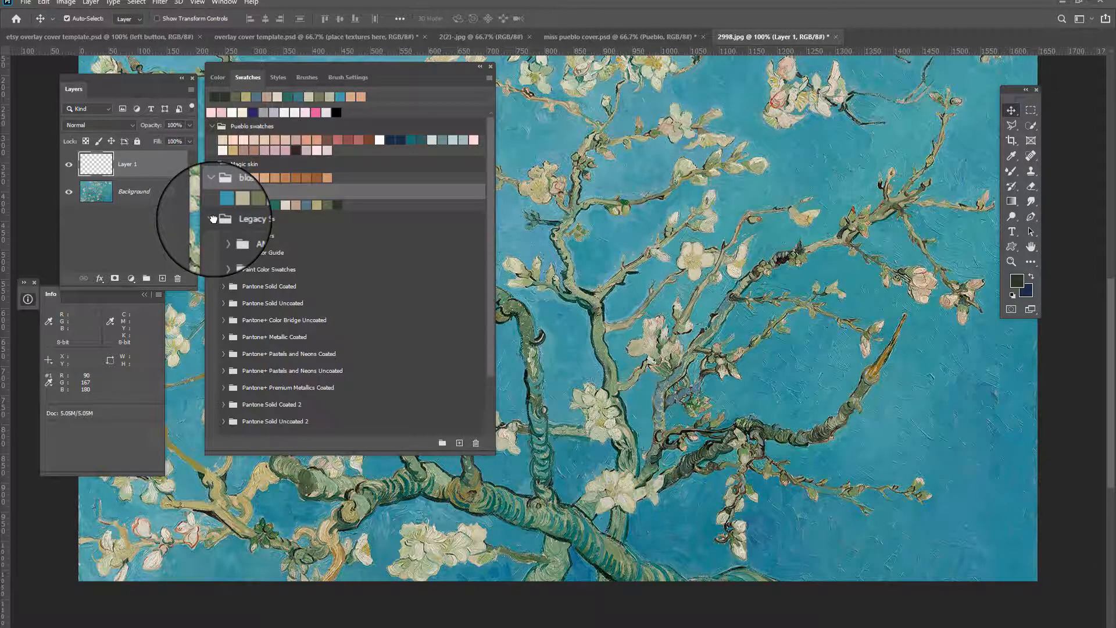
Expand a Pantone folder in Legacy Swatches and browse its colours.
{"action": "left_click", "coordinate": [225, 236]}
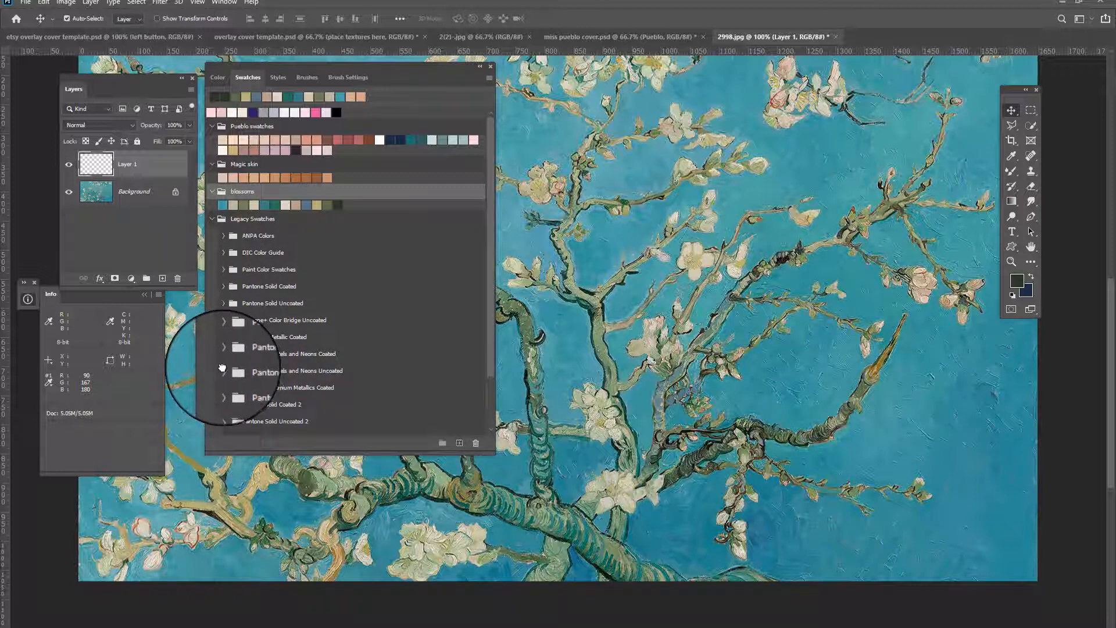
{"action": "left_click", "coordinate": [224, 371]}
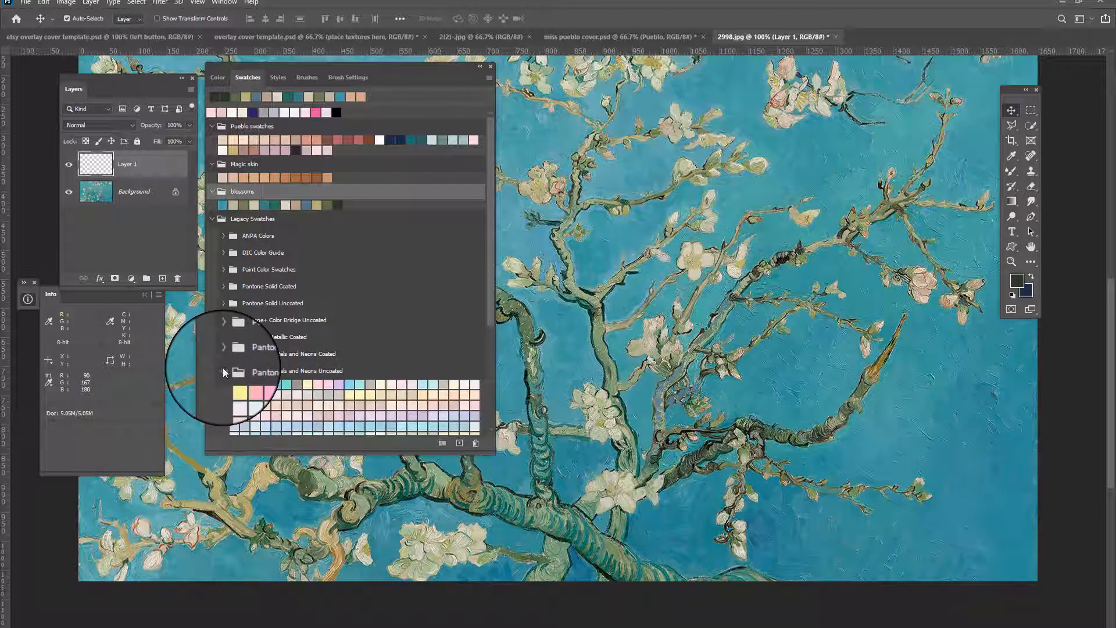
{"action": "scroll", "scroll_direction": "down", "scroll_amount": 3}
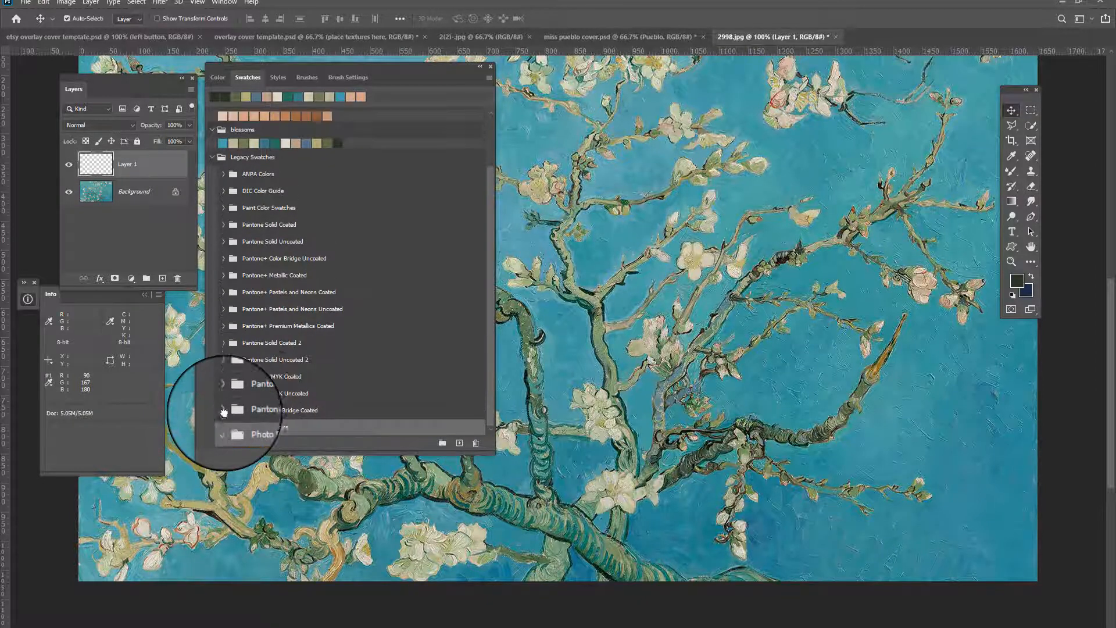
{"action": "scroll", "scroll_direction": "up", "scroll_amount": 3}
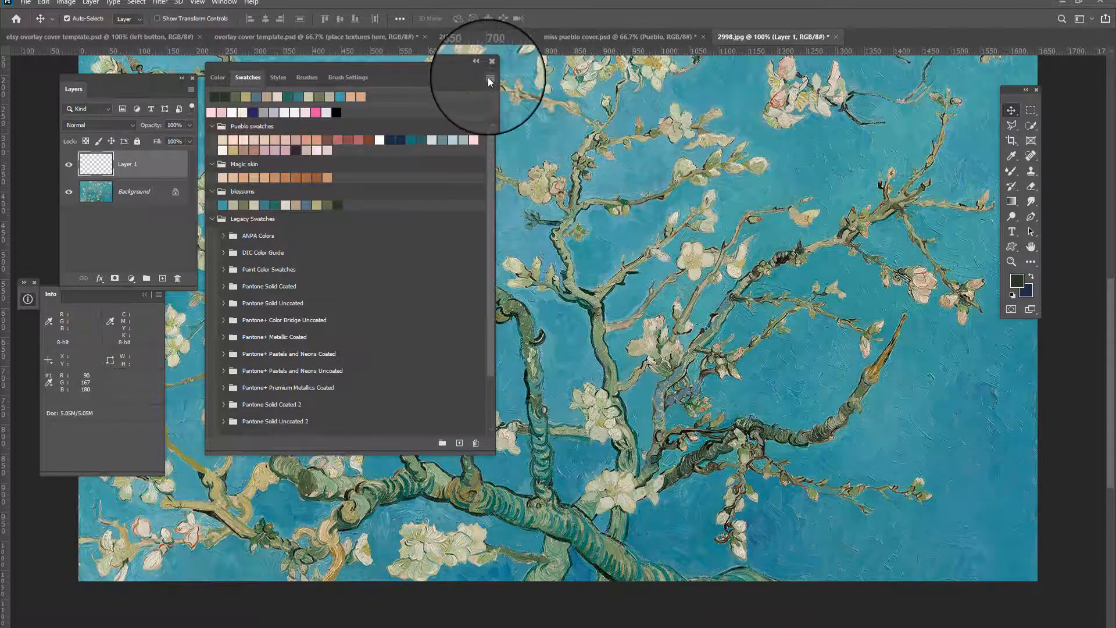
Remove the Legacy Swatches group, leaving Pueblo, Magic skin and blossoms in a wider panel.
{"action": "left_click", "coordinate": [490, 80]}
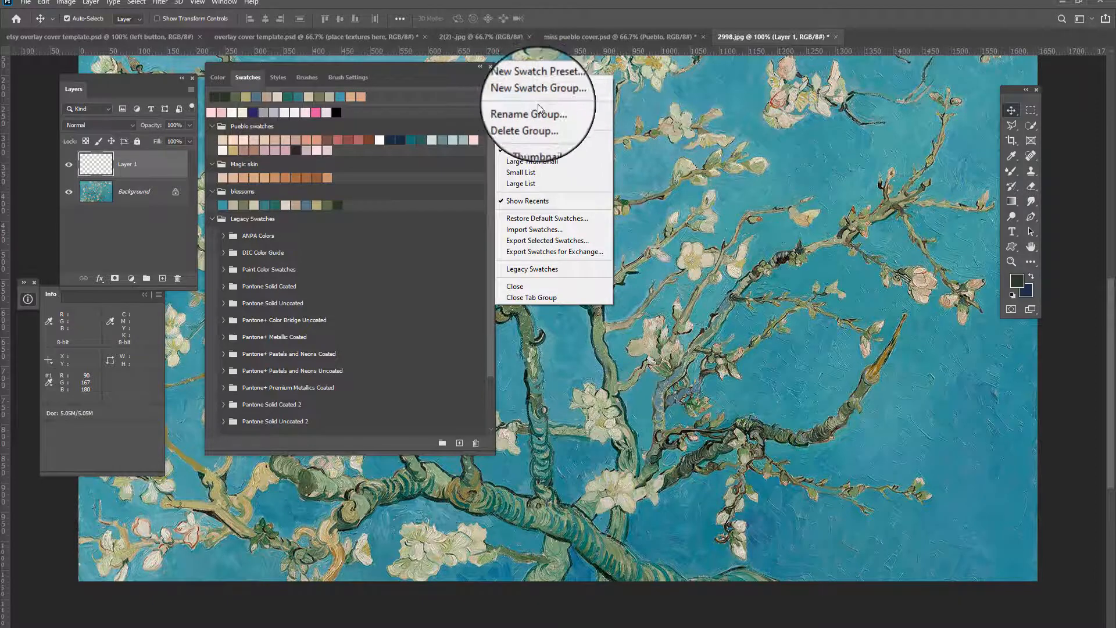
{"action": "mouse_move", "coordinate": [532, 199]}
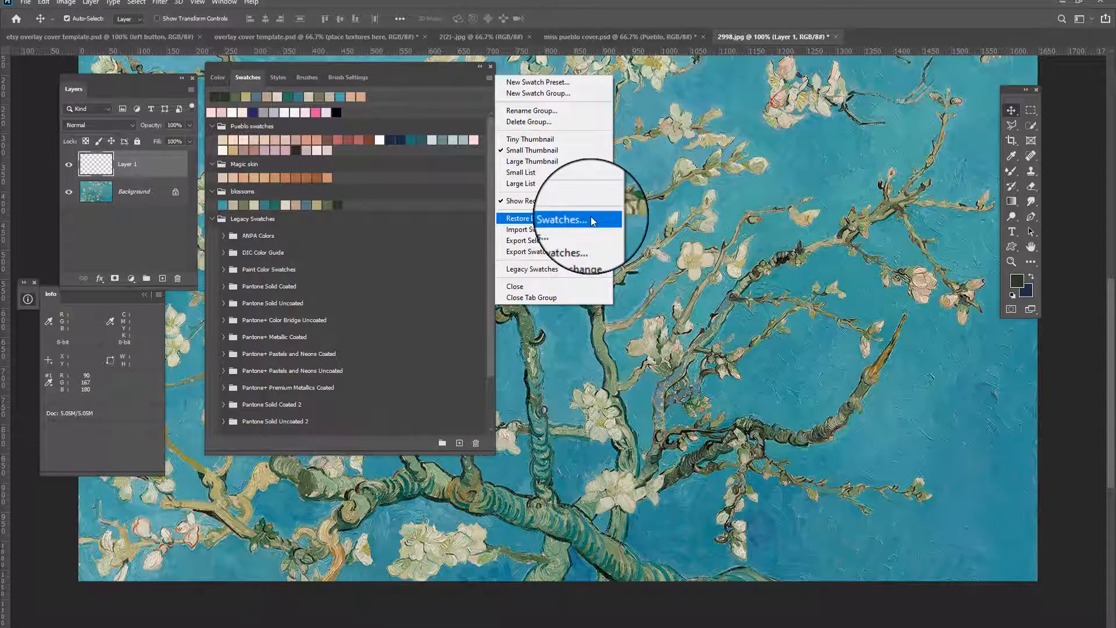
{"action": "mouse_move", "coordinate": [534, 230]}
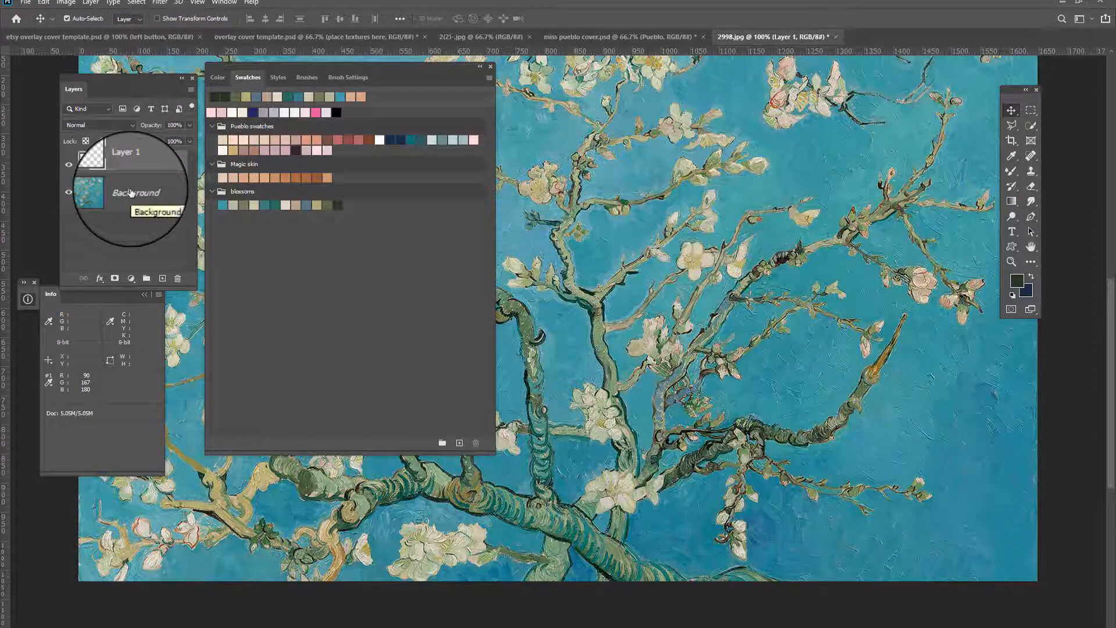
{"action": "left_click", "coordinate": [125, 164]}
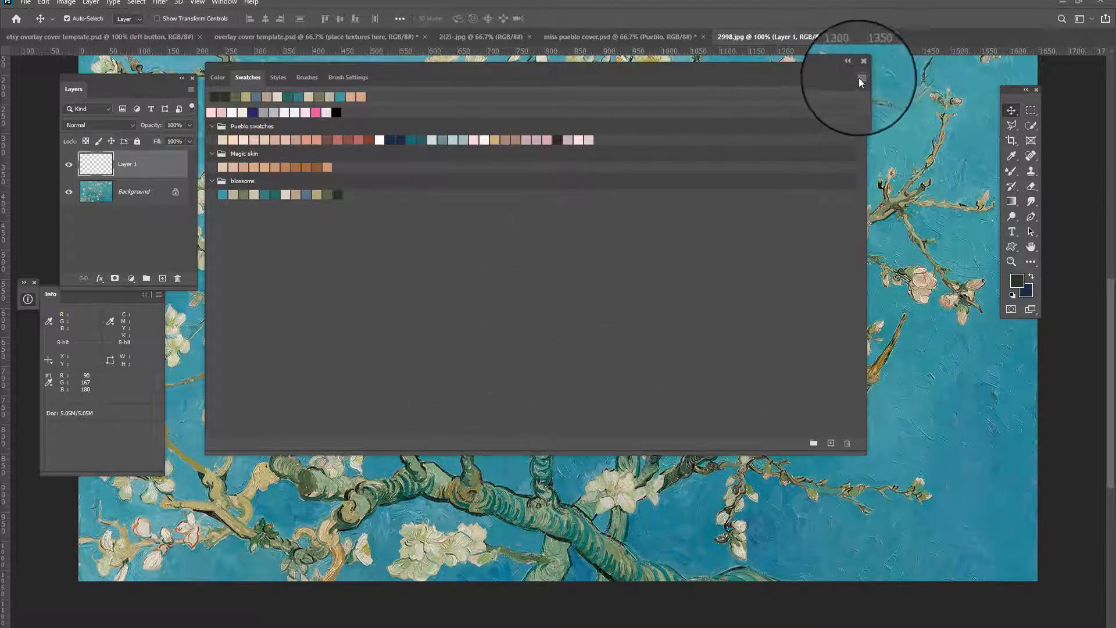
Preview the swatch groups as tiny thumbnails, then as large thumbnails.
{"action": "left_click", "coordinate": [862, 79]}
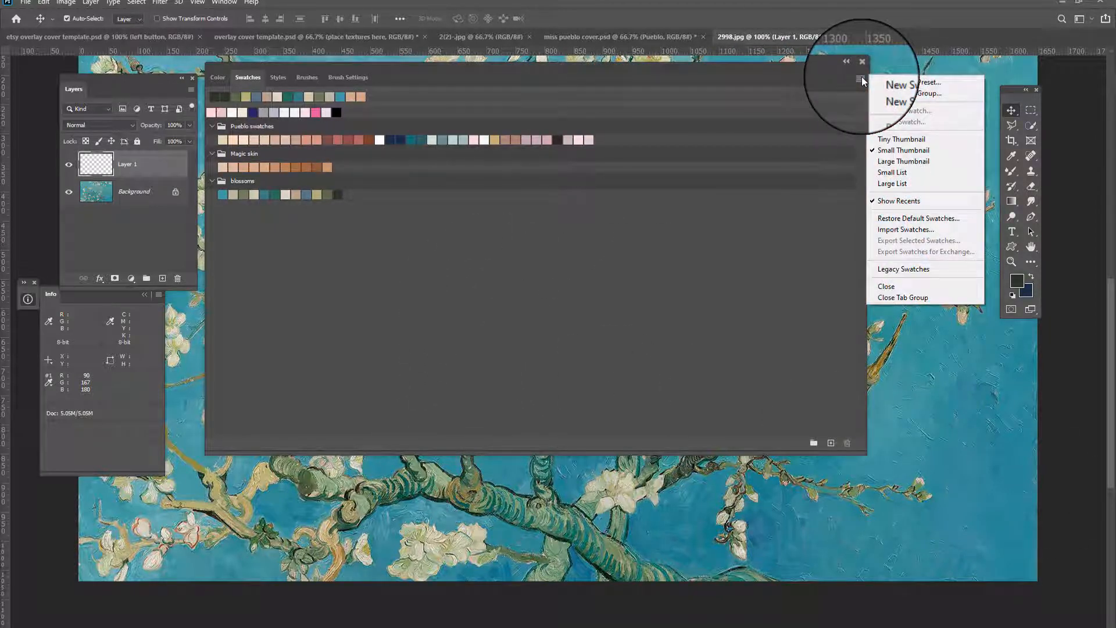
{"action": "mouse_move", "coordinate": [905, 161]}
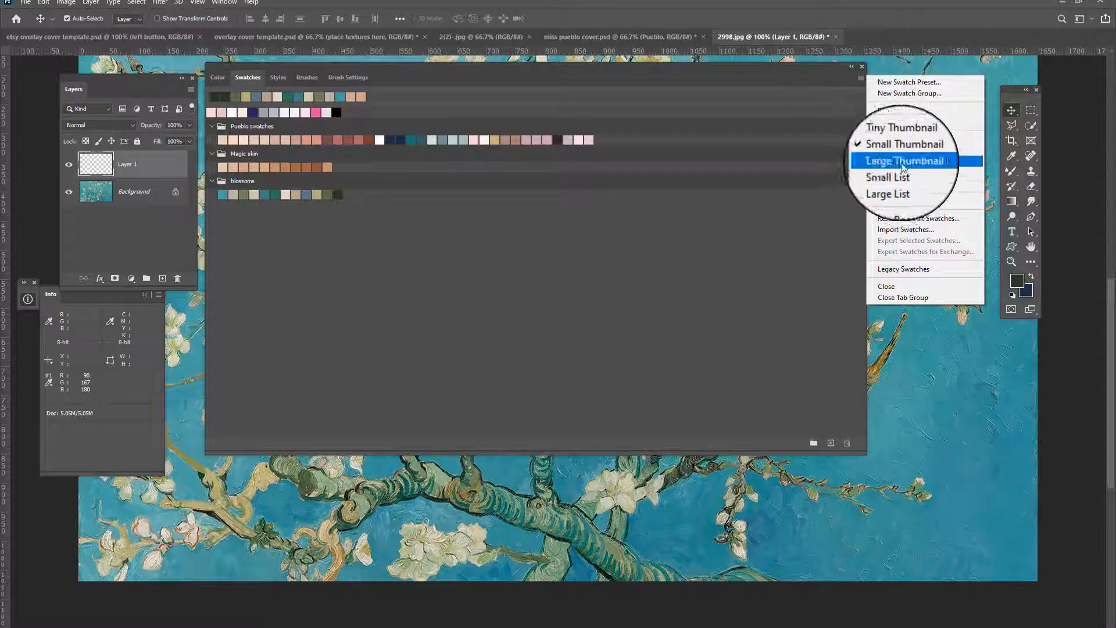
{"action": "left_click", "coordinate": [906, 144]}
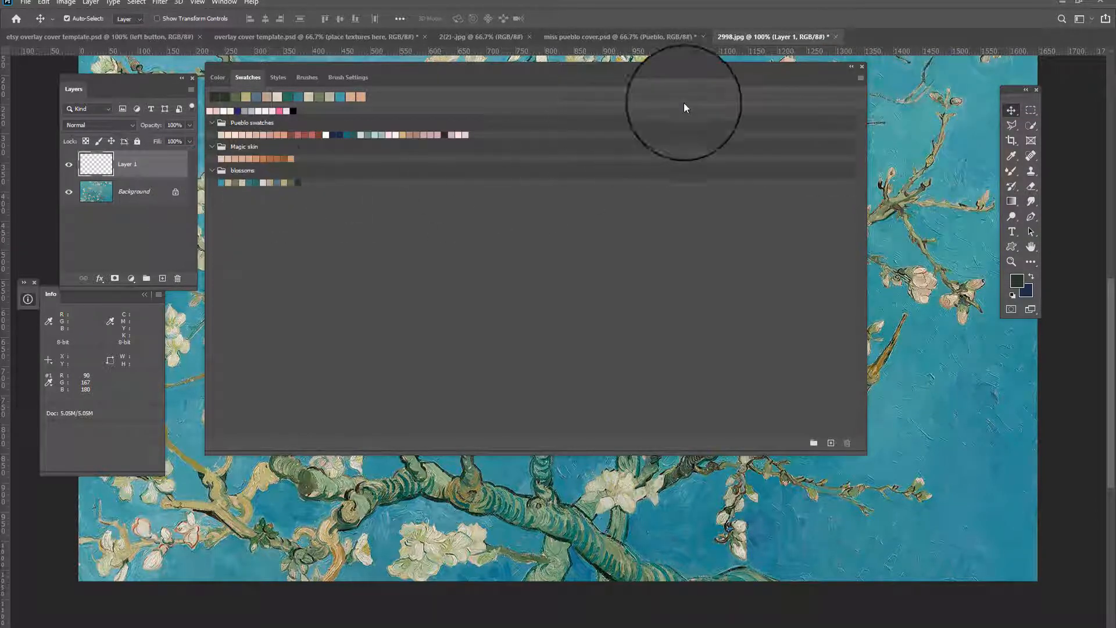
{"action": "left_click", "coordinate": [860, 78]}
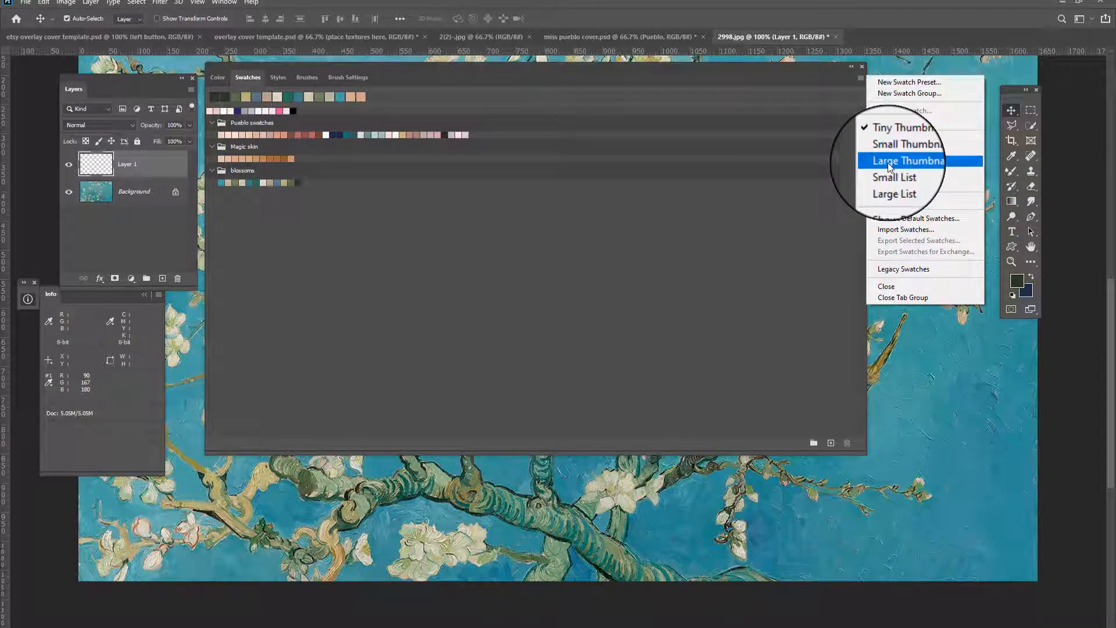
{"action": "left_click", "coordinate": [906, 160]}
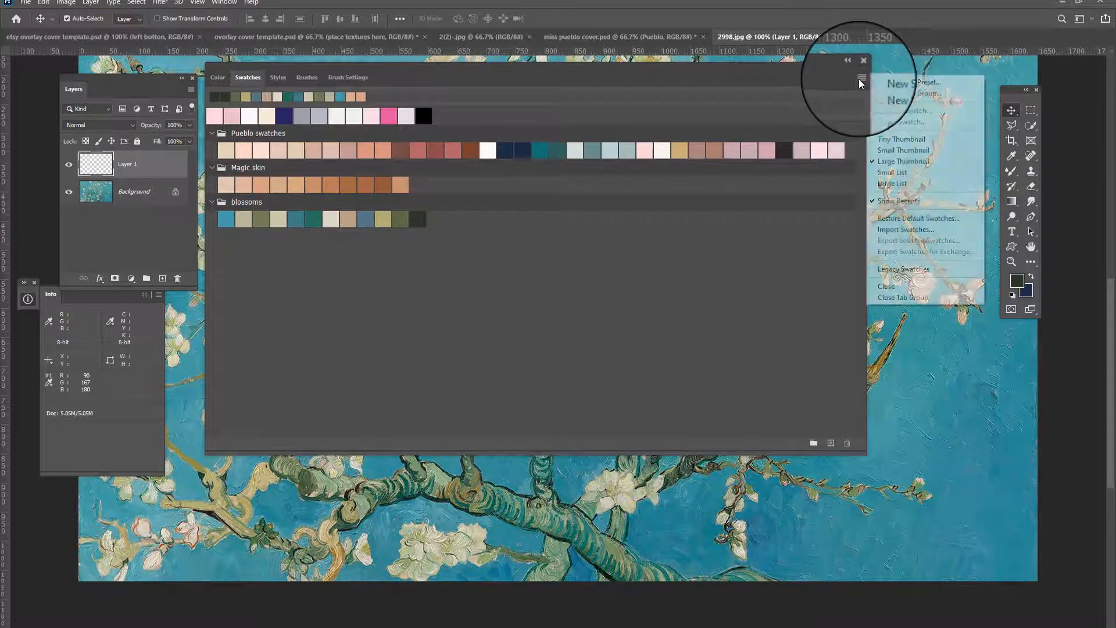
Preview the swatches as a named list, then return to small thumbnails.
{"action": "left_click", "coordinate": [892, 172]}
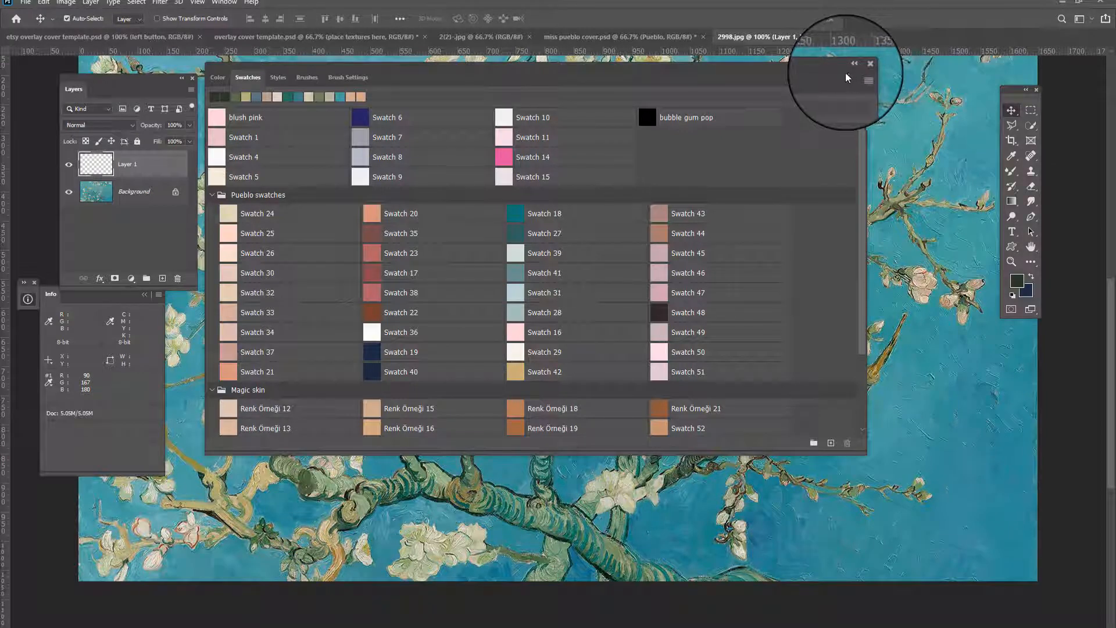
{"action": "left_click", "coordinate": [868, 80]}
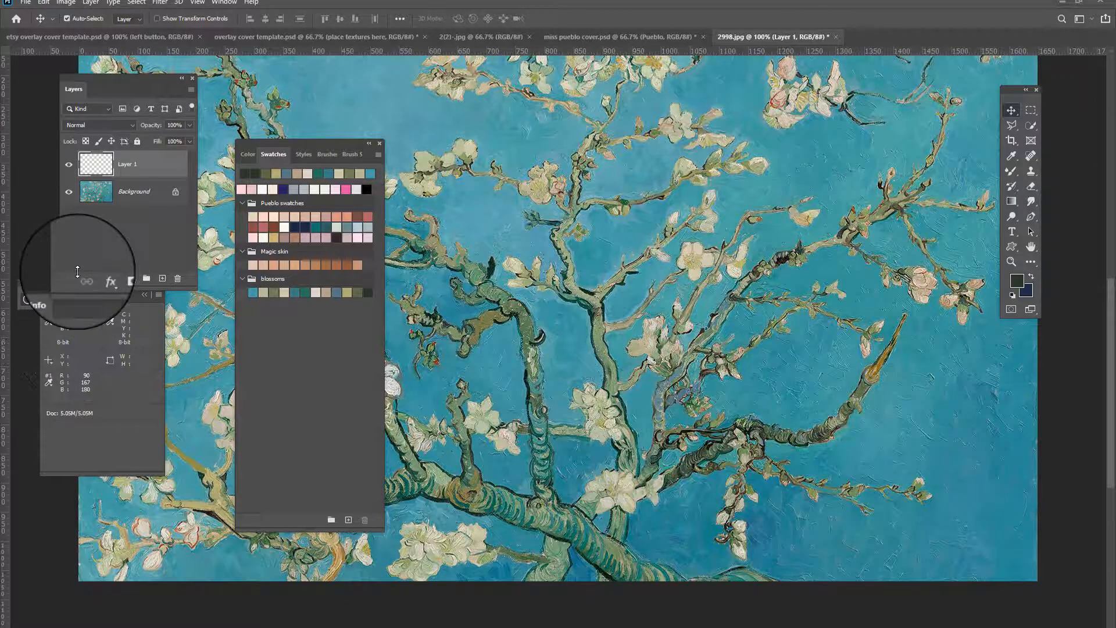
Bring up the Window menu listing the panels that can be shown or hidden.
{"action": "left_click", "coordinate": [99, 278]}
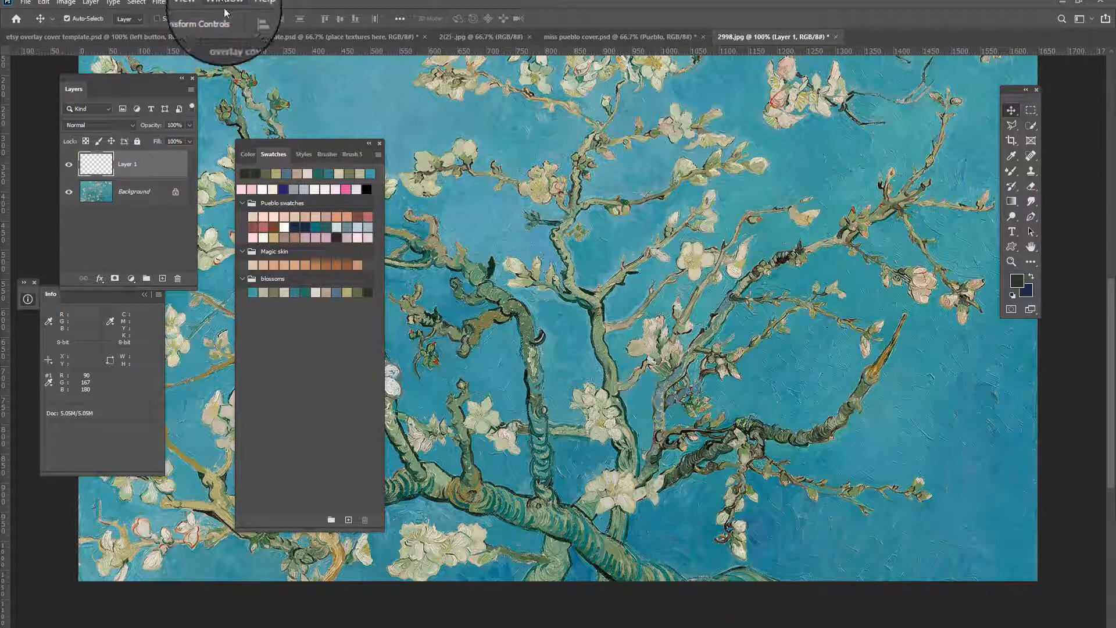
{"action": "left_click", "coordinate": [224, 2]}
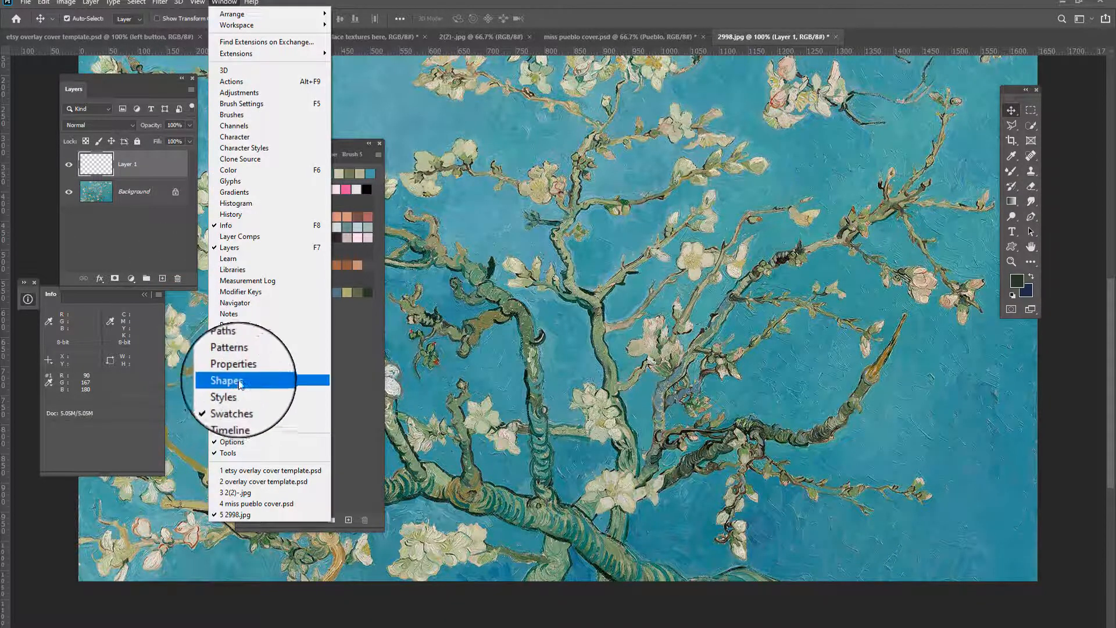